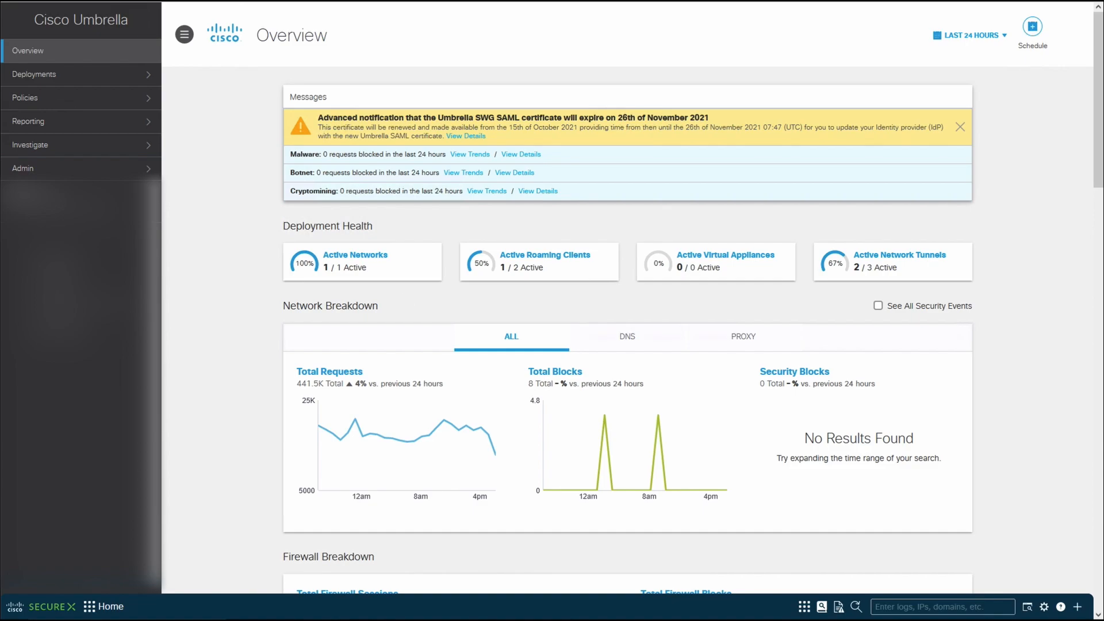
mouse_move(963, 391)
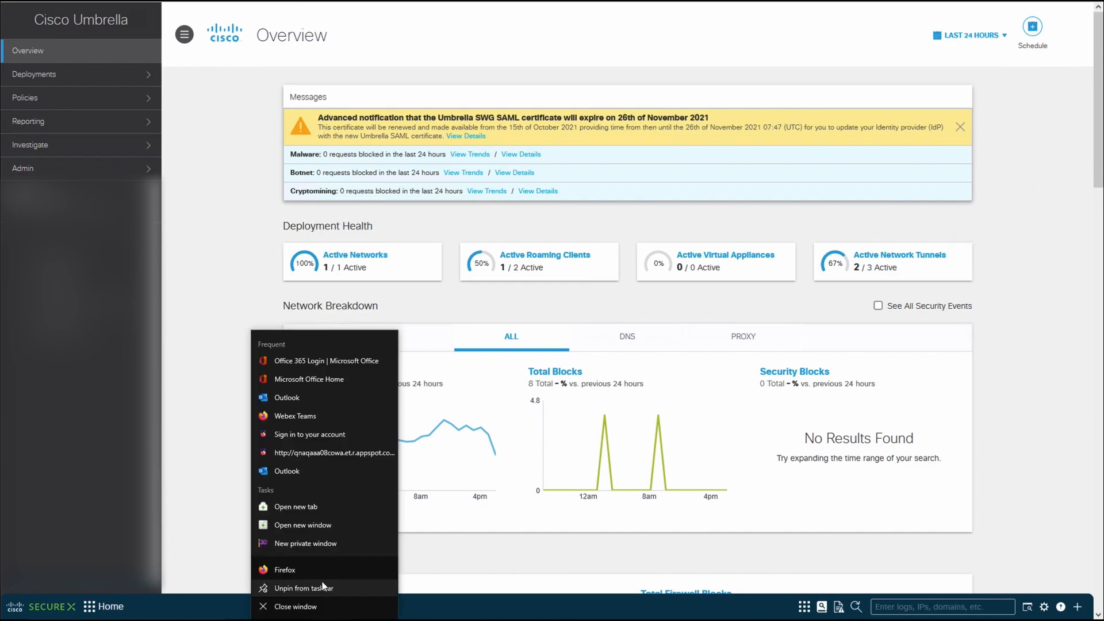
Open a Firefox private window and look up 'whatismyip'.
click(305, 543)
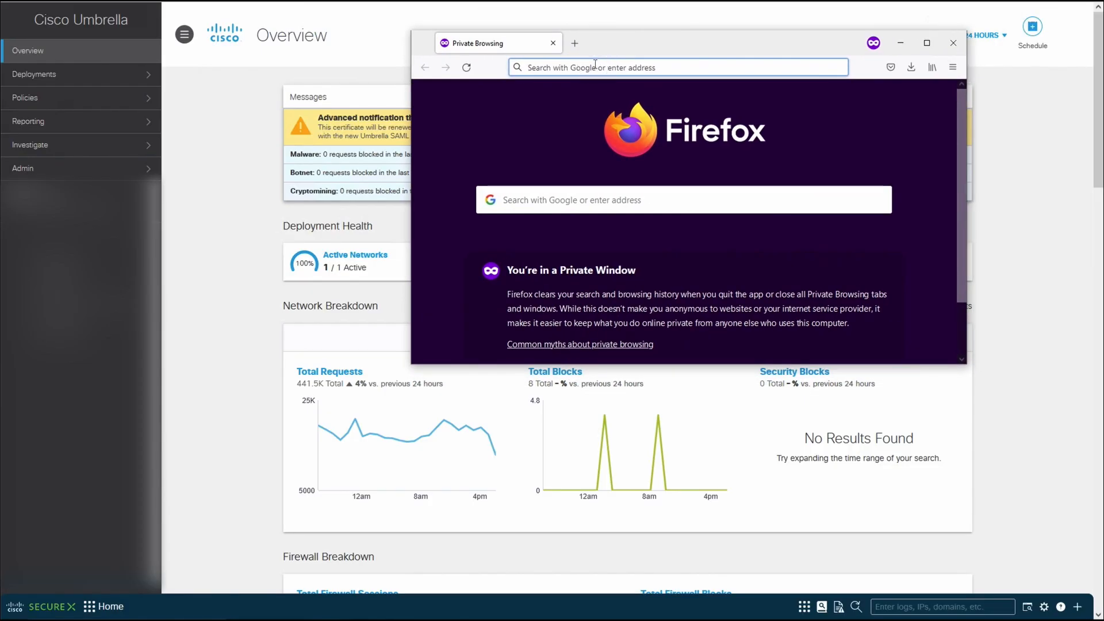
text(whatis)
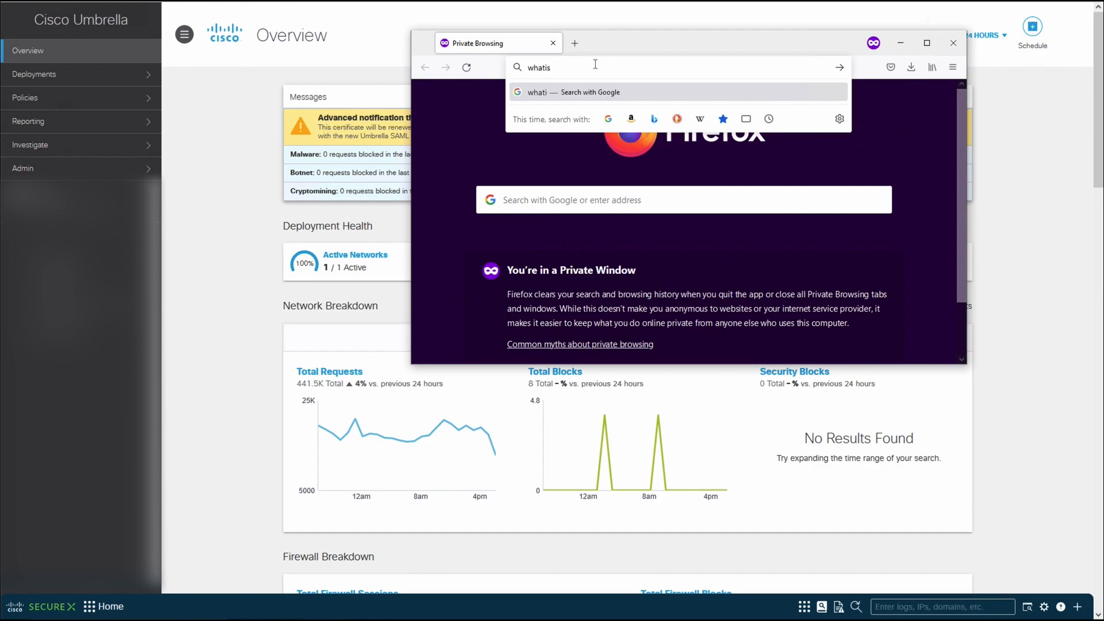
text(my)
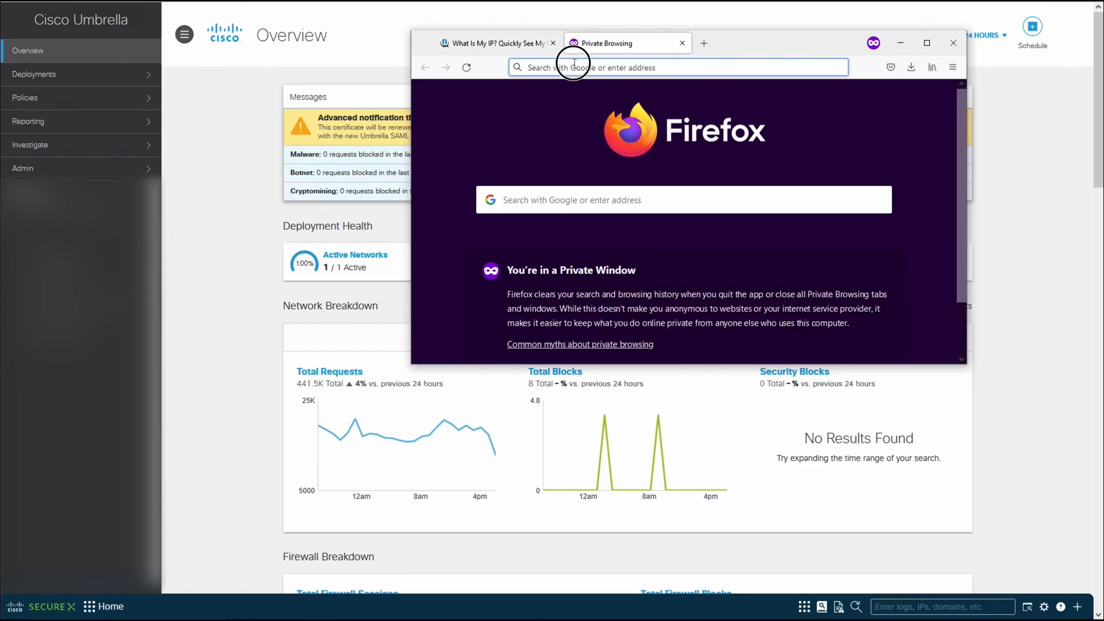
Load abuse.ch and scroll down to its public services and platforms list.
text(abuse)
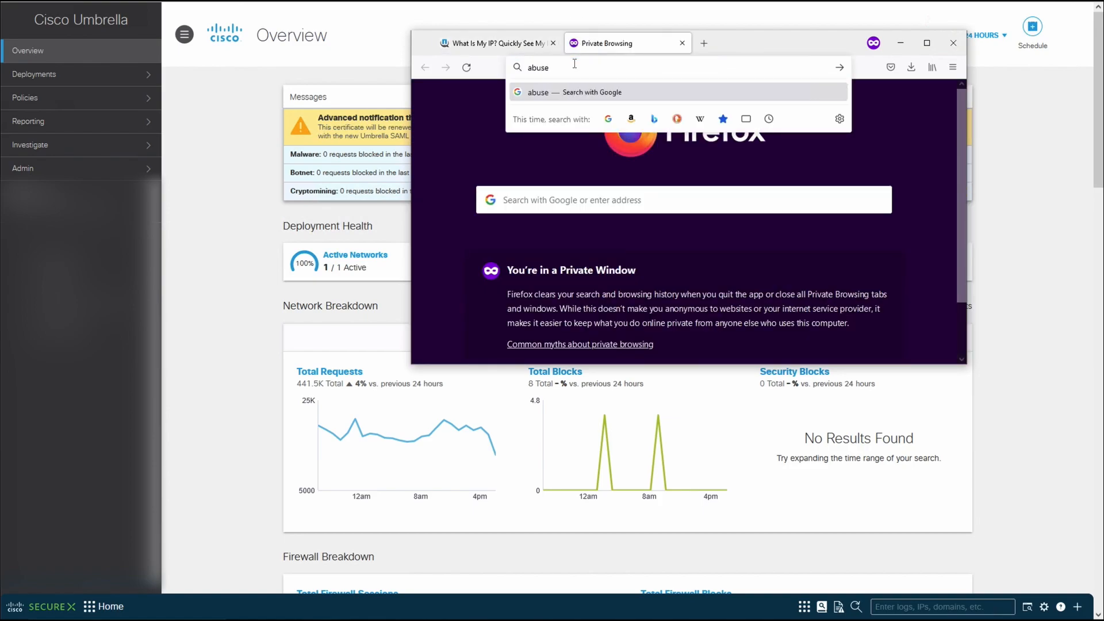
text(.ch)
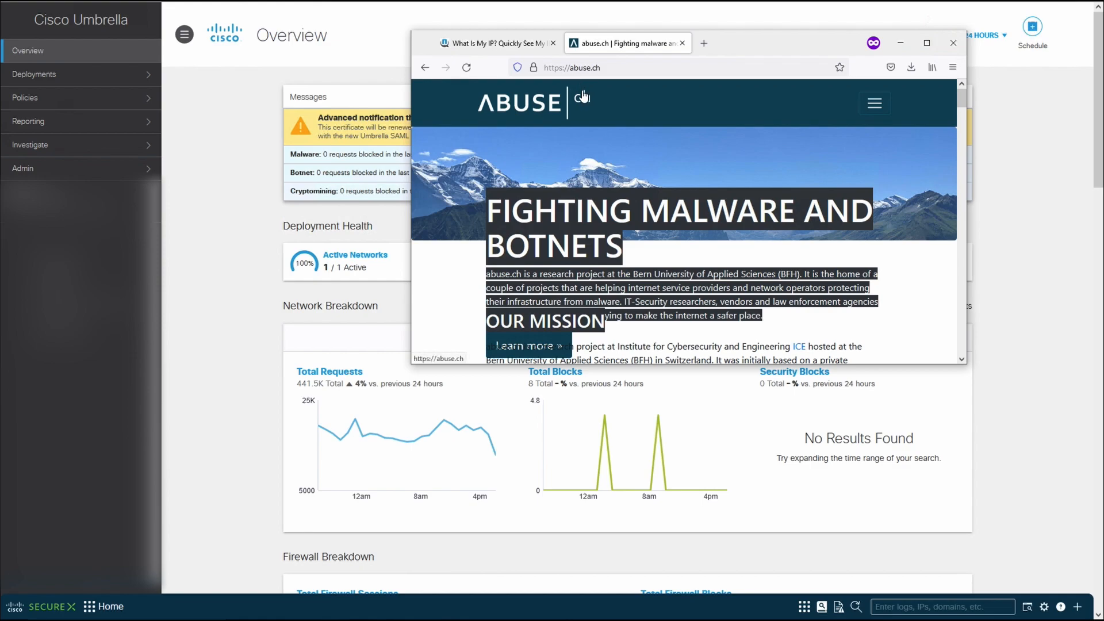
mouse_move(595, 124)
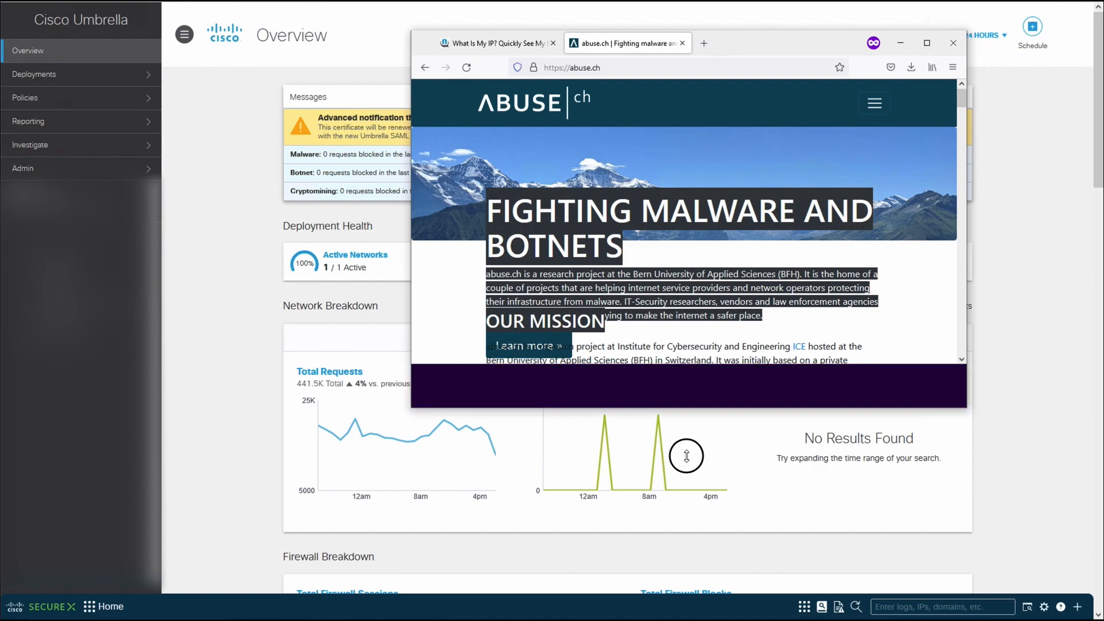
scroll(down, 3)
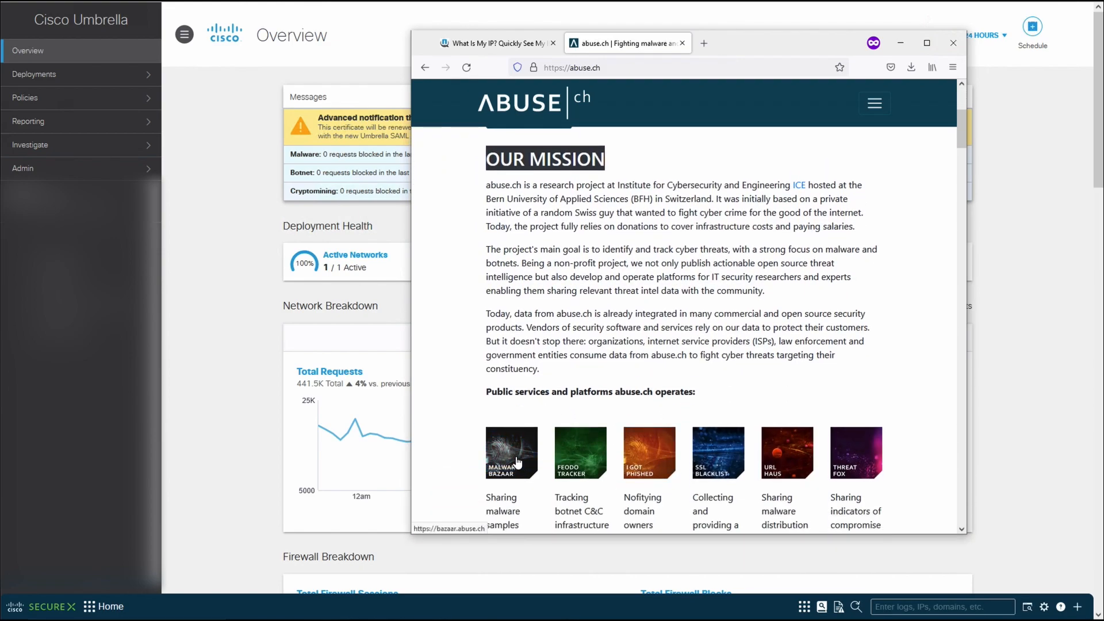
Open MalwareBazaar in a new tab, compare it with abuse.ch, then minimize Firefox.
click(511, 453)
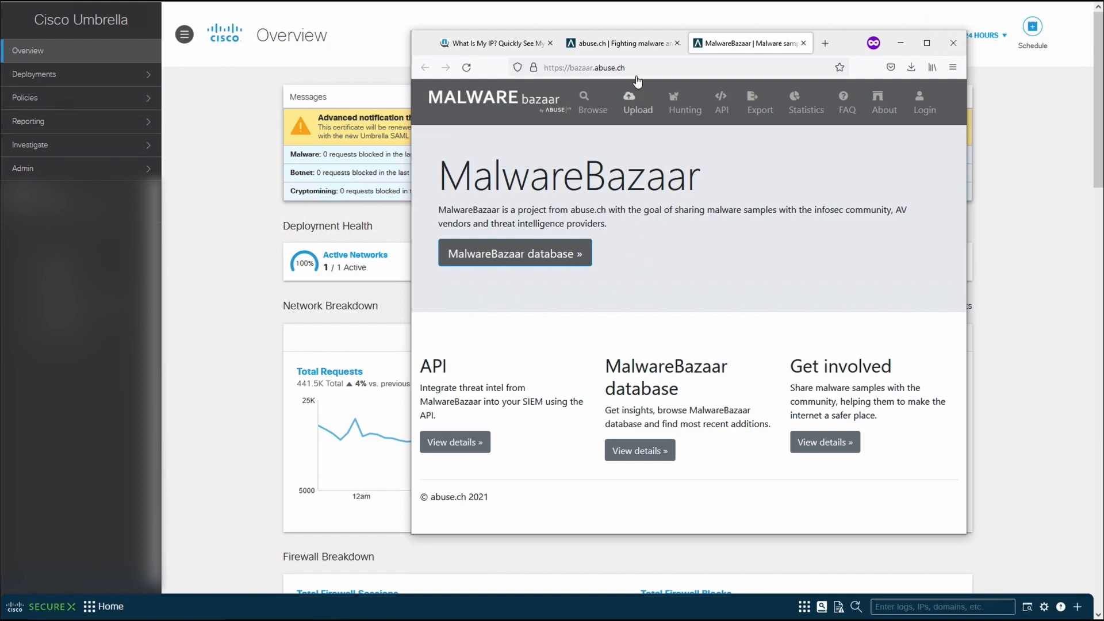
click(620, 43)
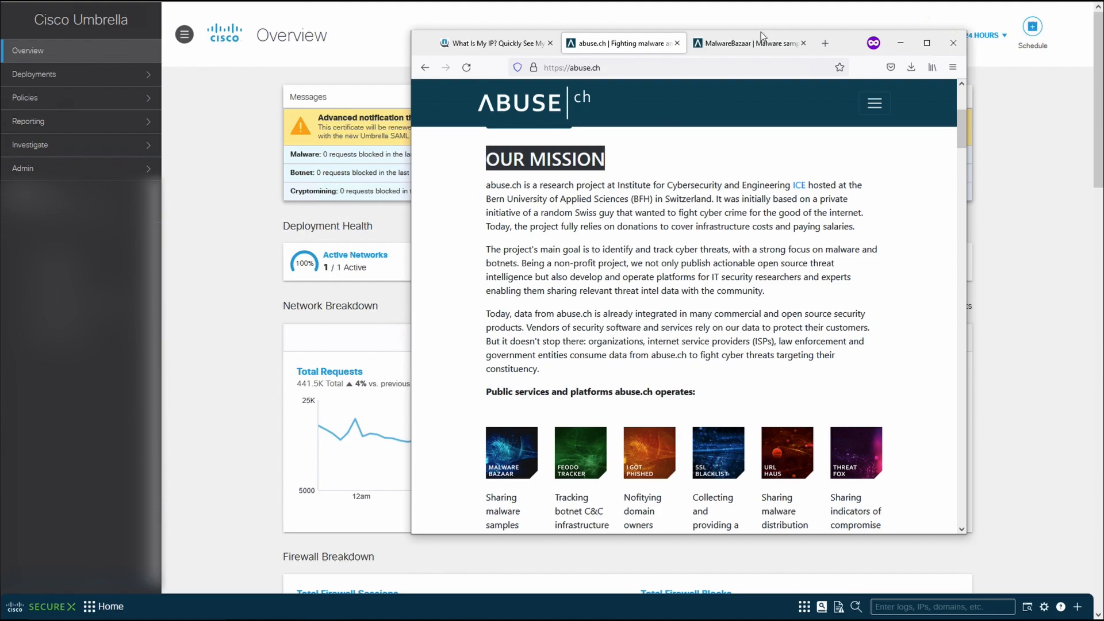
click(746, 43)
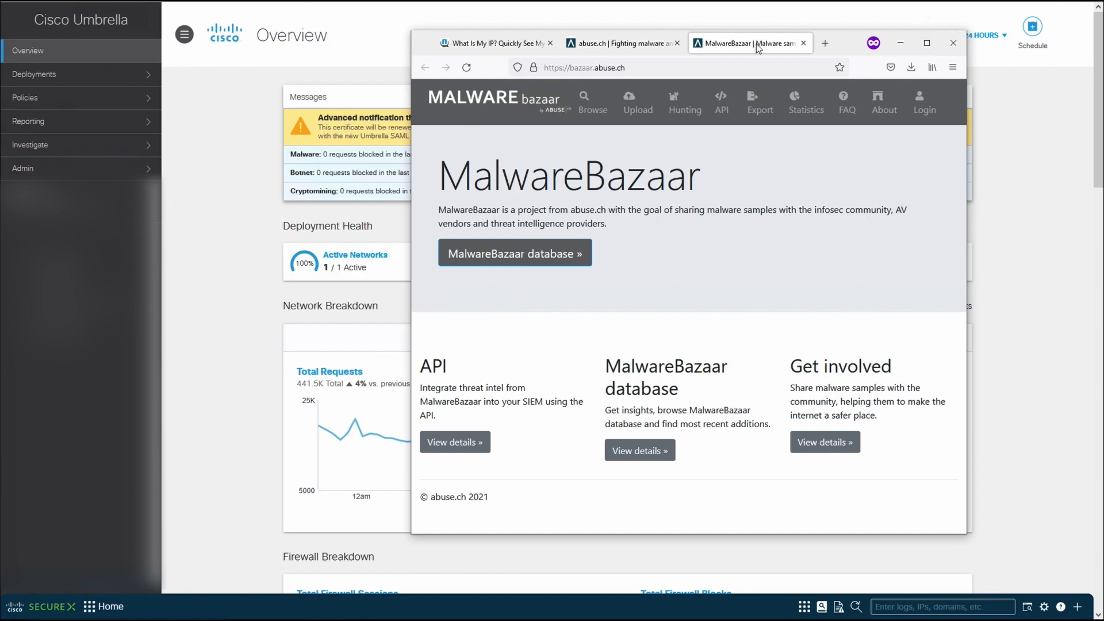
click(618, 44)
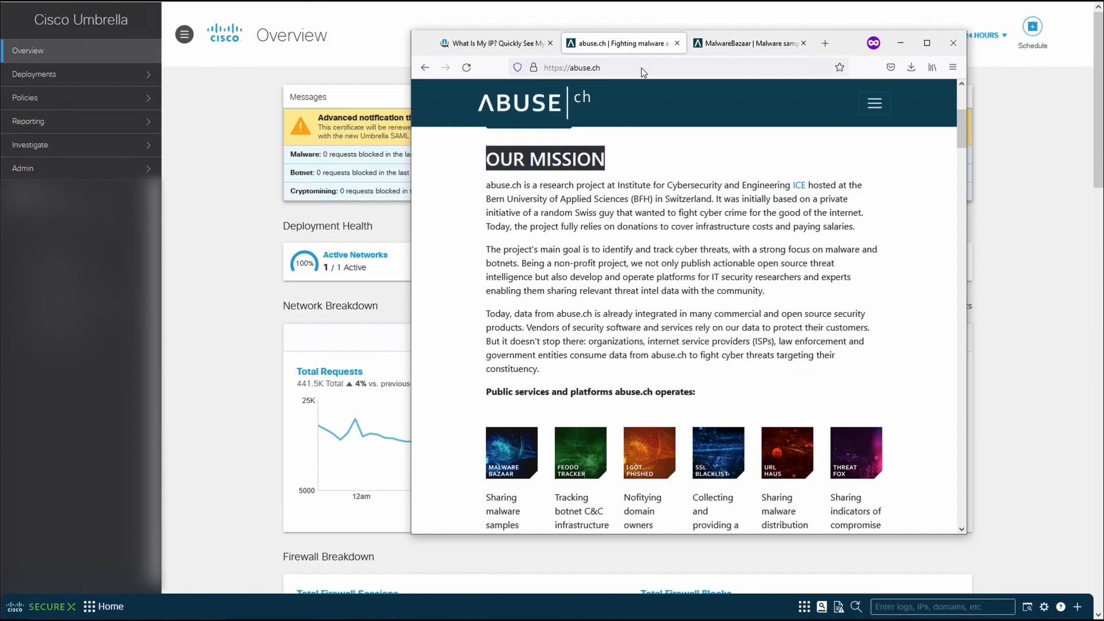
mouse_move(651, 154)
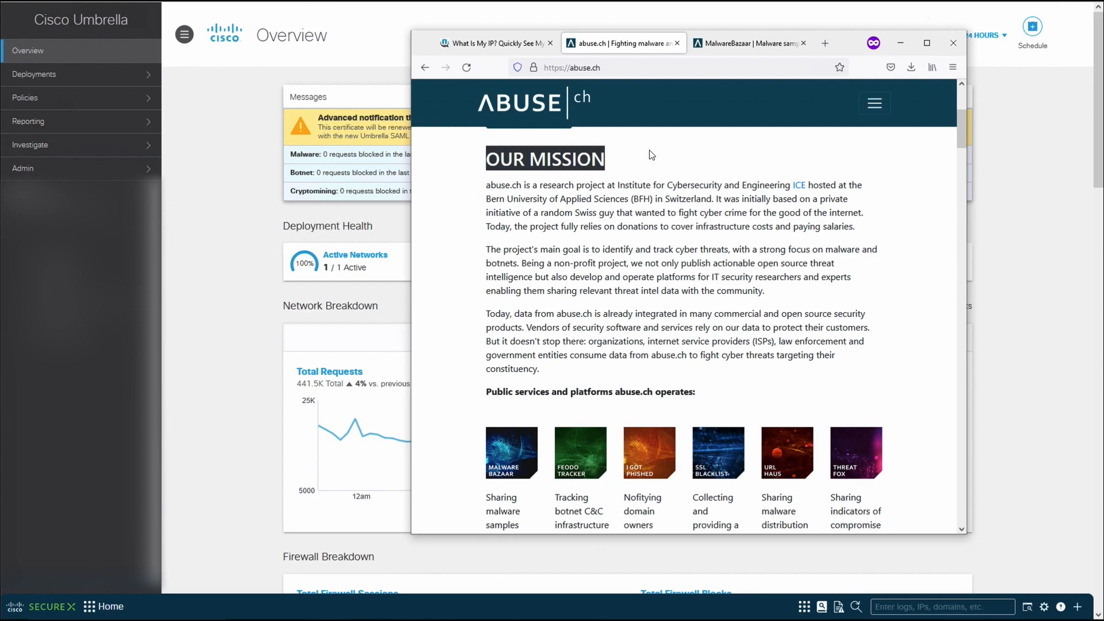
click(748, 43)
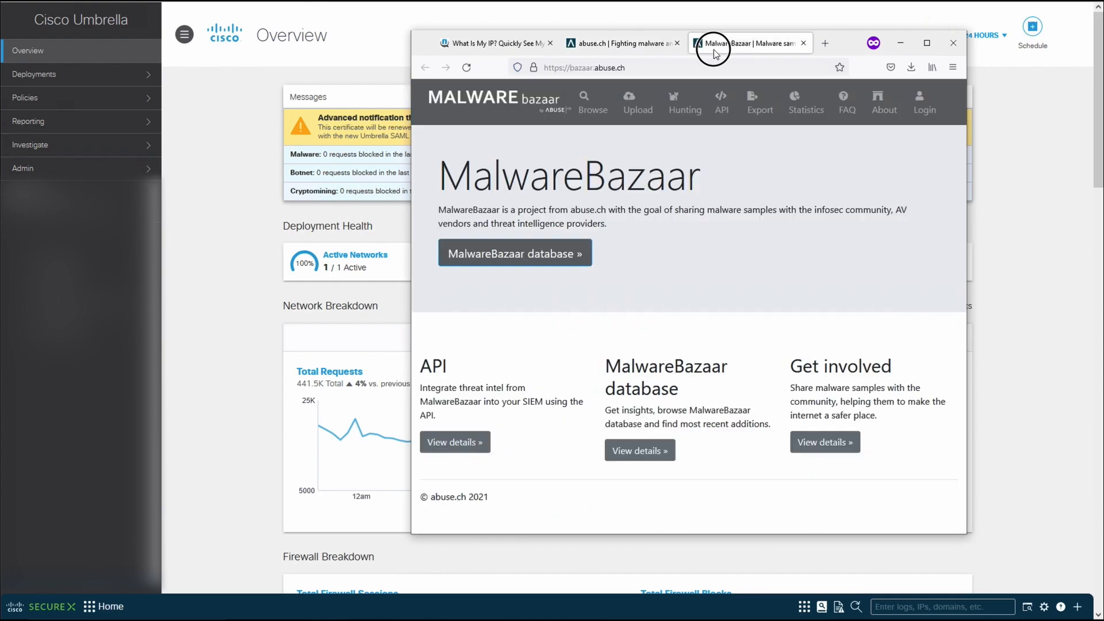
mouse_move(747, 43)
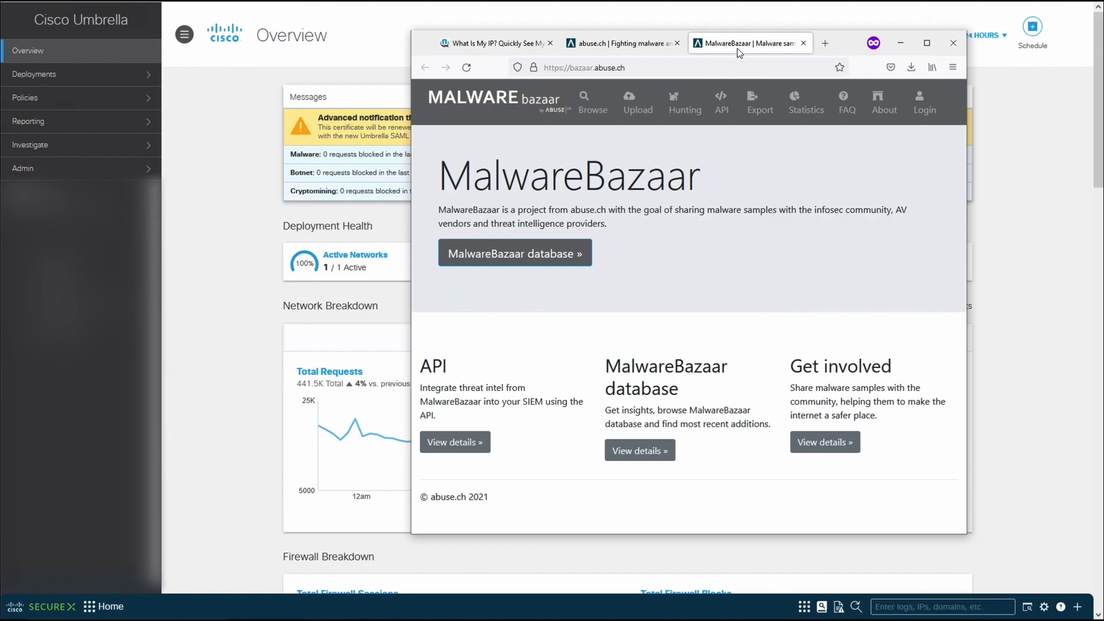
click(953, 43)
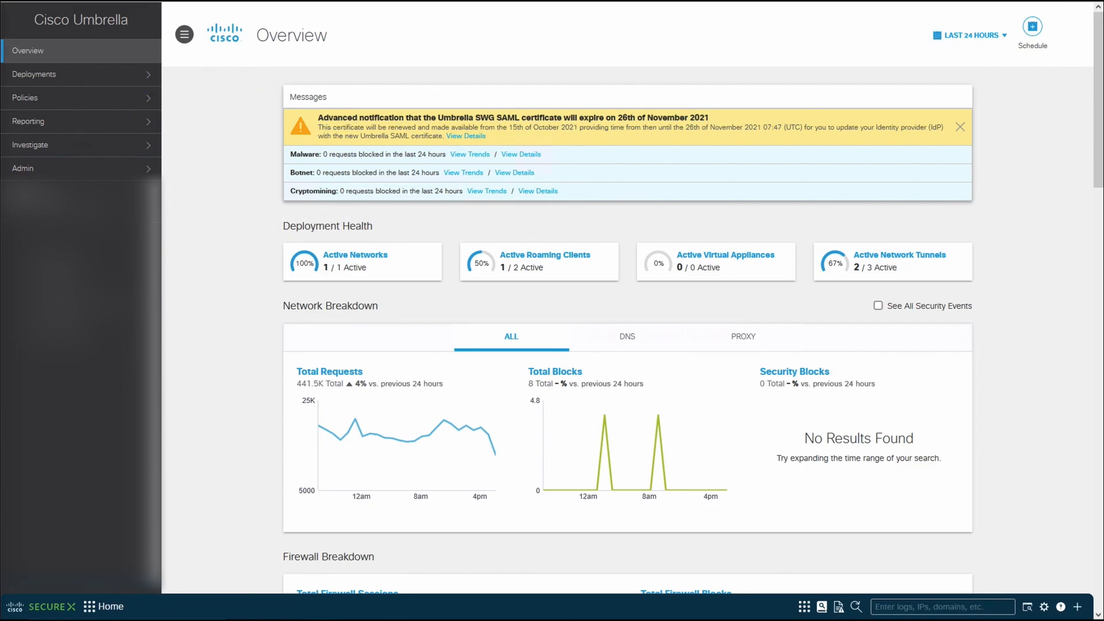
Go to Policies > Destination Lists and add a new destination list.
click(24, 97)
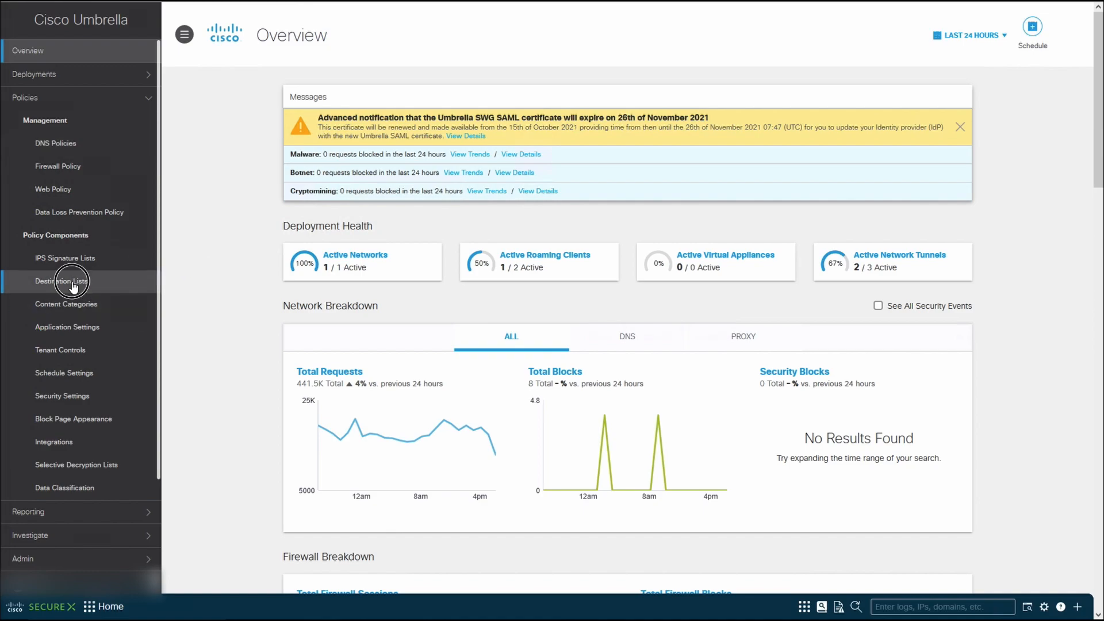
click(61, 281)
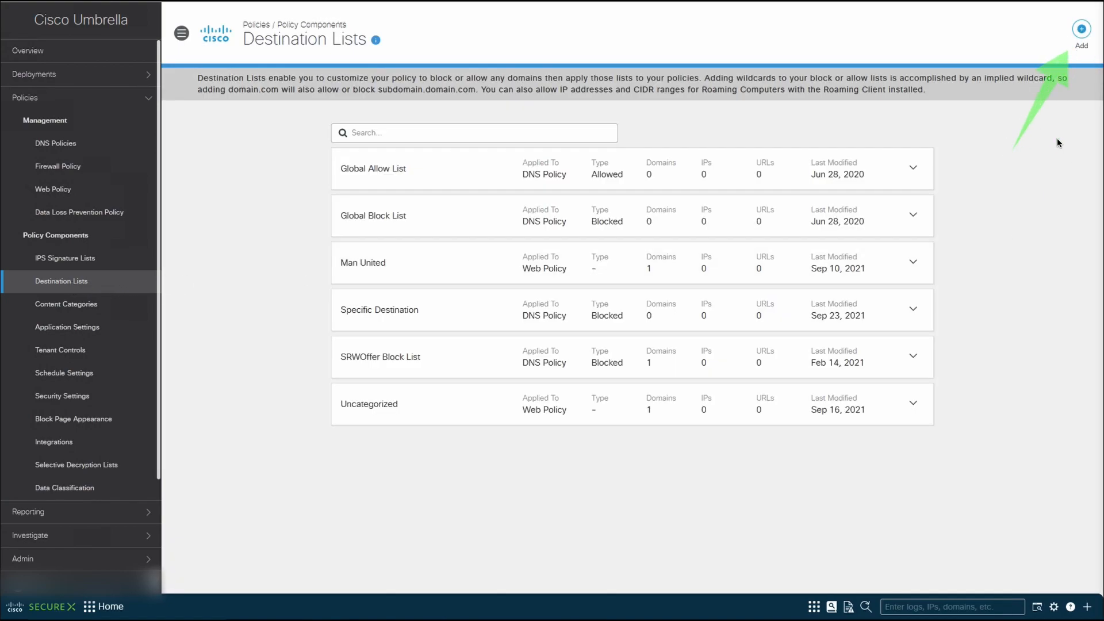
click(1081, 29)
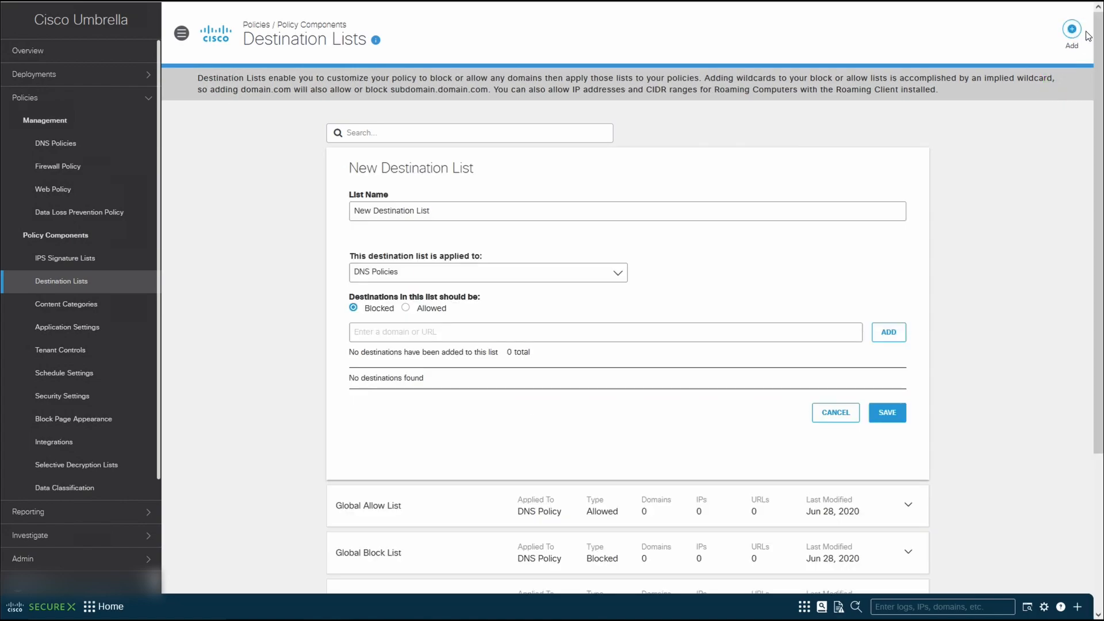
Replace the default list name with 'Bazaar Abuse CH' and apply it to Web Policies.
click(482, 211)
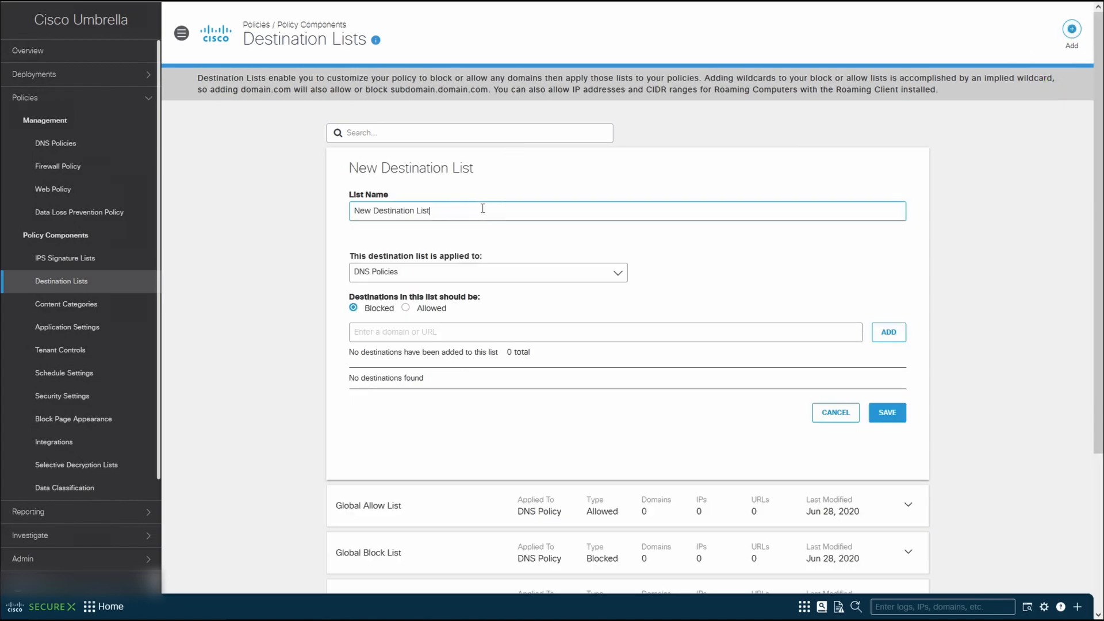
triple_click(391, 210)
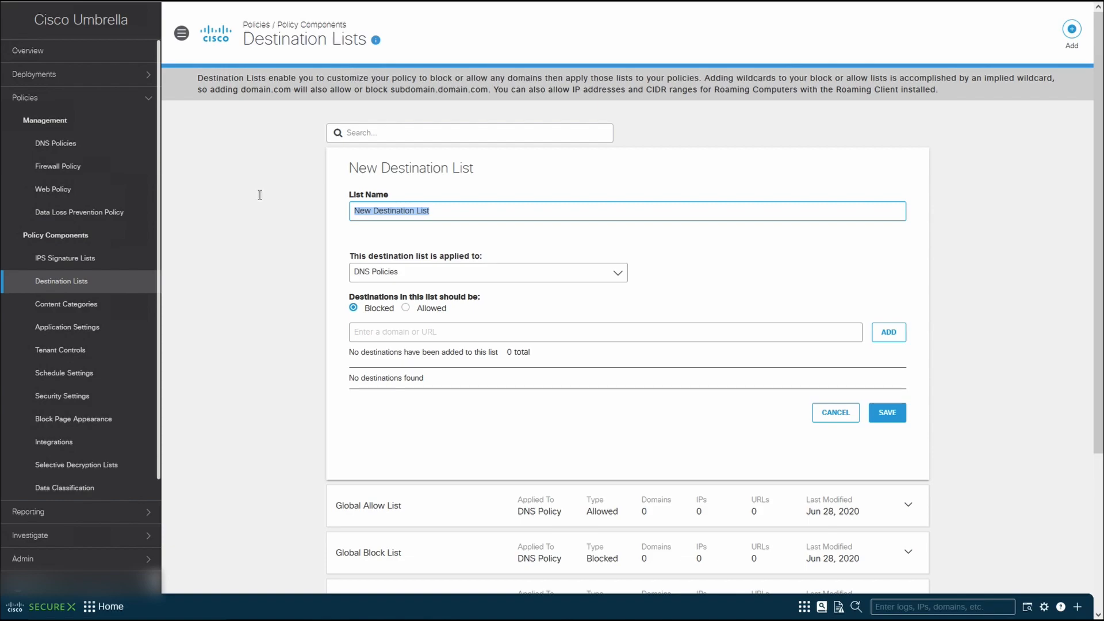
text(Block)
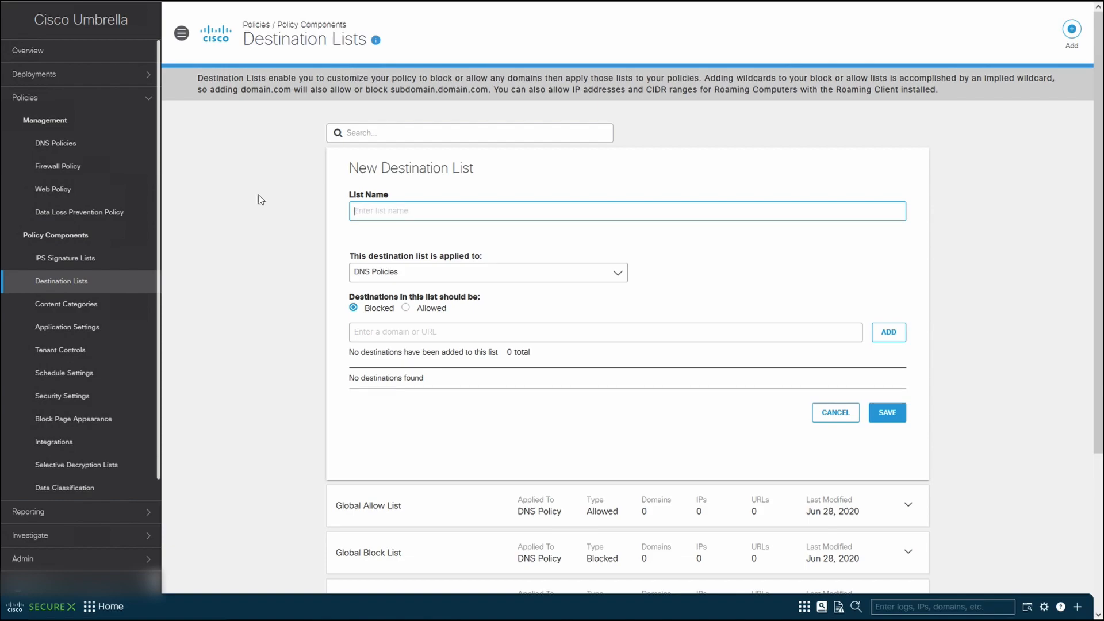
text(B)
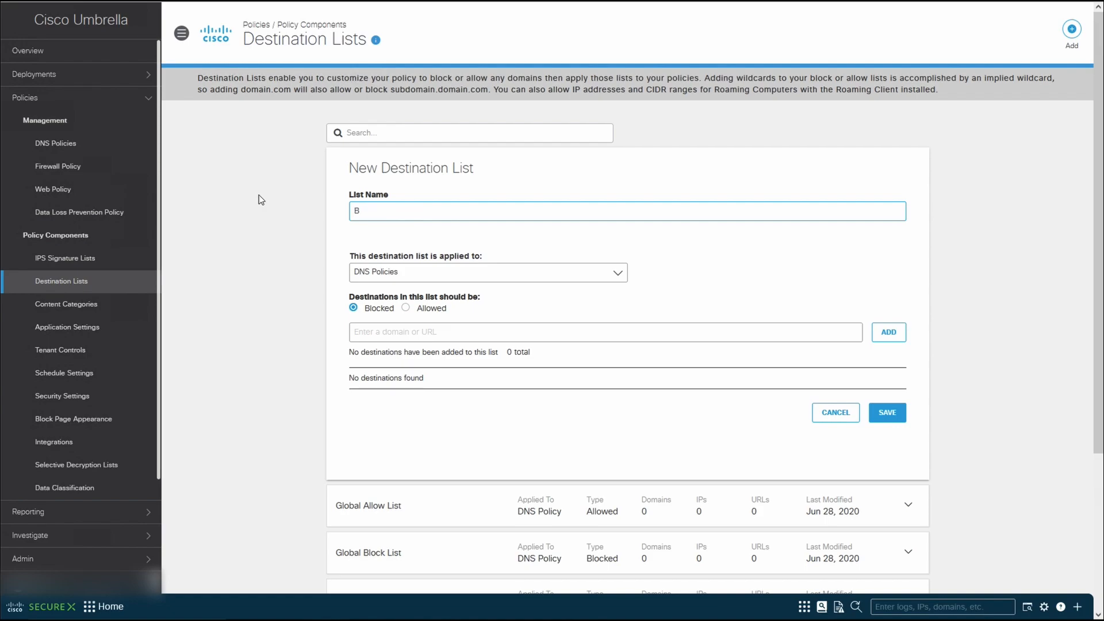
text(azaar Abuse C)
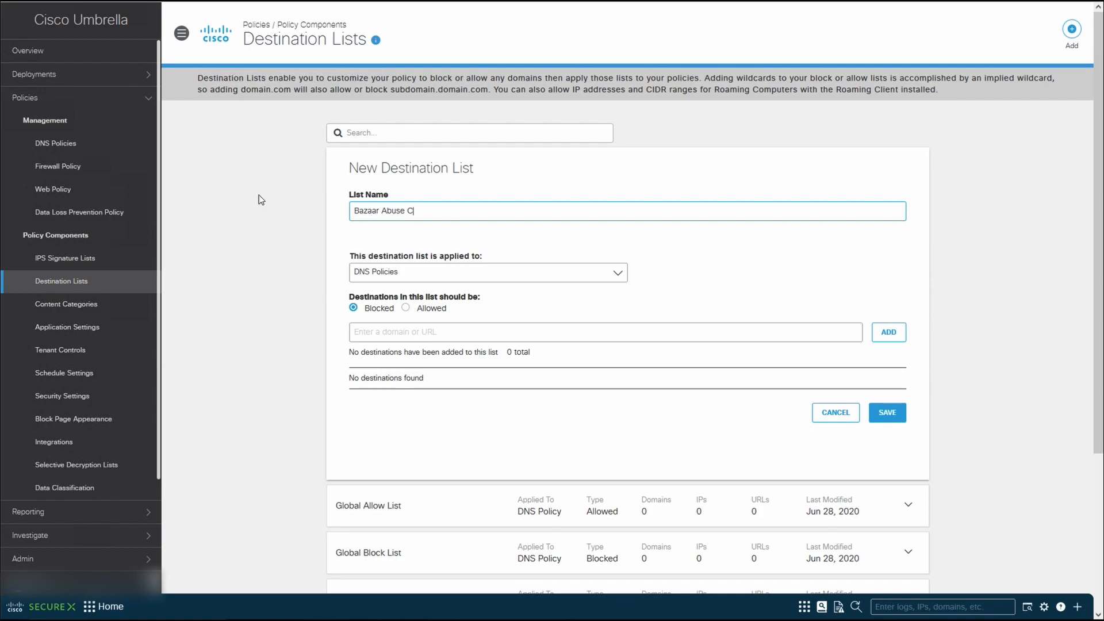
text(H)
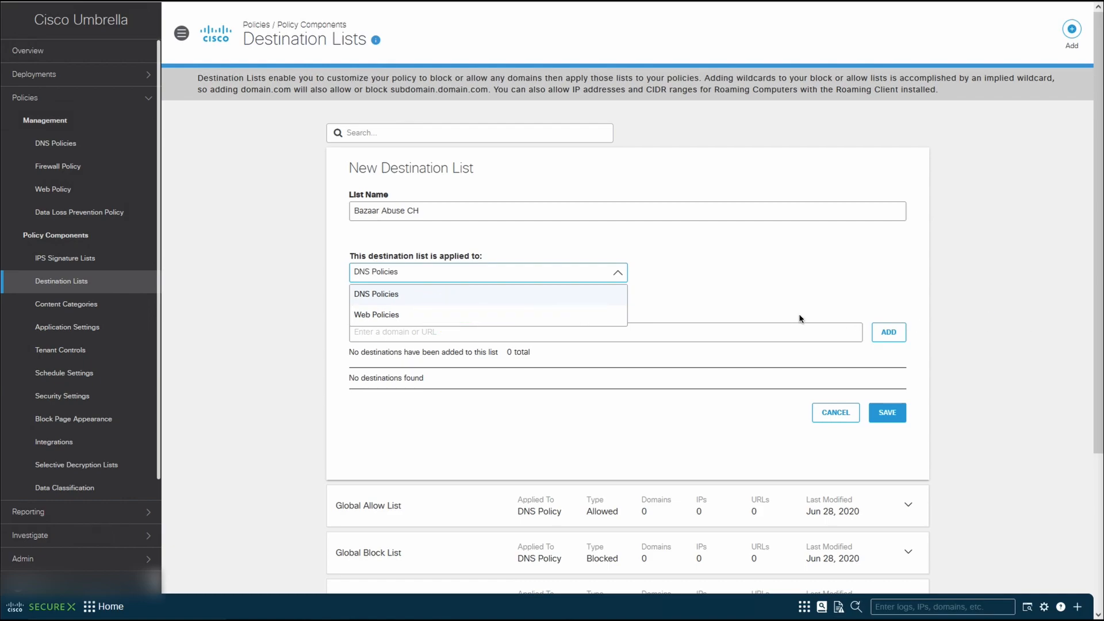
click(377, 315)
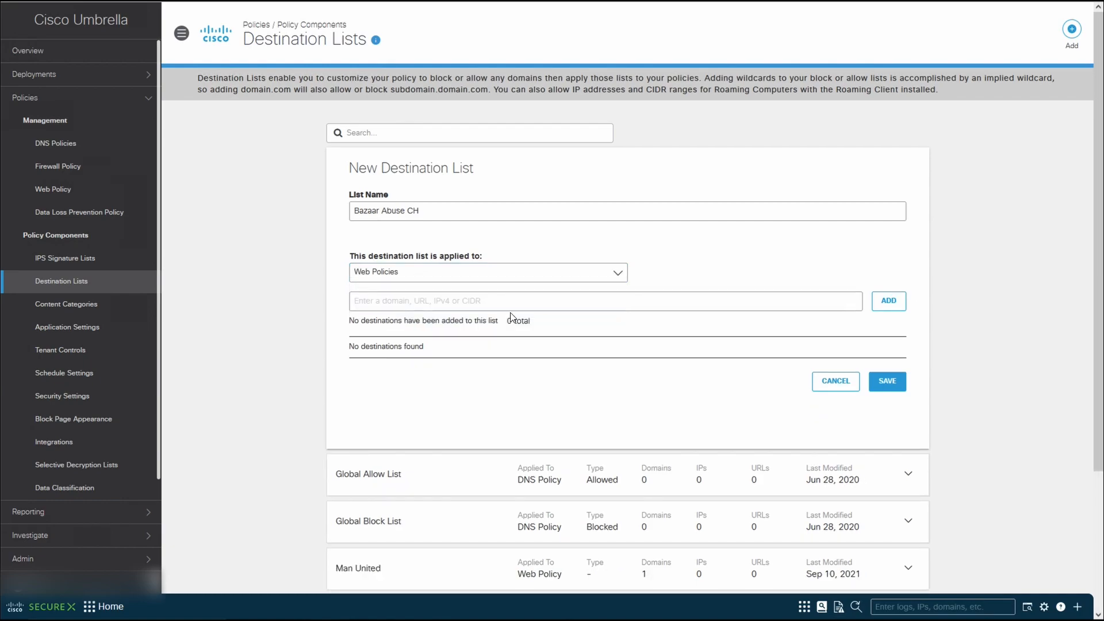
click(604, 300)
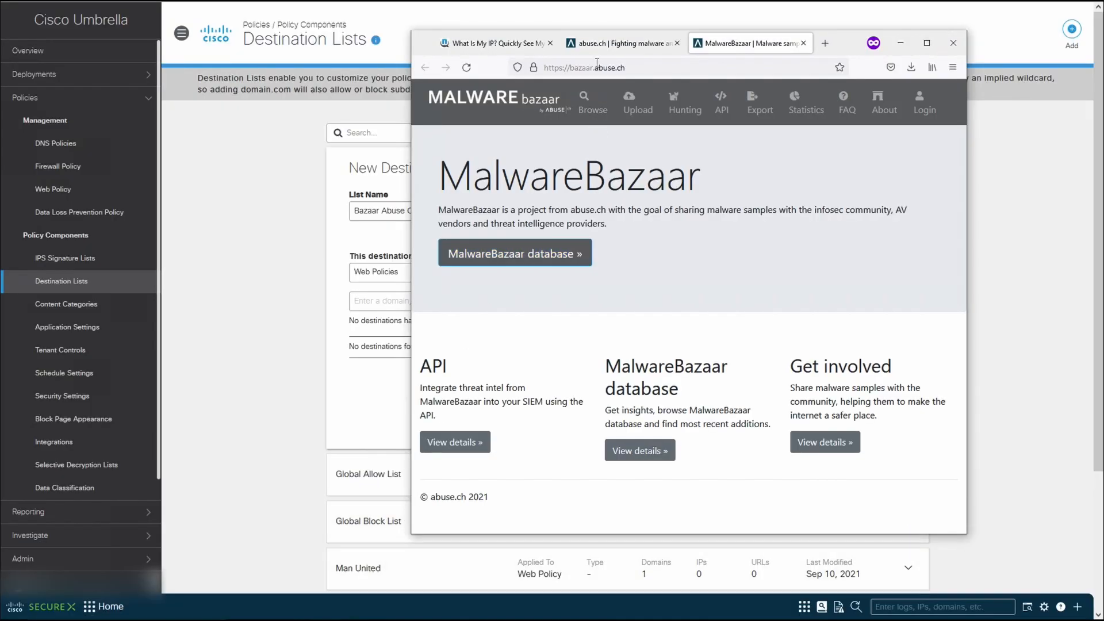
right_click(583, 66)
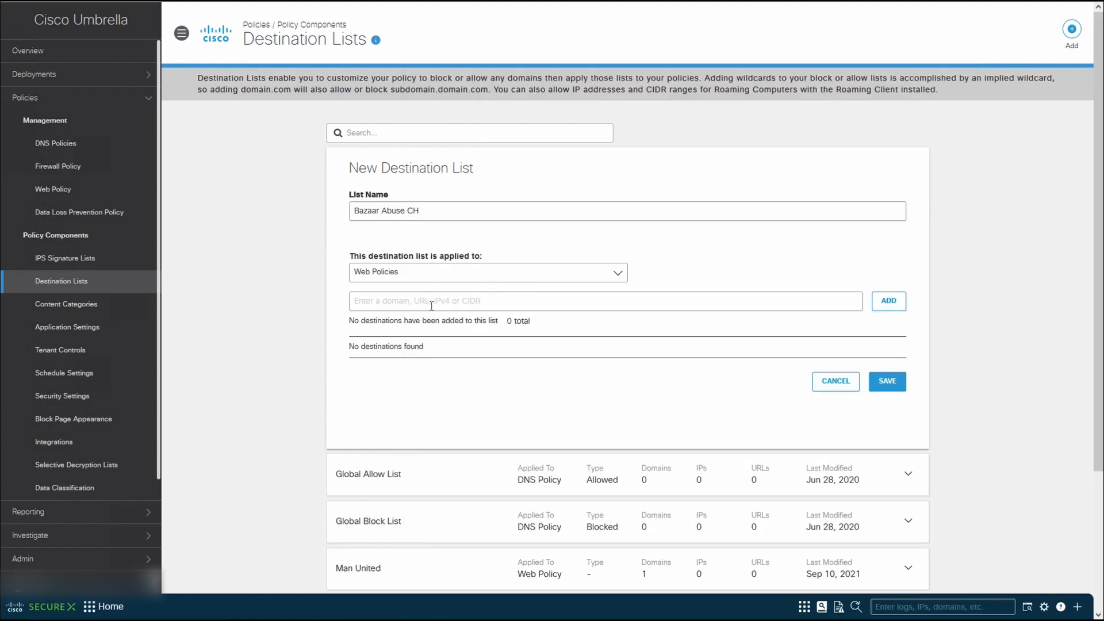
text(https://bazaar.abuse.ch/)
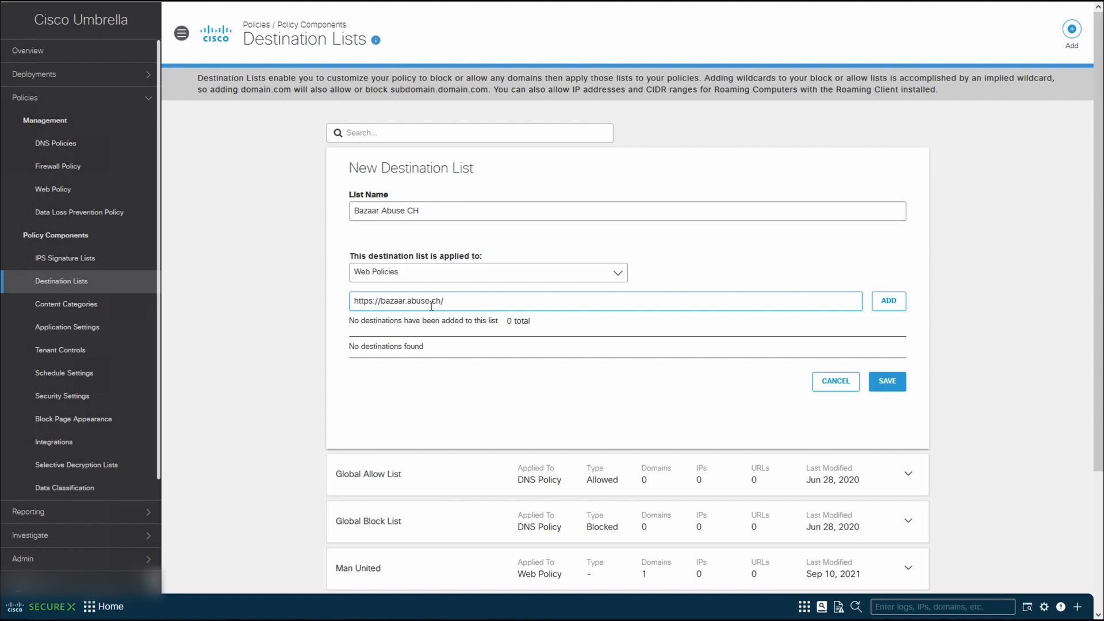
mouse_move(888, 301)
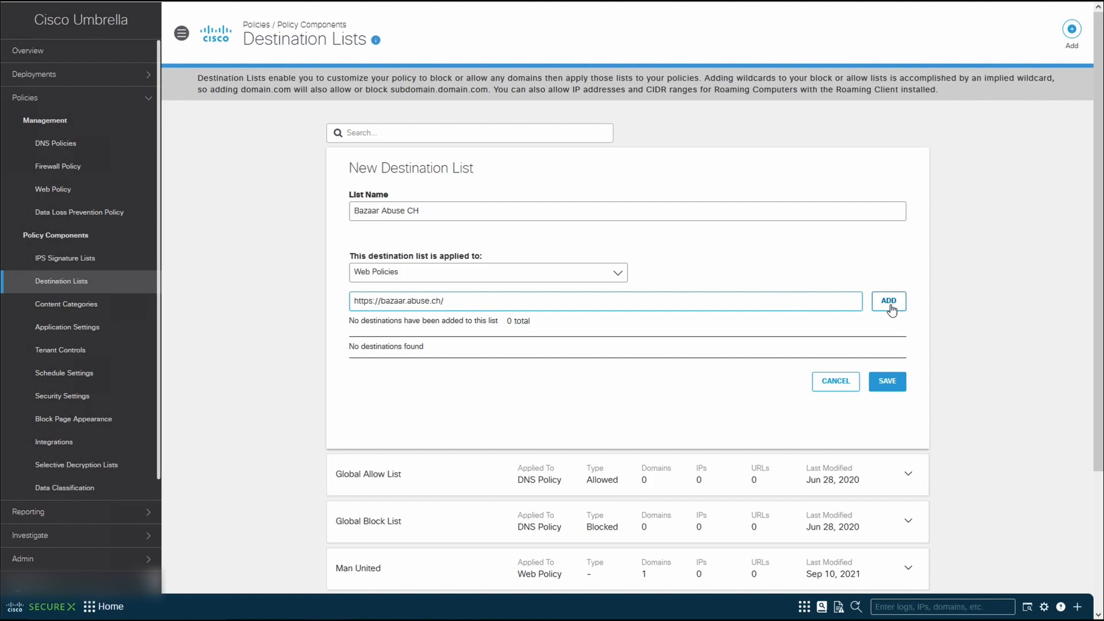
click(888, 301)
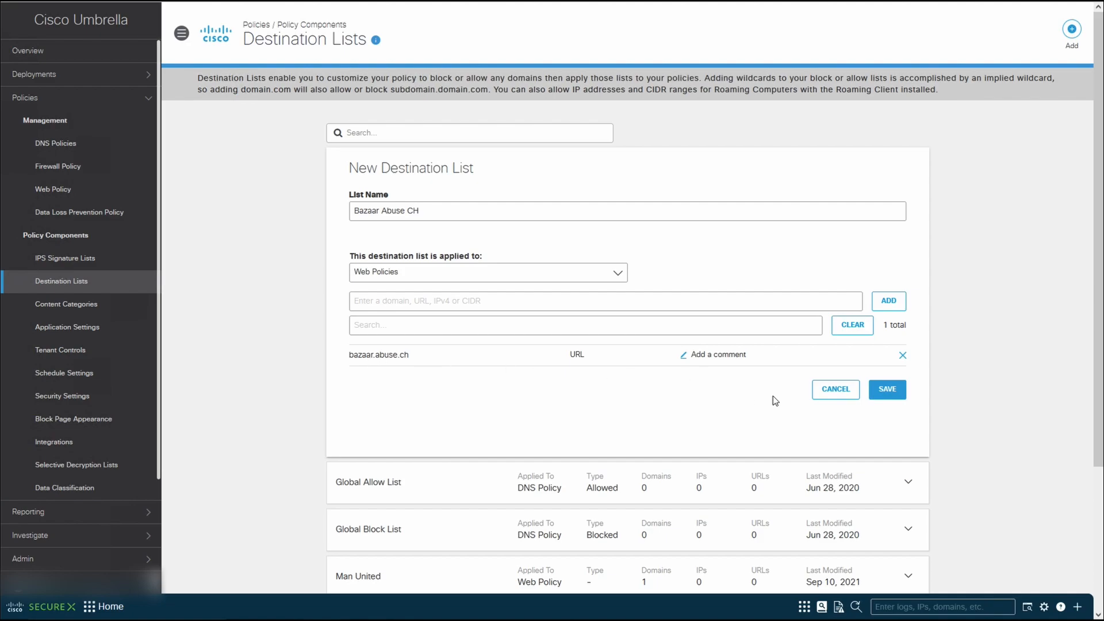
click(887, 390)
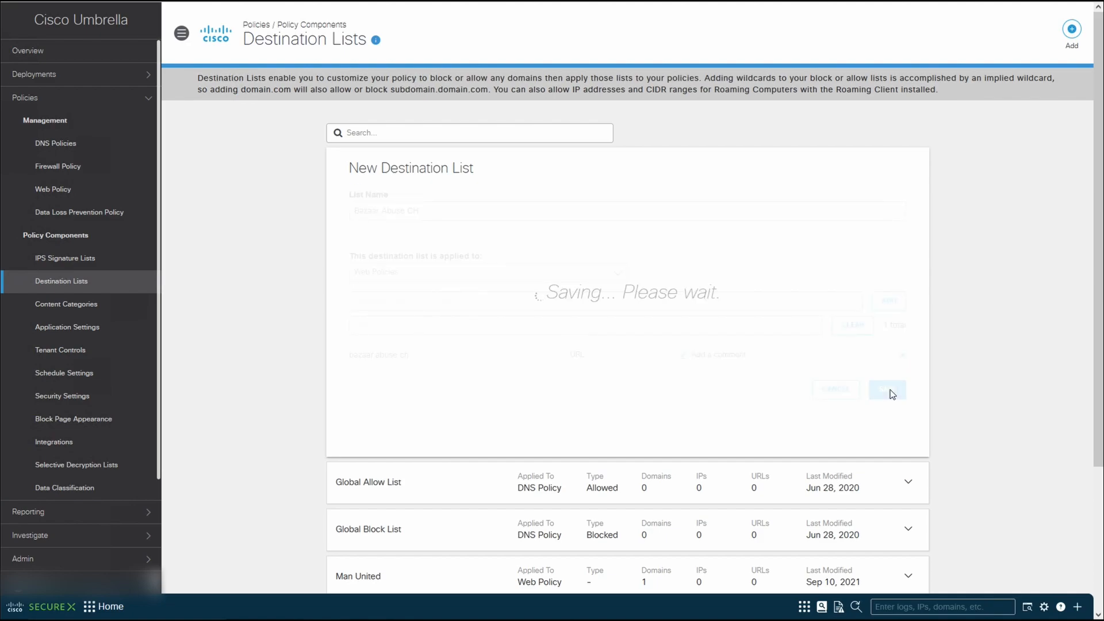
click(887, 389)
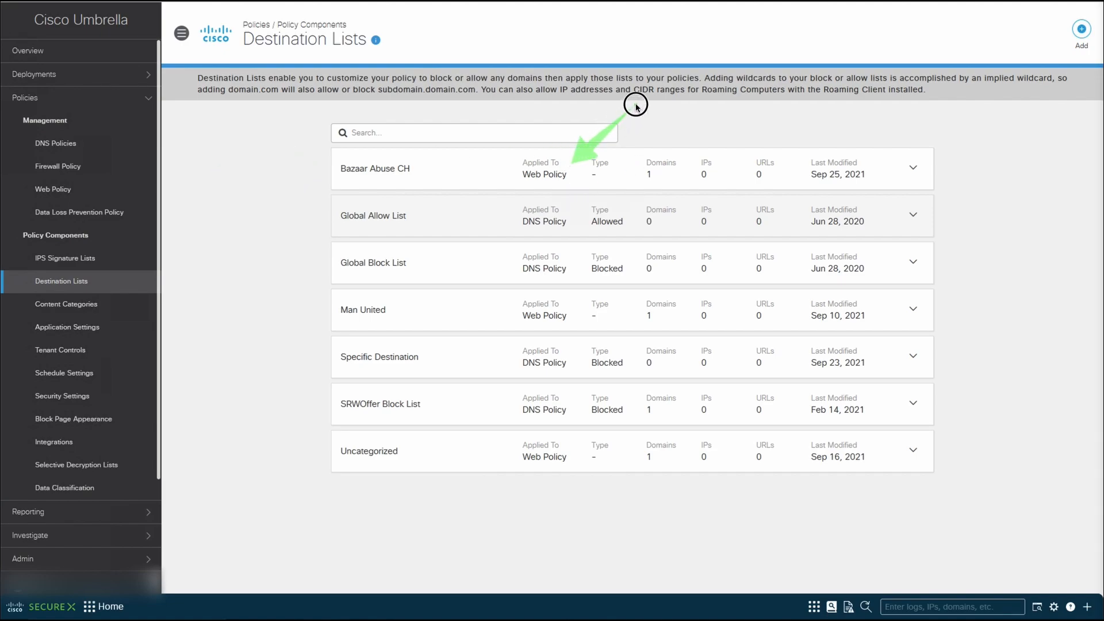
mouse_move(65, 258)
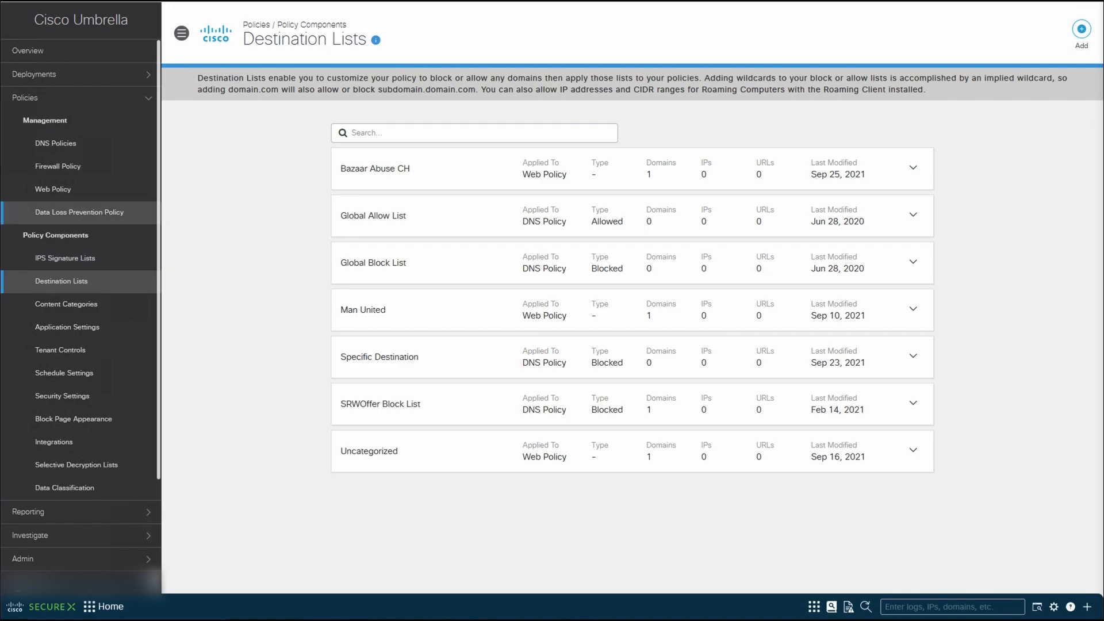
mouse_move(81, 192)
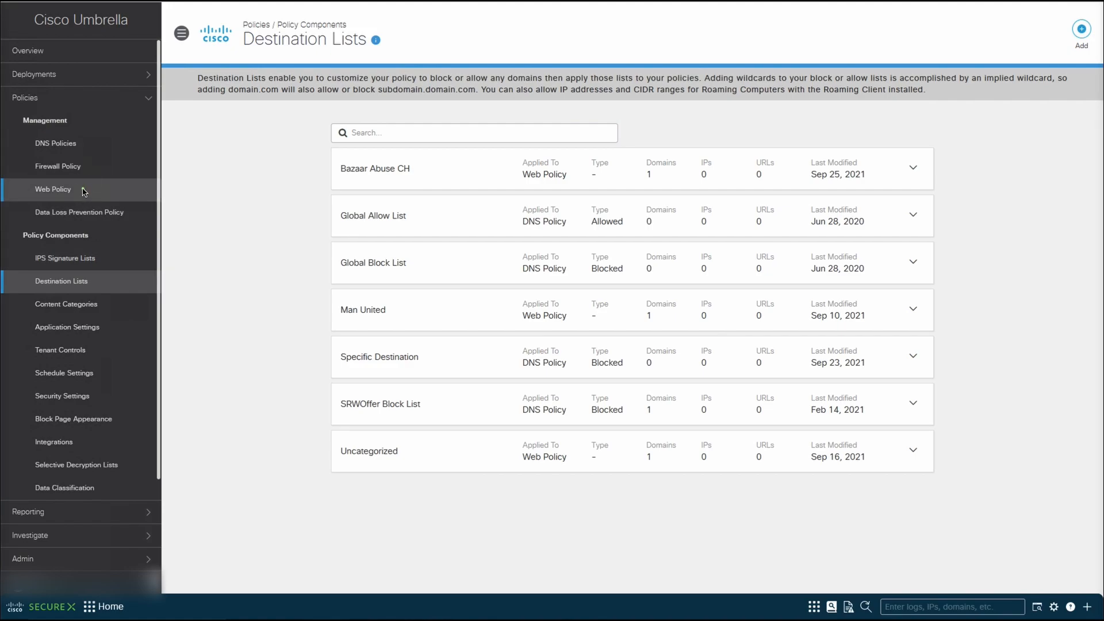
Add a Web Policy ruleset named 'Block Malware Sample Websites' and save it.
click(53, 189)
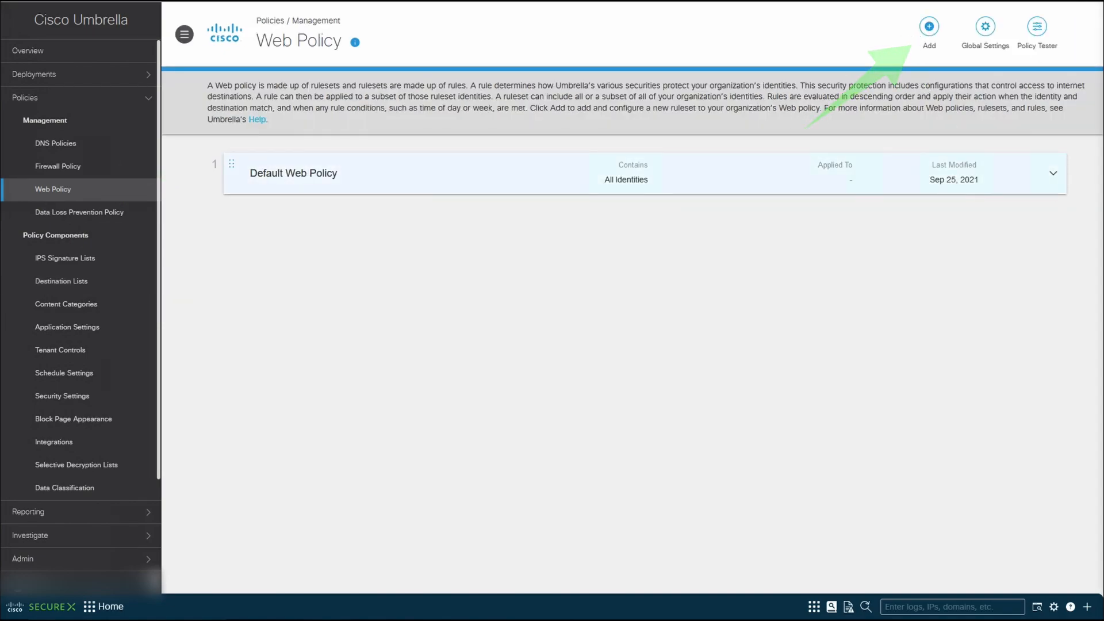
click(929, 27)
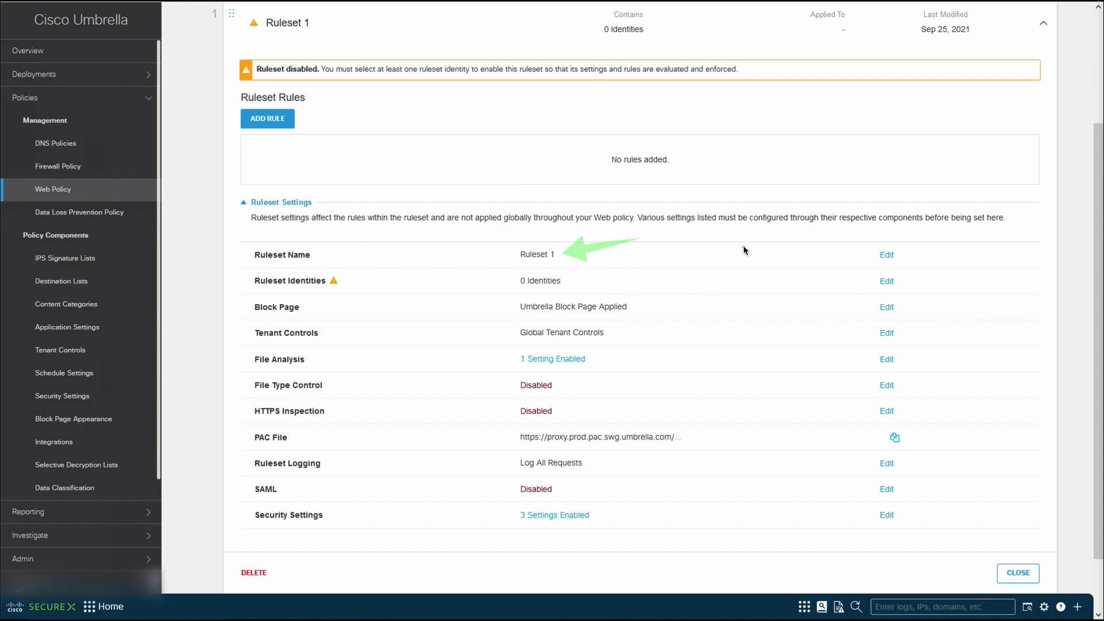
text(Block Malware Sample)
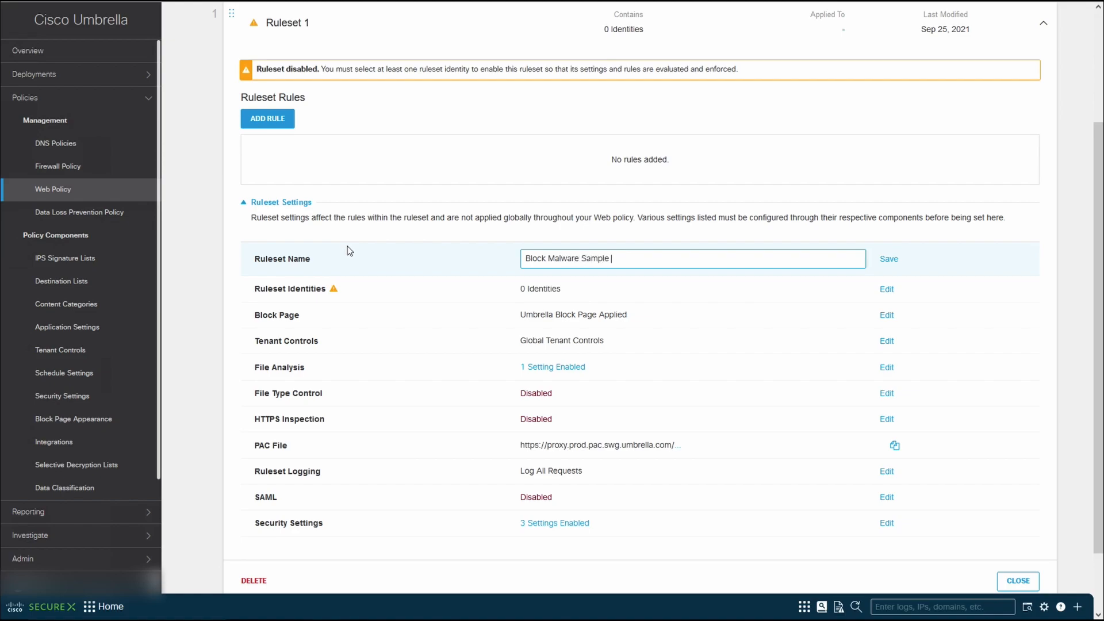
text(Websites)
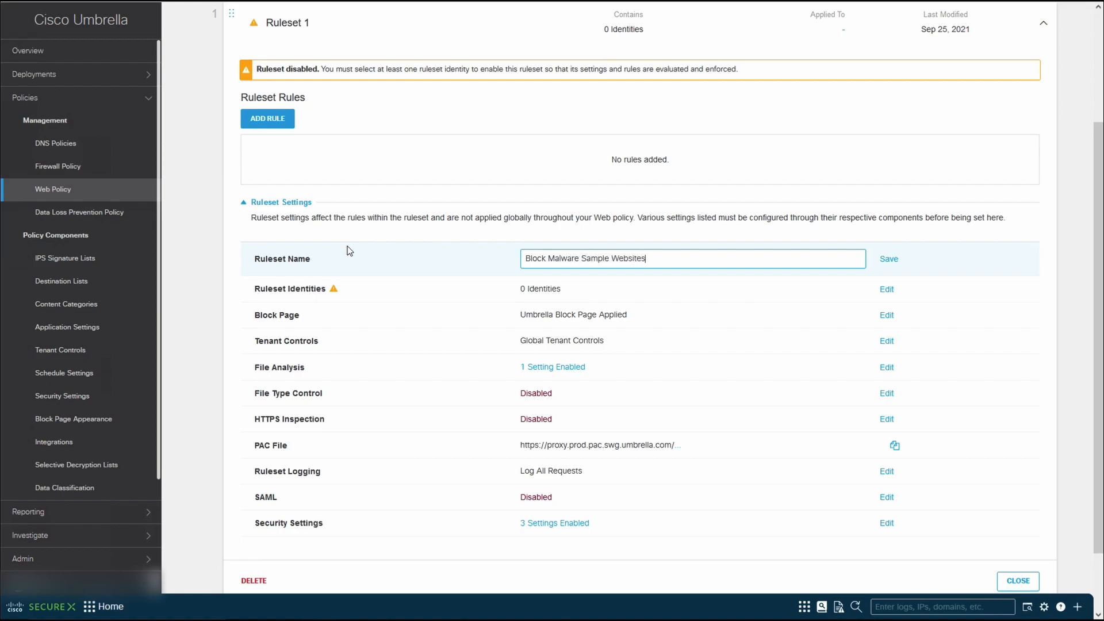
click(888, 258)
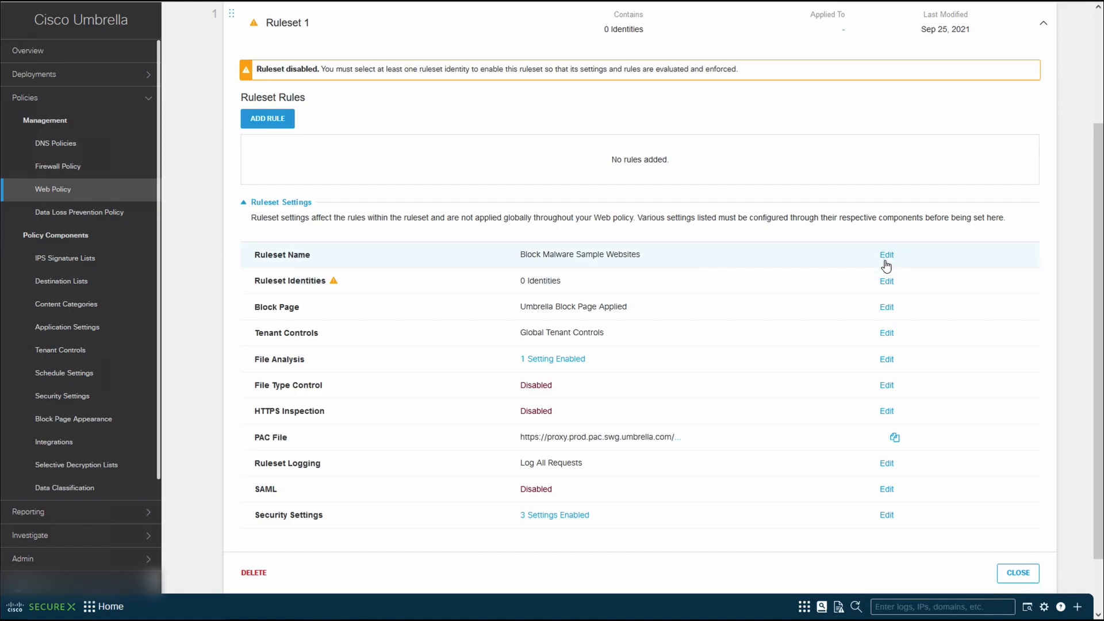
click(887, 254)
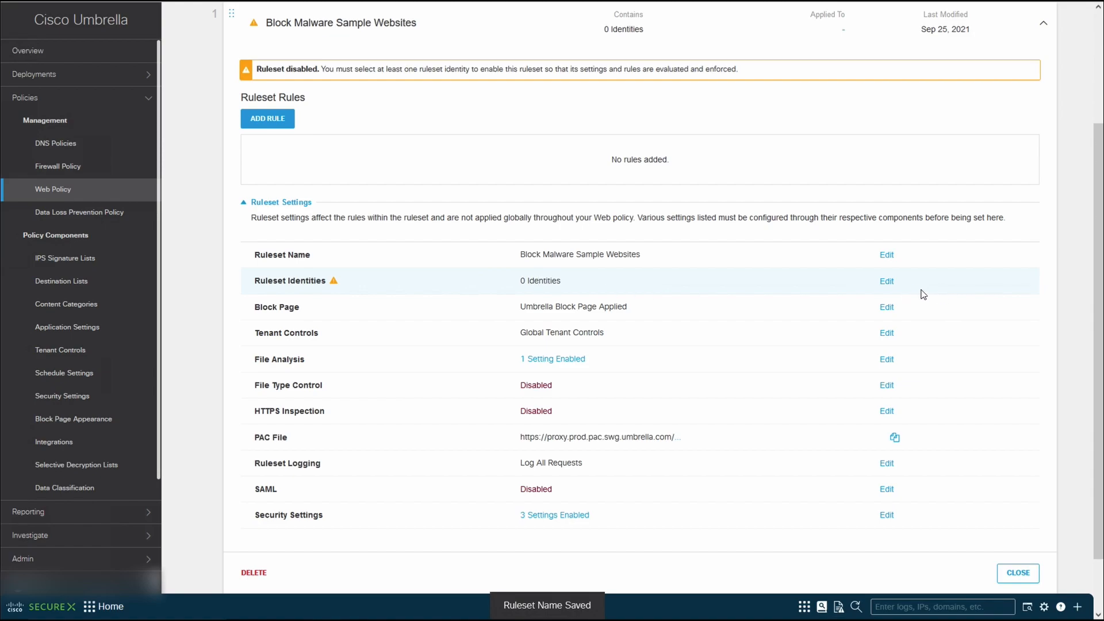
Edit the ruleset identities to include Tunnels.
click(886, 281)
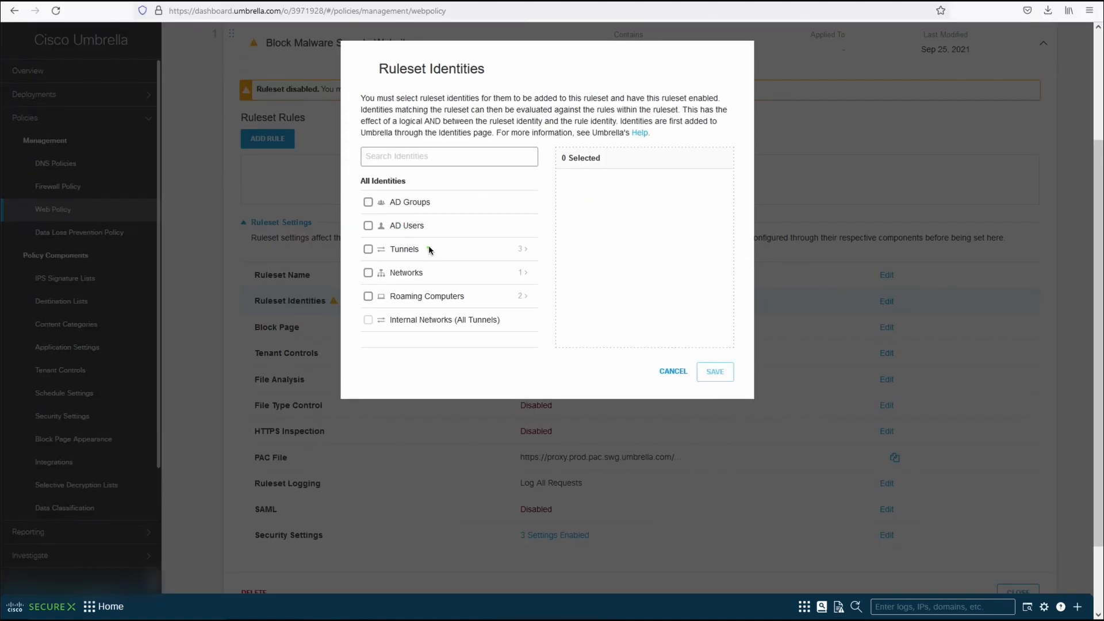
scroll(down, 3)
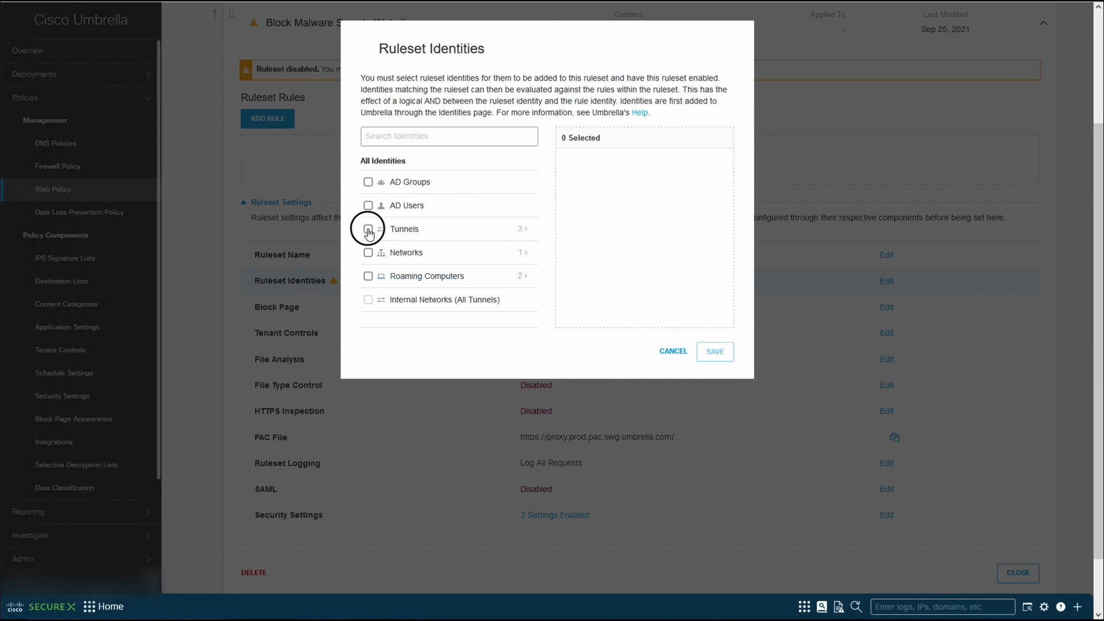
click(713, 351)
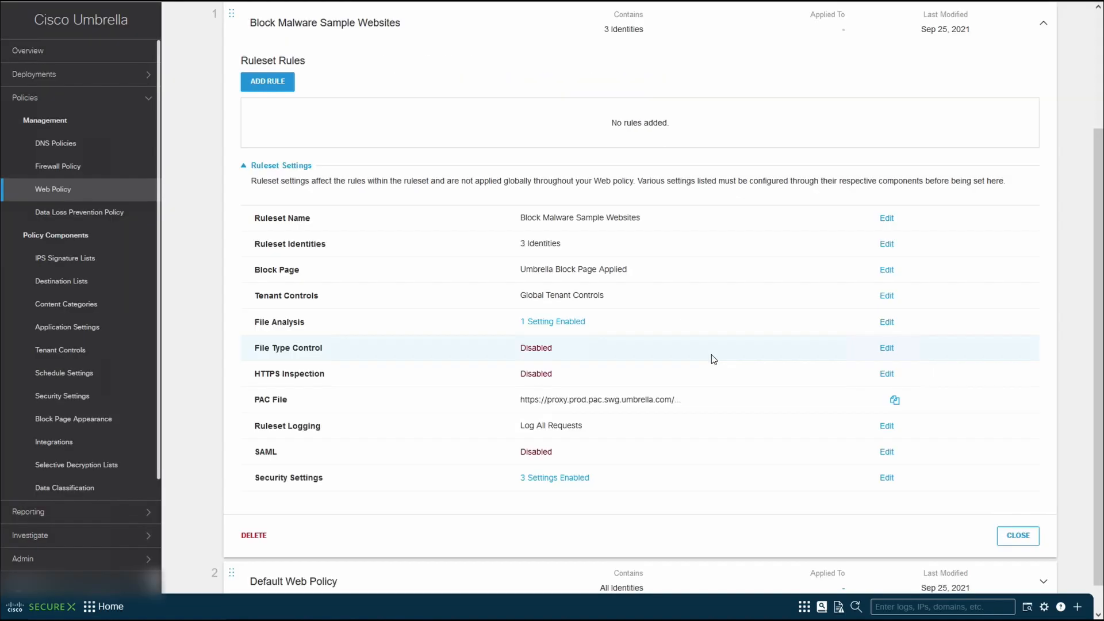
mouse_move(571, 252)
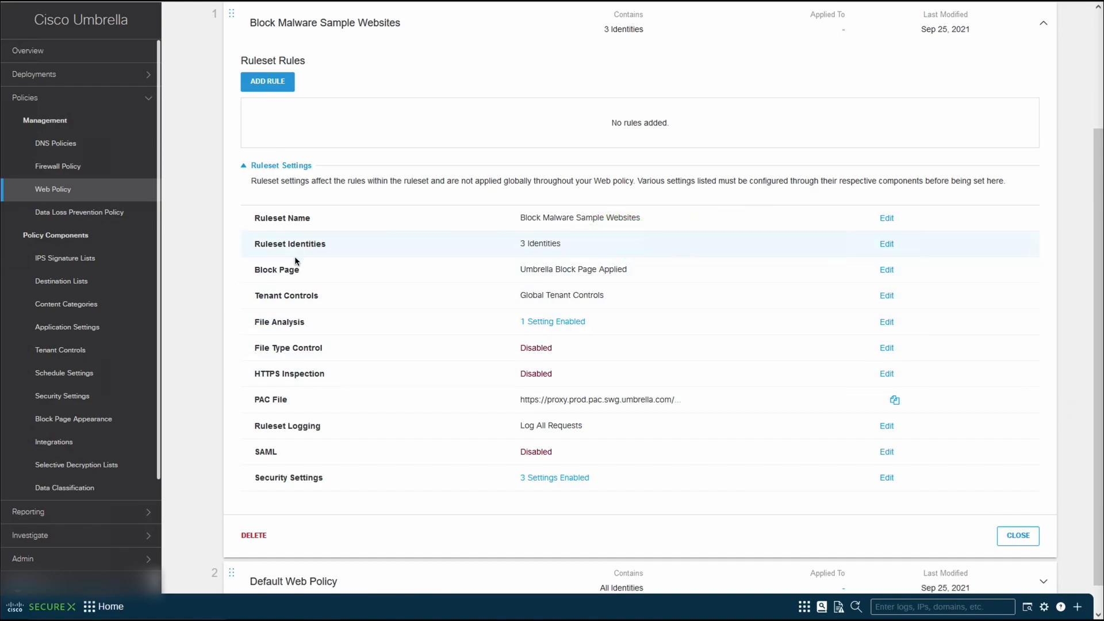
mouse_move(294, 272)
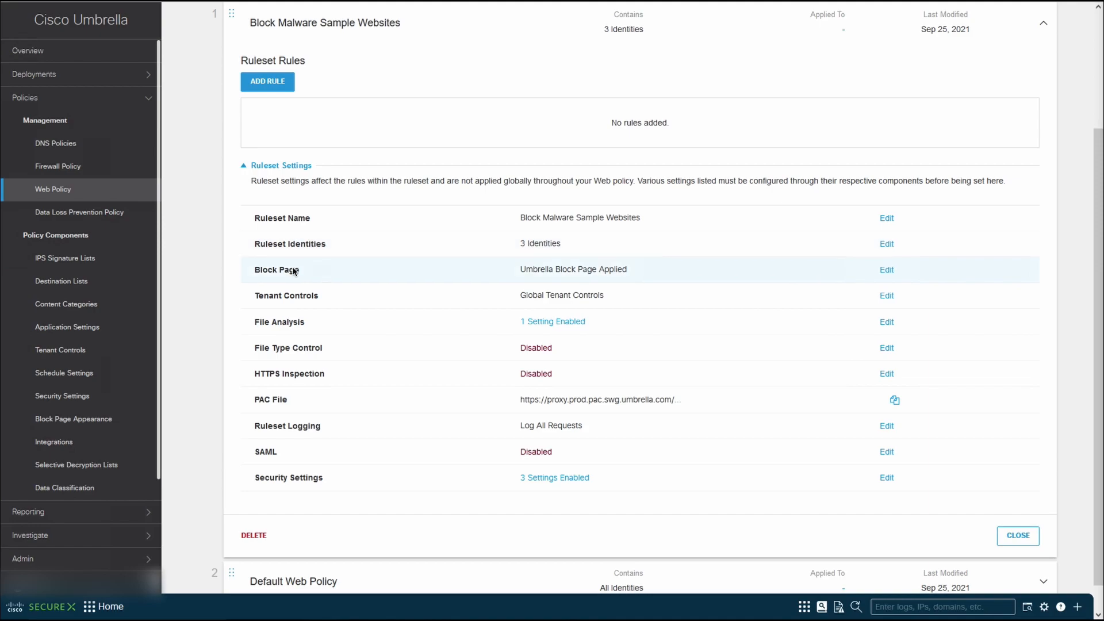
mouse_move(293, 299)
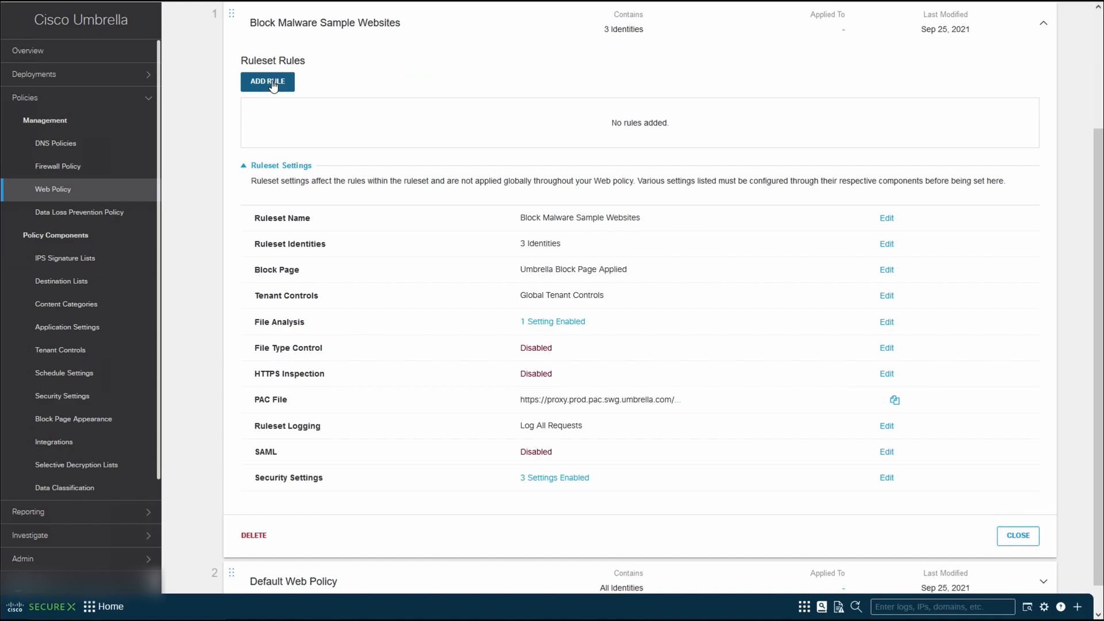
Add rule 'Block Bazaar Malware' with Block action and inherited ruleset identities.
click(267, 82)
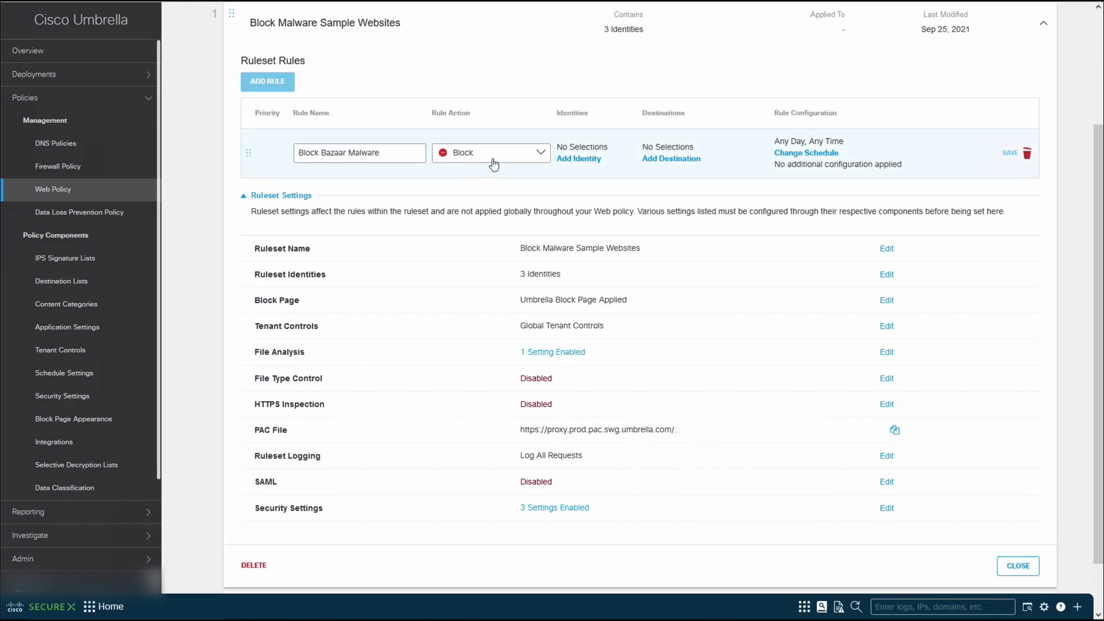
click(491, 152)
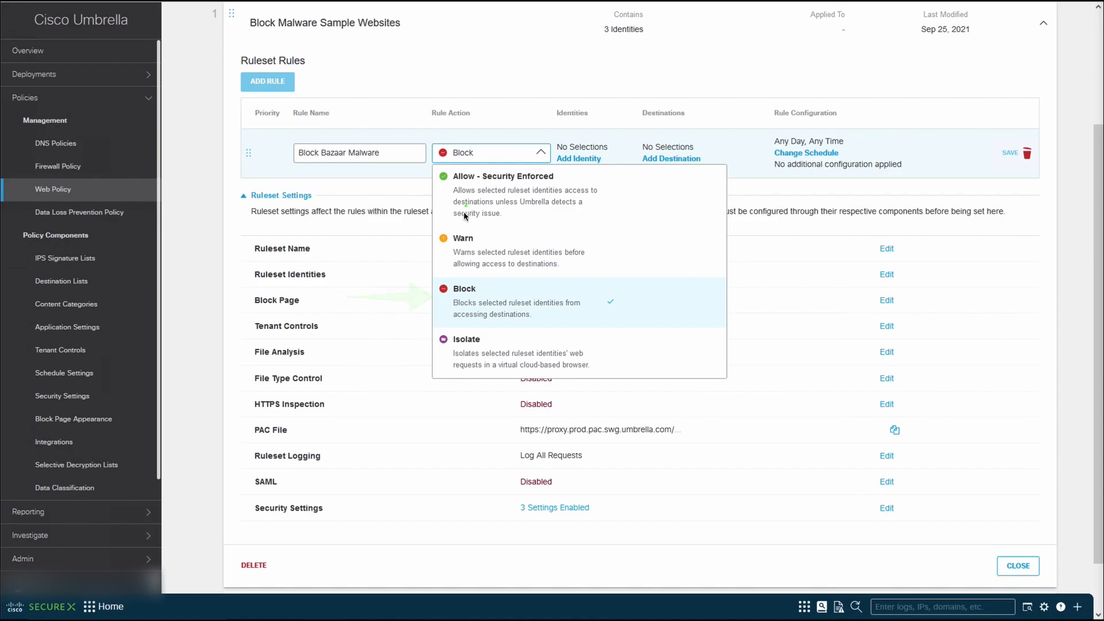
mouse_move(458, 251)
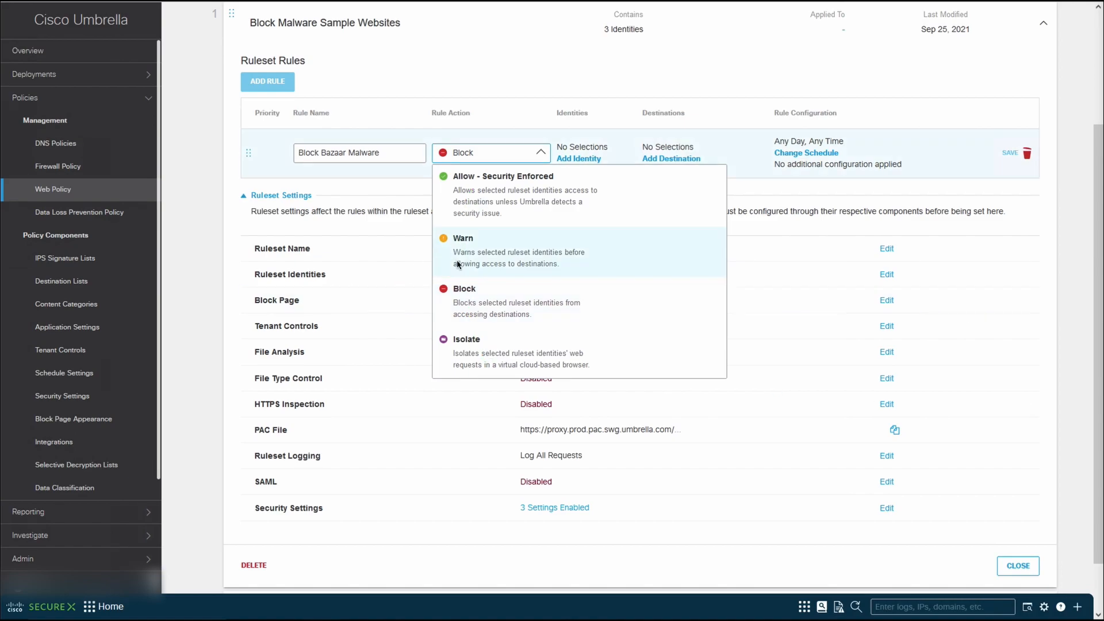
click(574, 182)
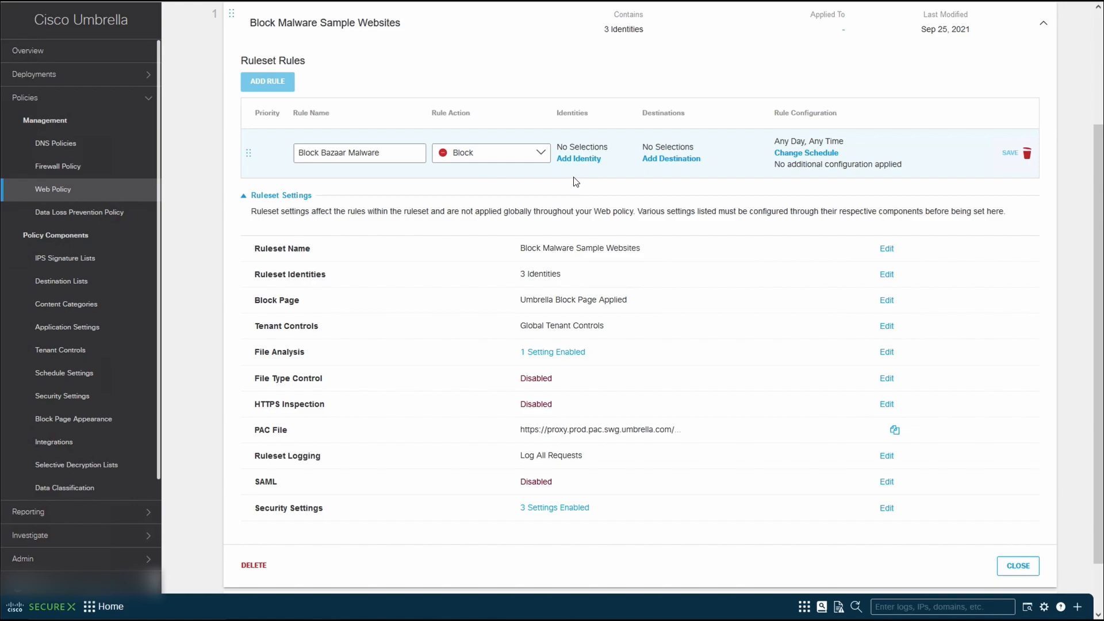
click(579, 159)
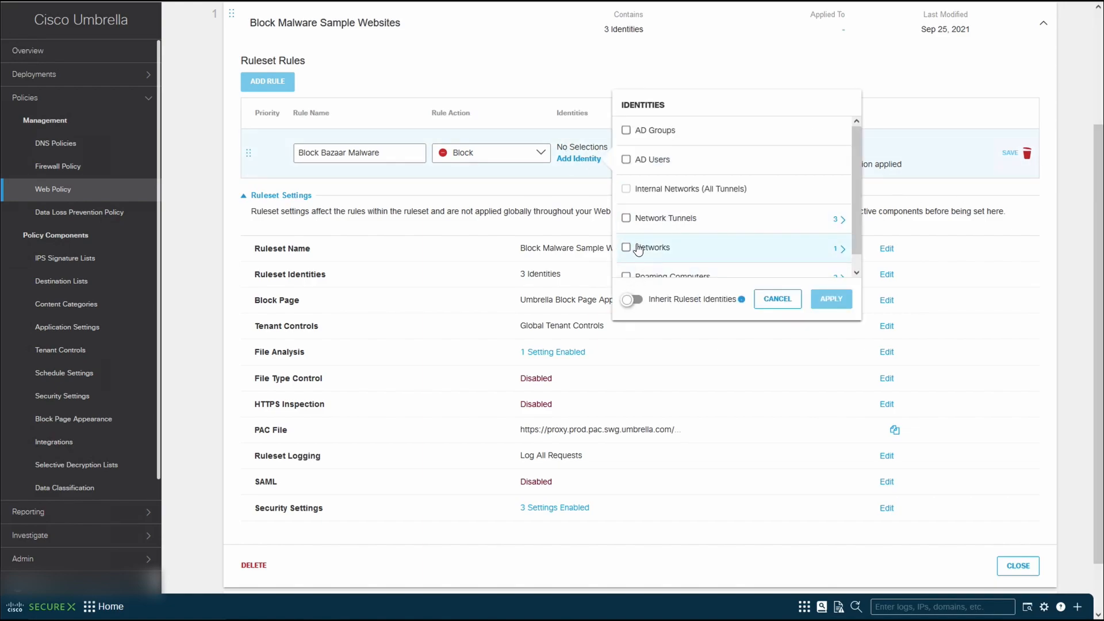
mouse_move(634, 315)
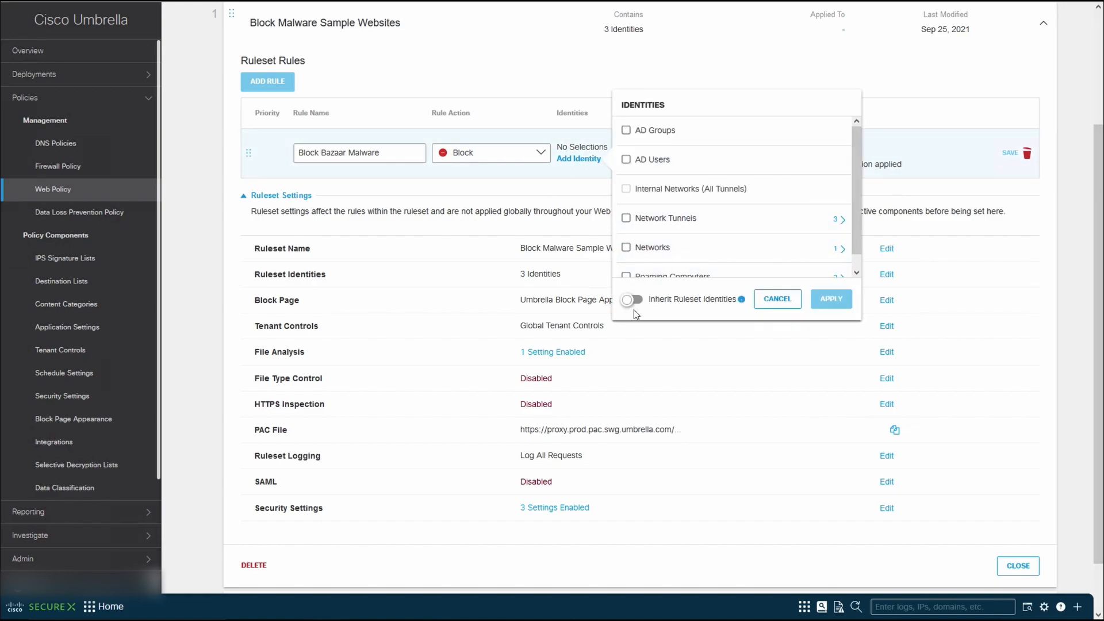
click(632, 298)
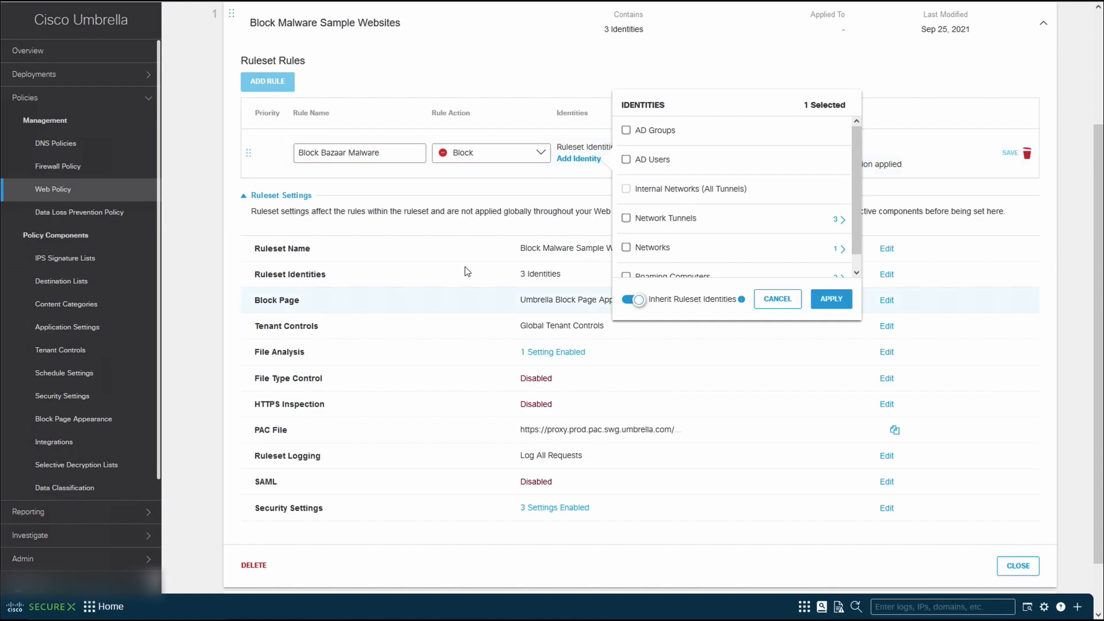
click(831, 298)
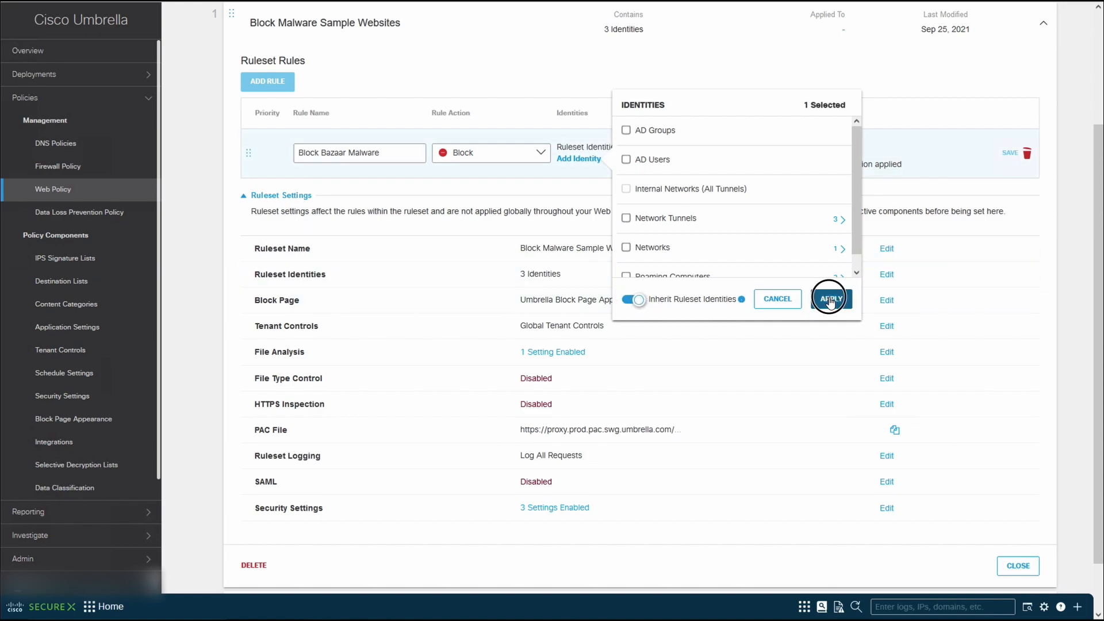
click(830, 299)
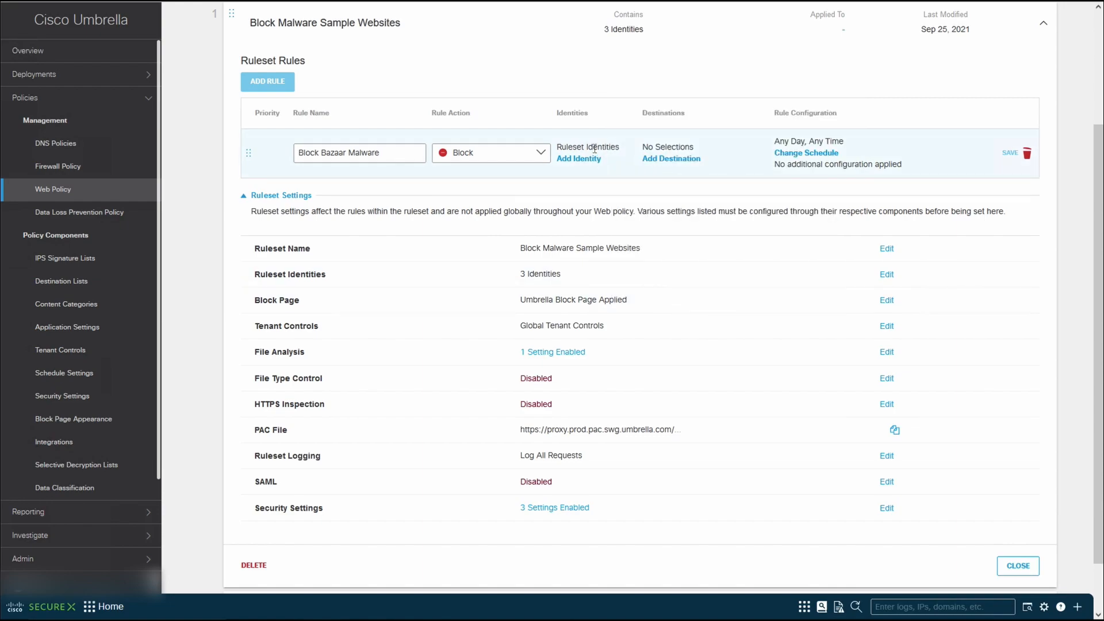
mouse_move(598, 161)
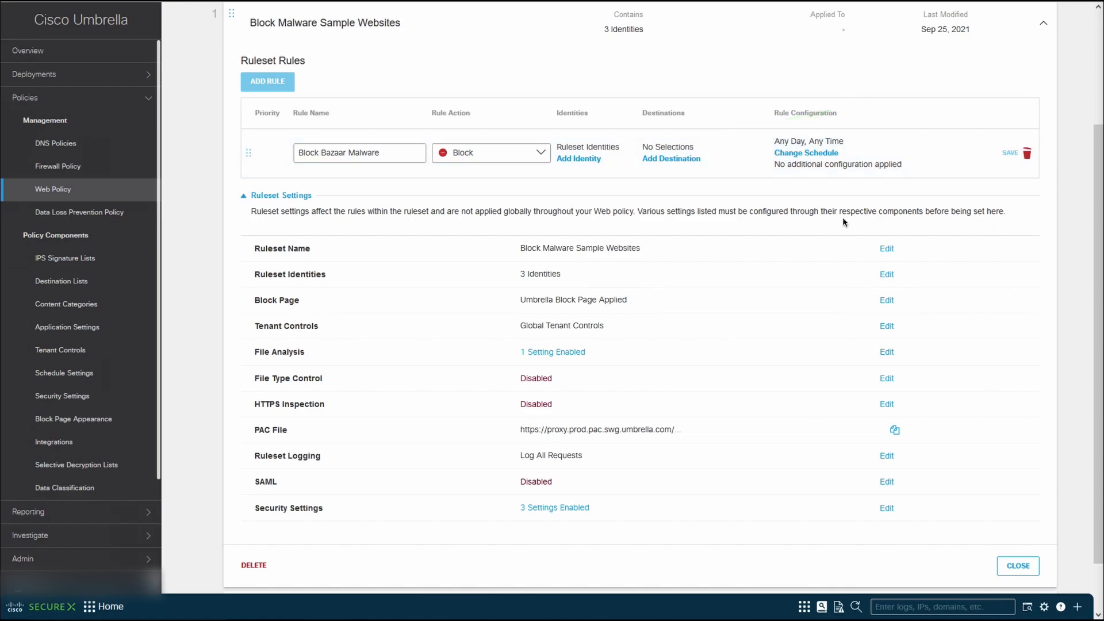
Set the rule's destination to the Bazaar Abuse CH list and save the rule.
click(670, 159)
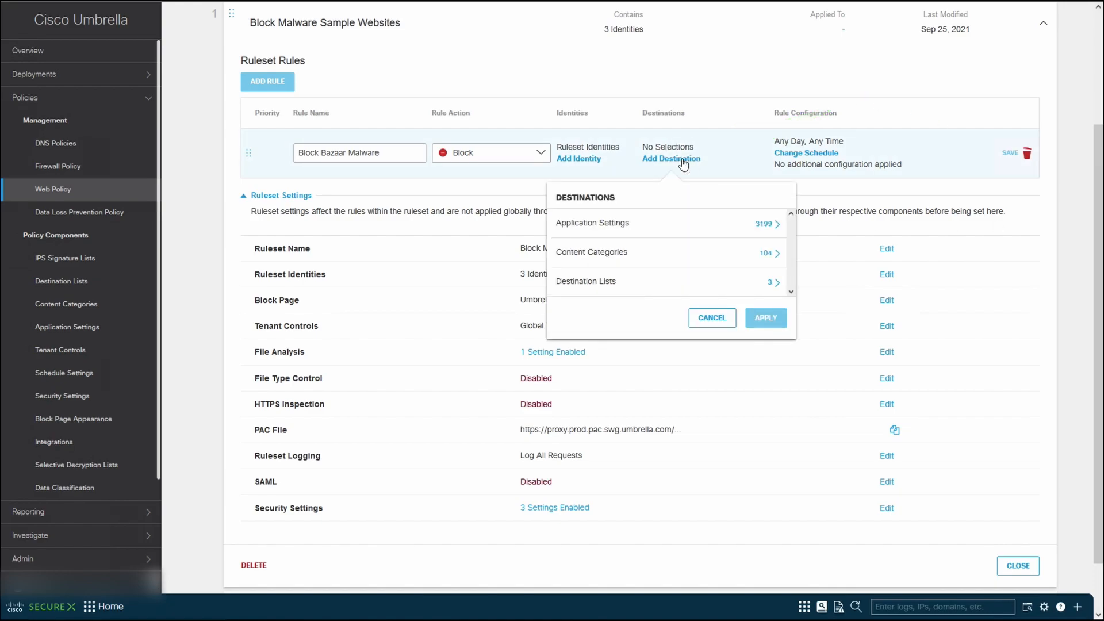
mouse_move(669, 226)
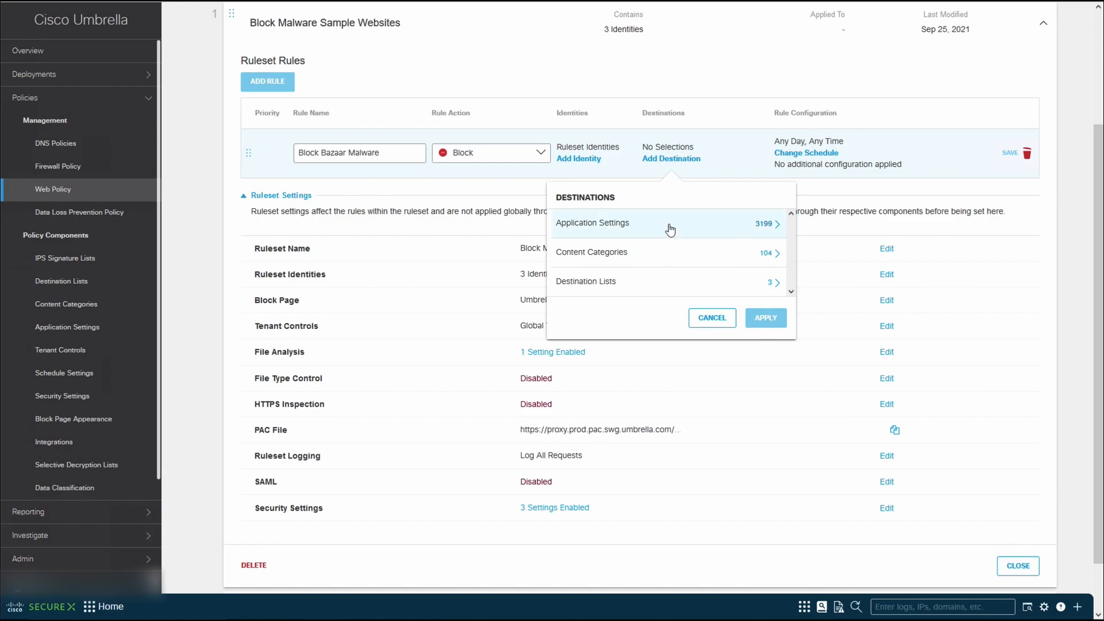
mouse_move(665, 252)
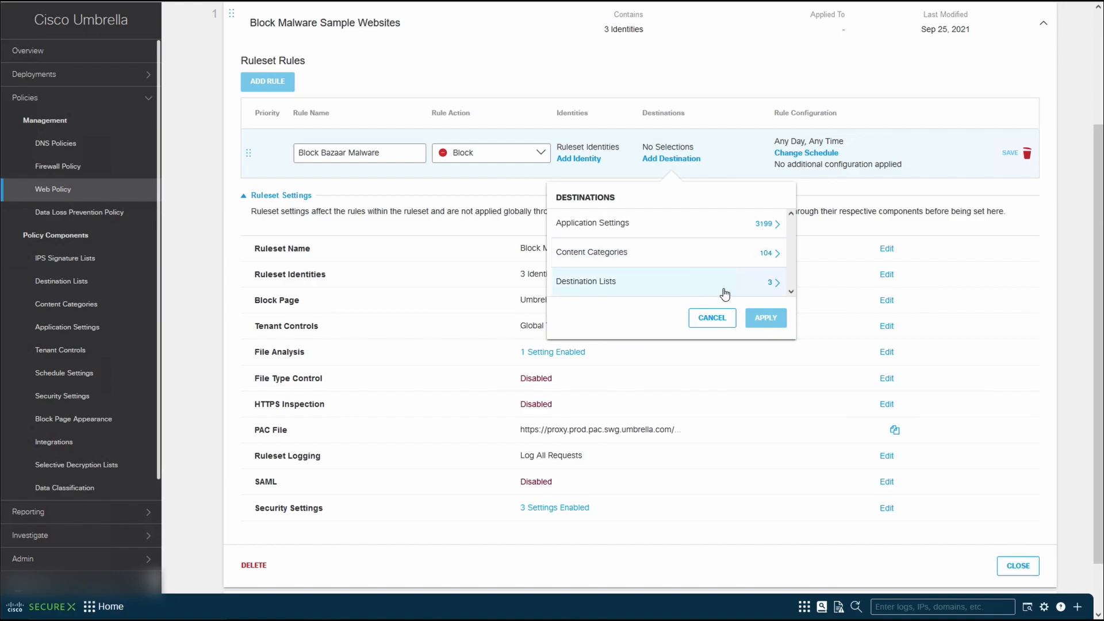
click(586, 281)
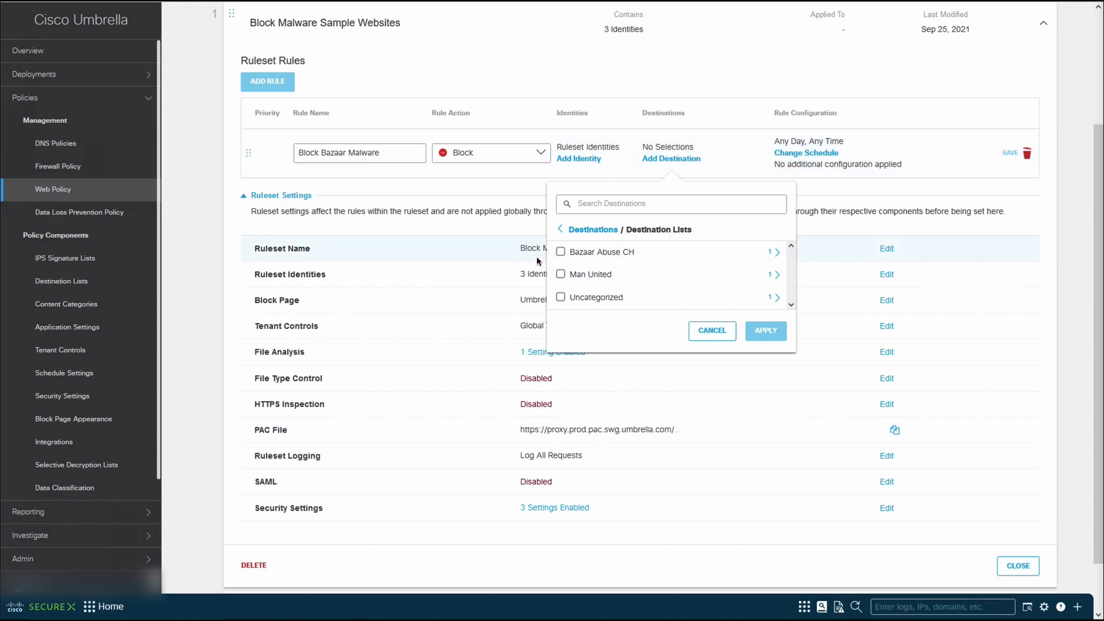
click(561, 251)
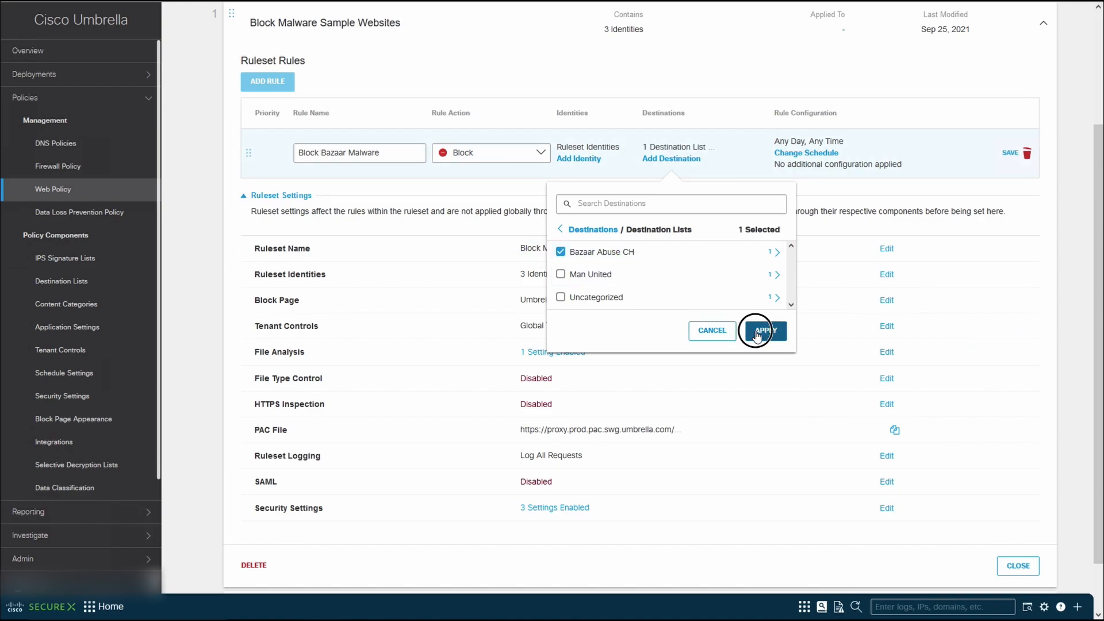
click(763, 330)
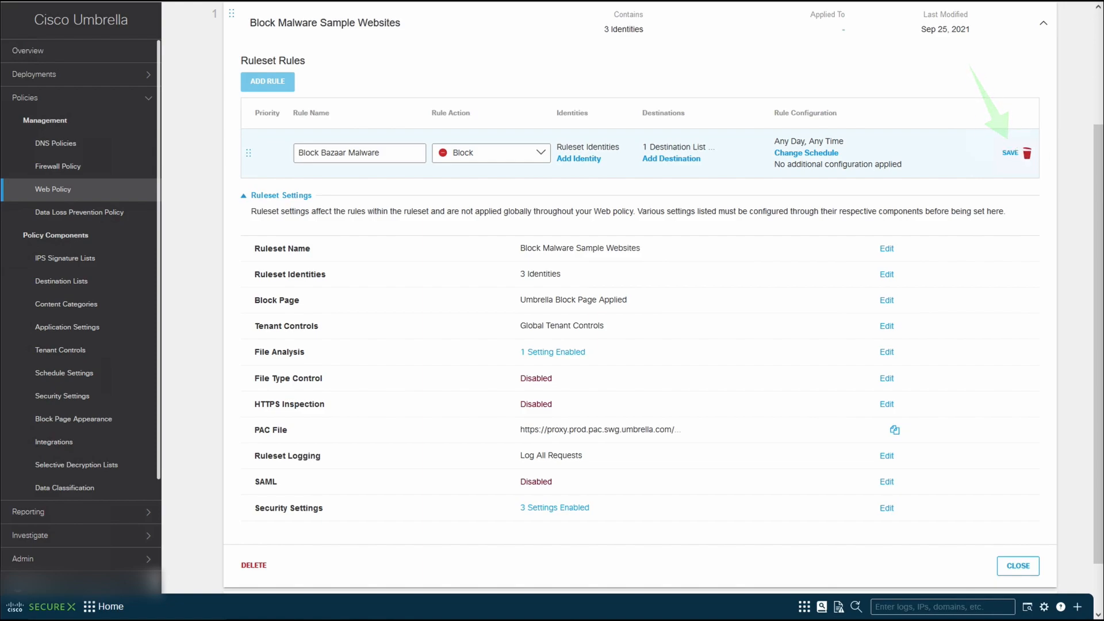
click(1010, 153)
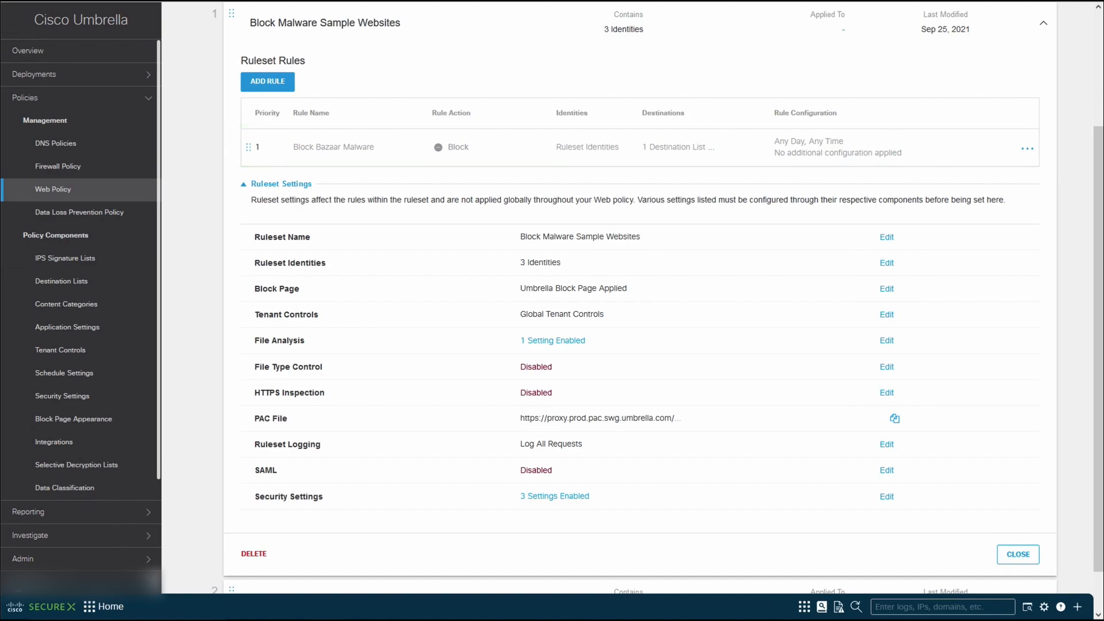
Enable the Block Bazaar Malware rule, confirm the update, and collapse its ruleset.
click(1027, 148)
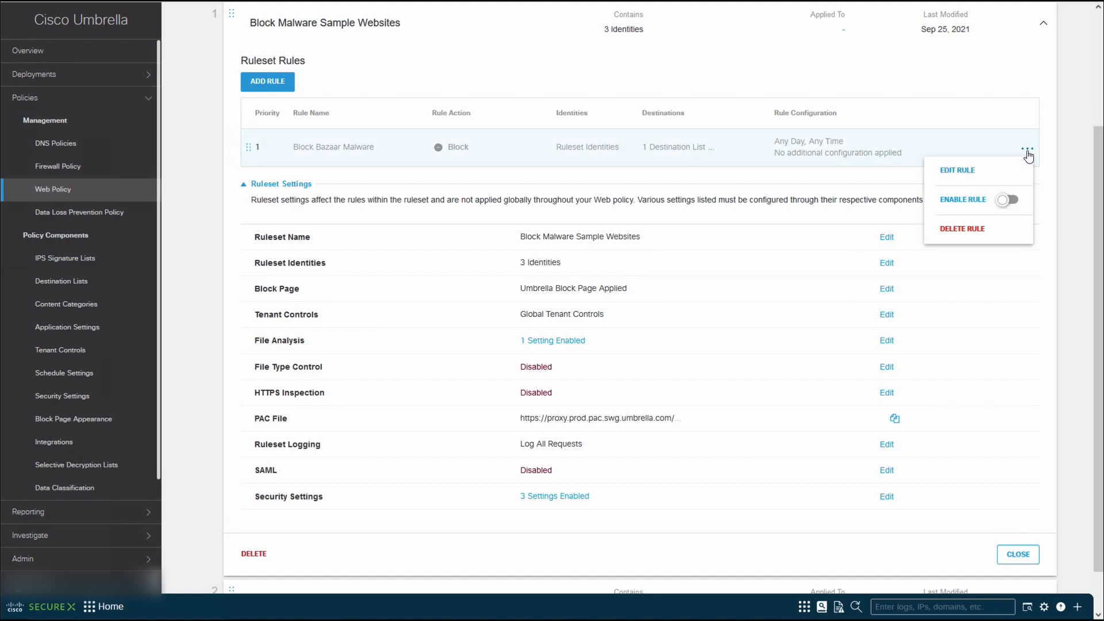
mouse_move(975, 209)
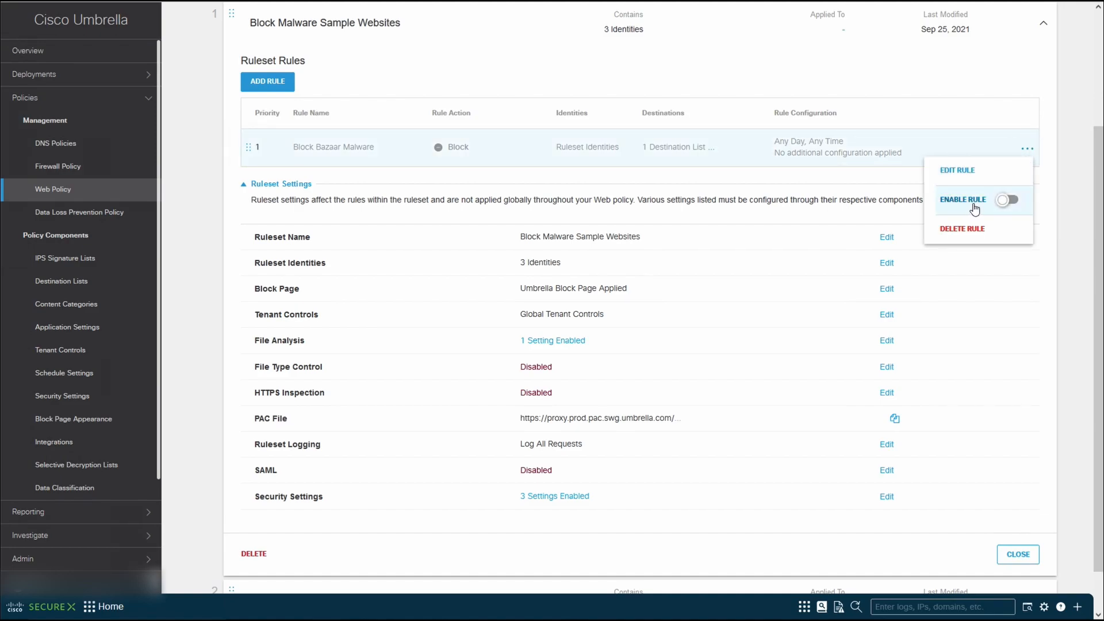
click(1004, 201)
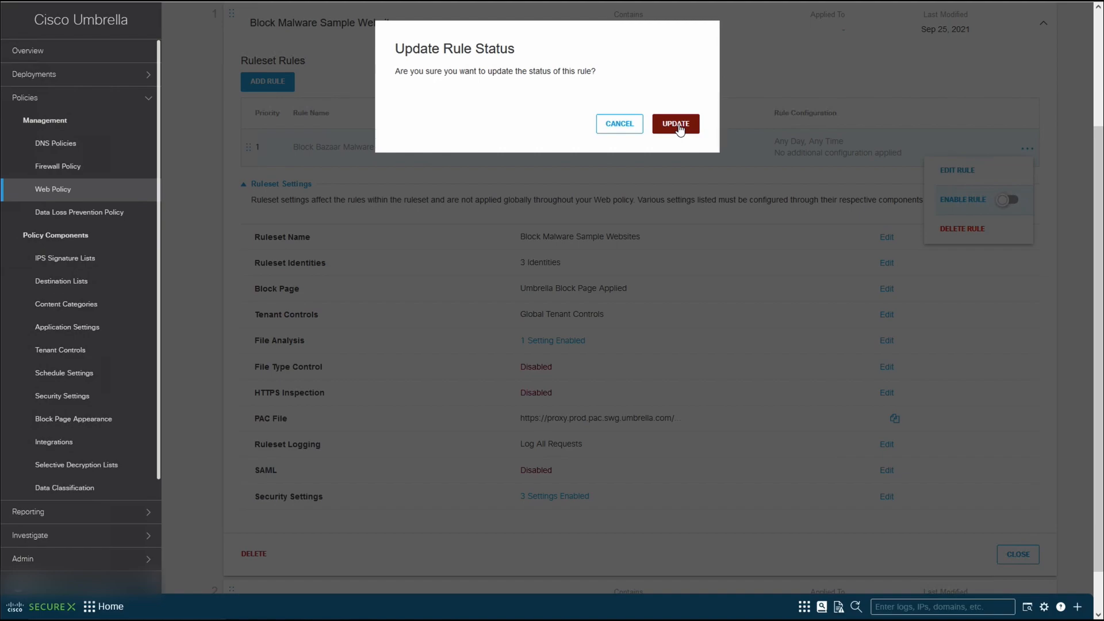
click(673, 123)
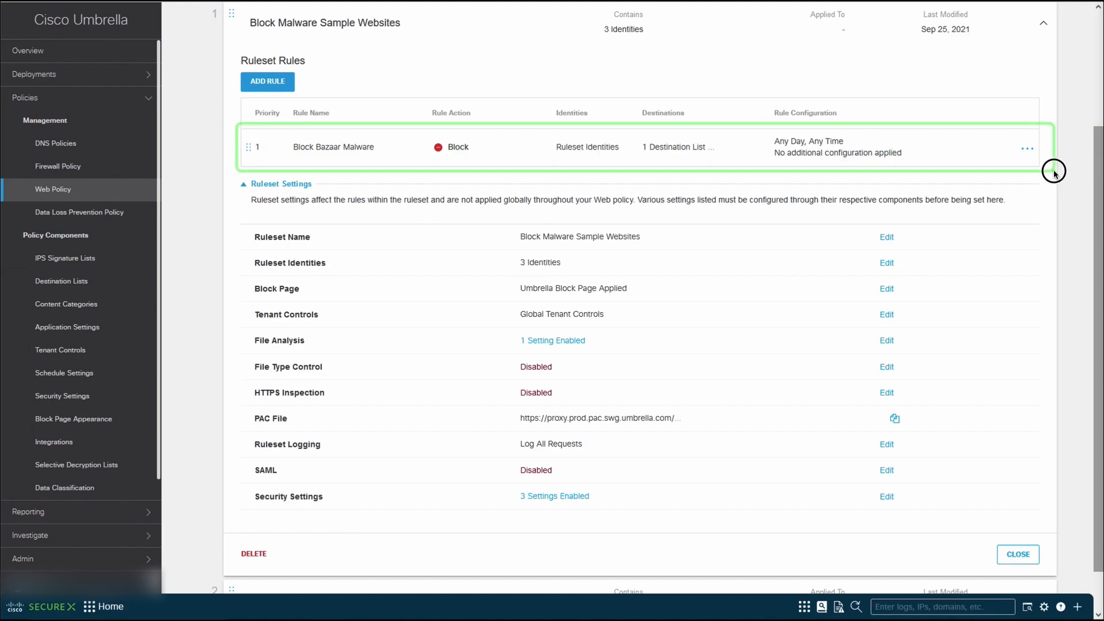
mouse_move(1054, 172)
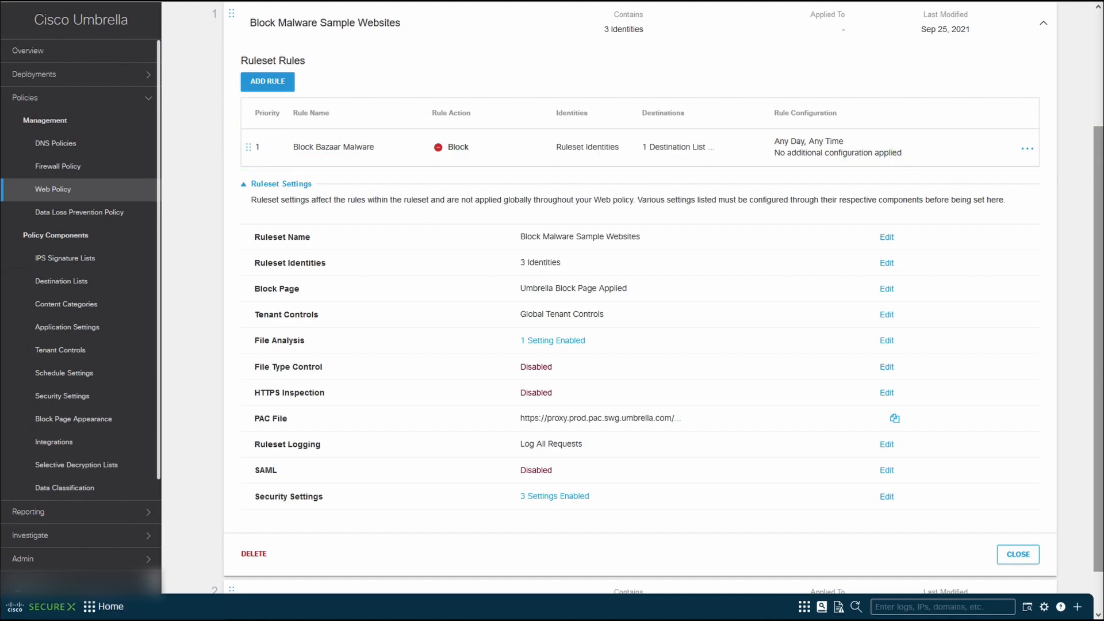
mouse_move(1016, 555)
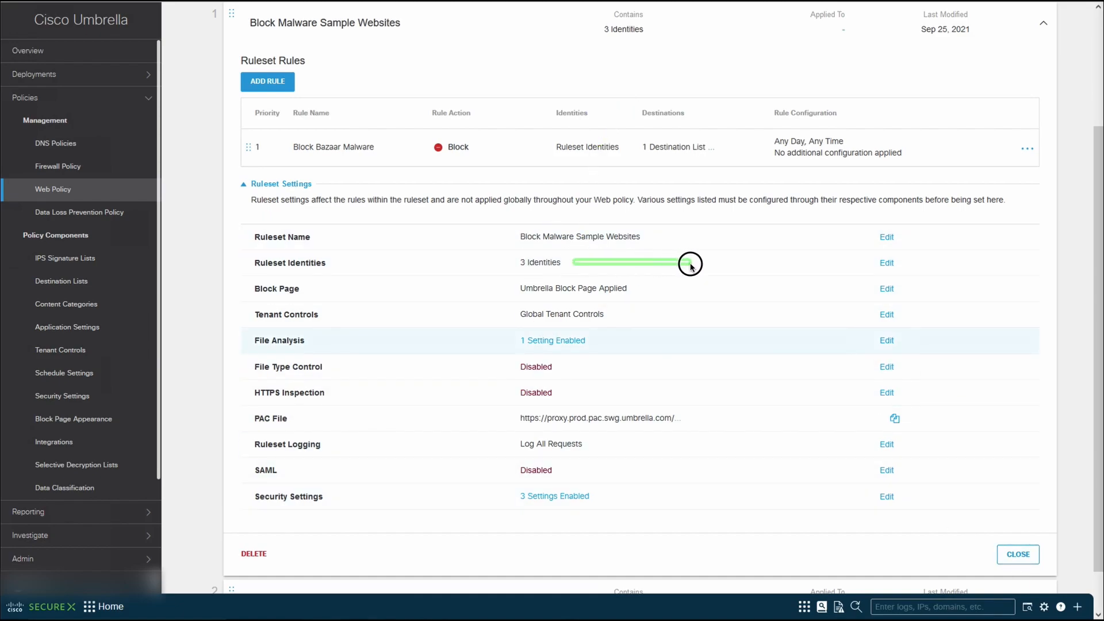
mouse_move(546, 141)
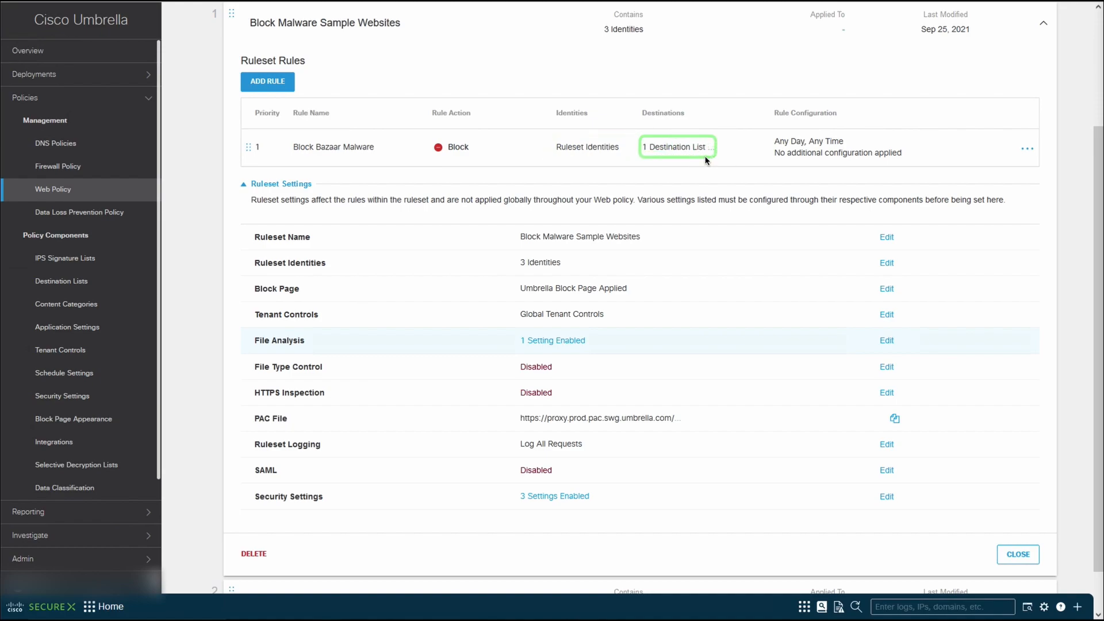
click(1017, 554)
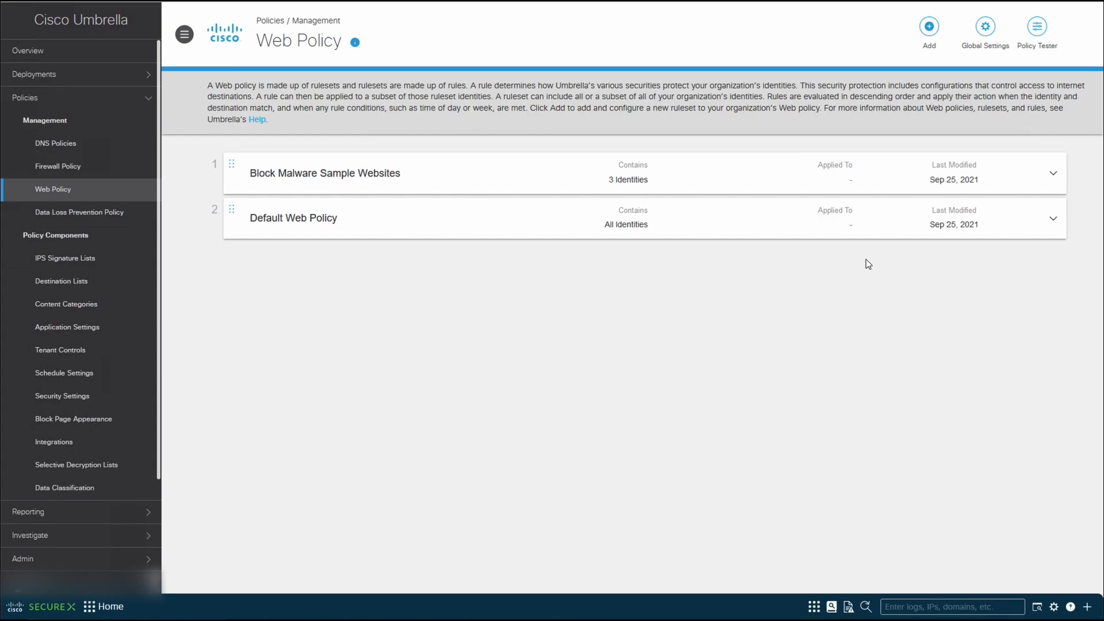
mouse_move(613, 190)
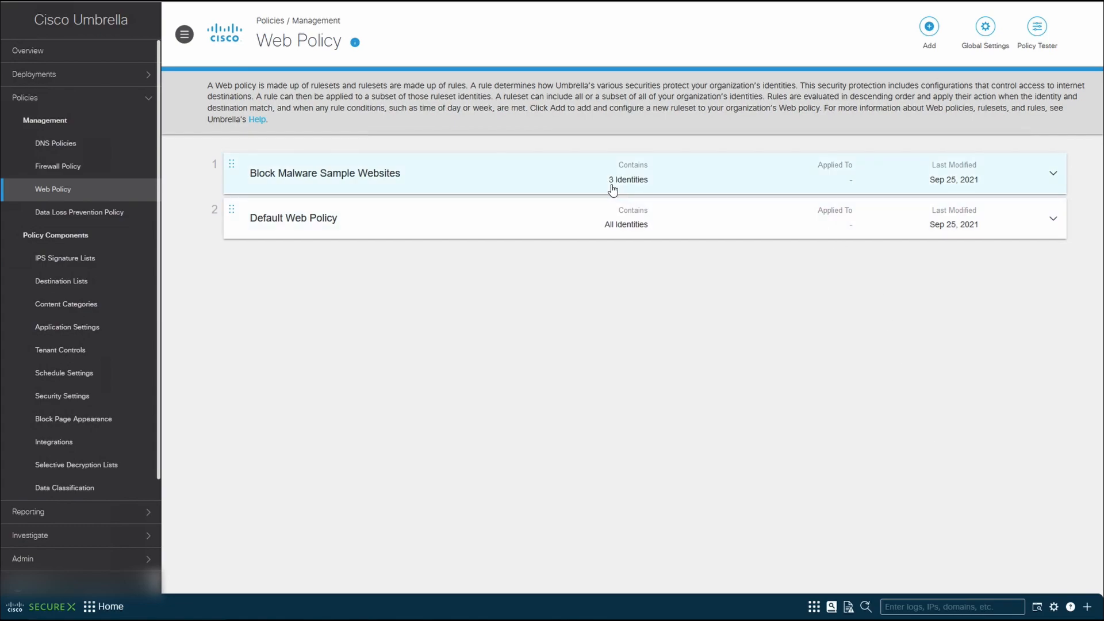
mouse_move(838, 184)
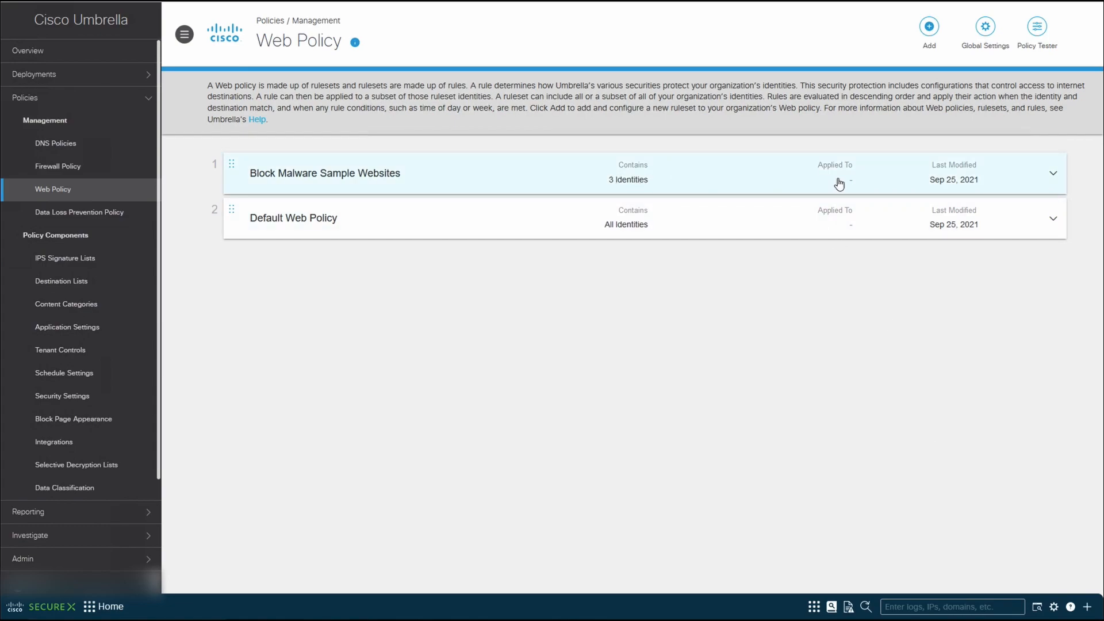
mouse_move(453, 589)
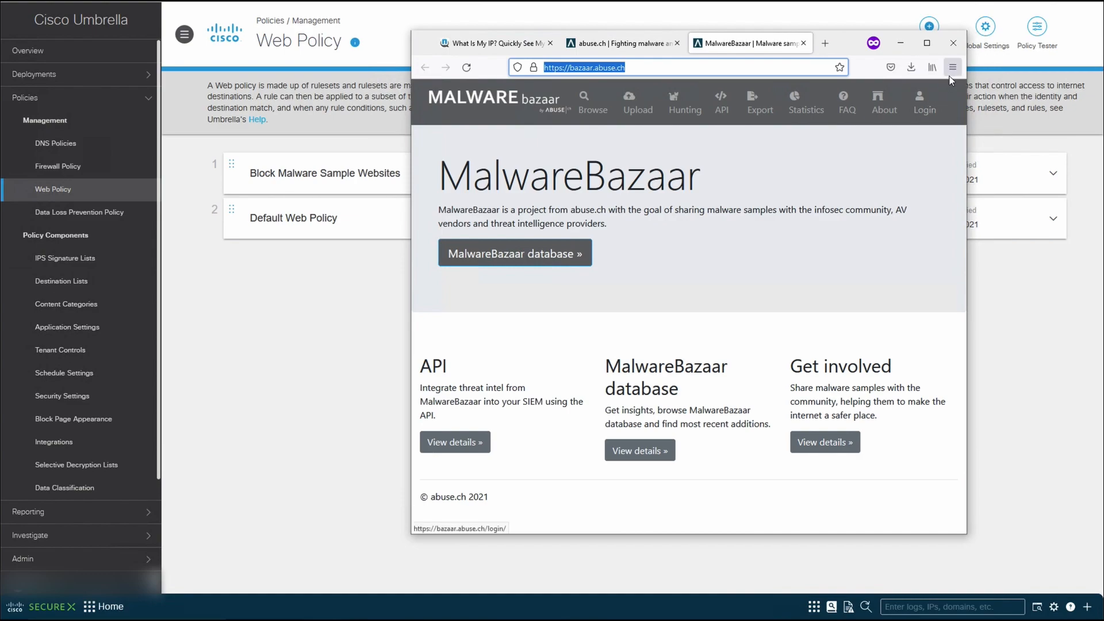
Replace the Firefox window with a new private window and enter abuse.
click(953, 44)
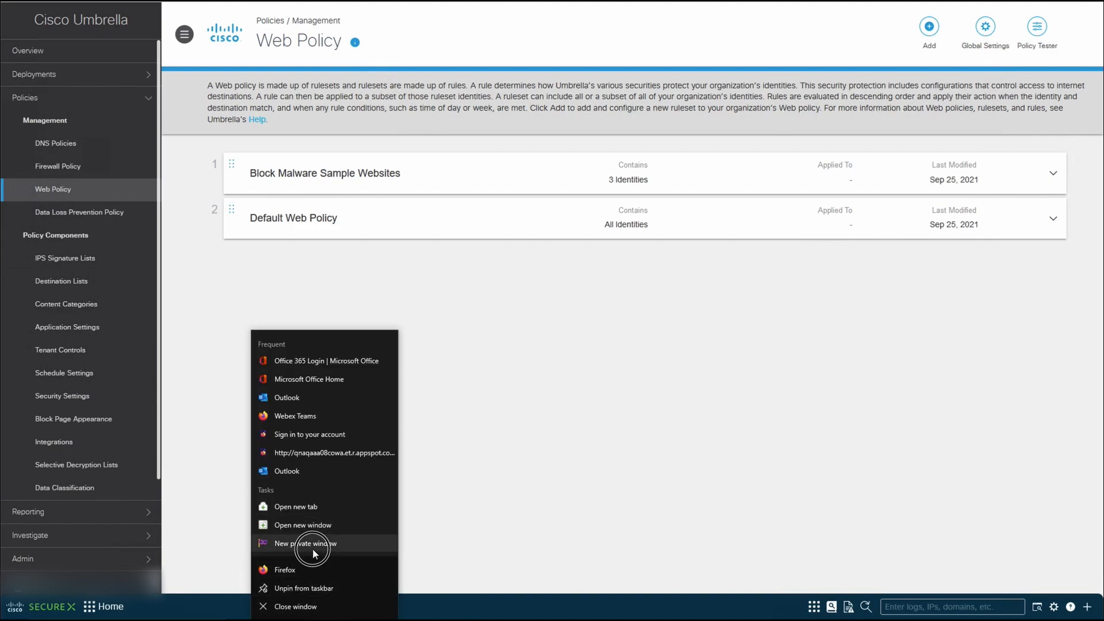
click(304, 543)
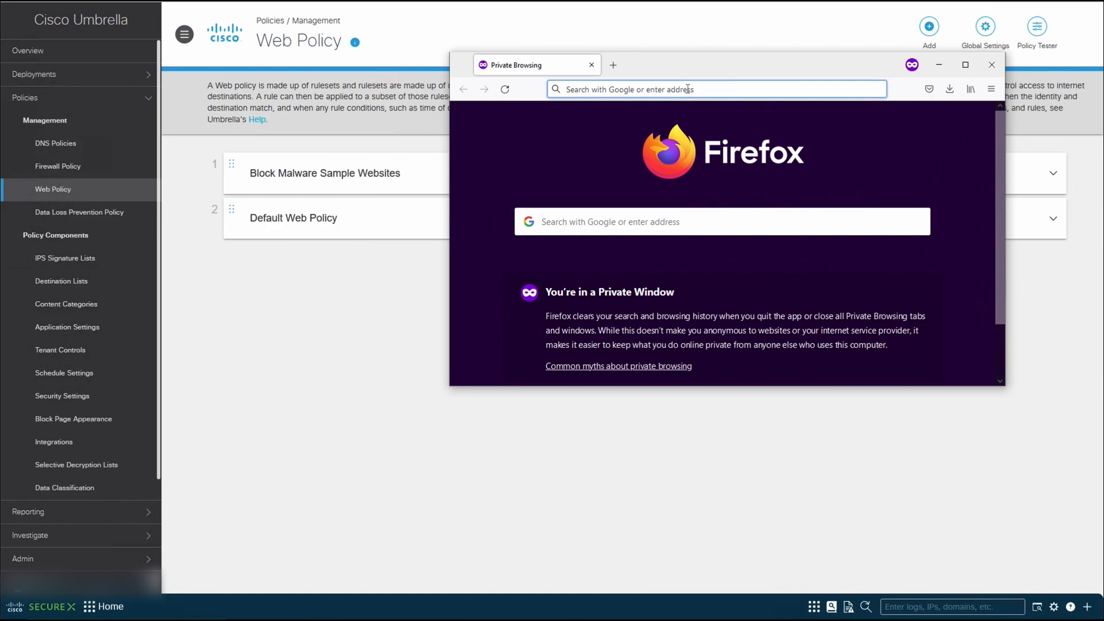
text(abuse.ch)
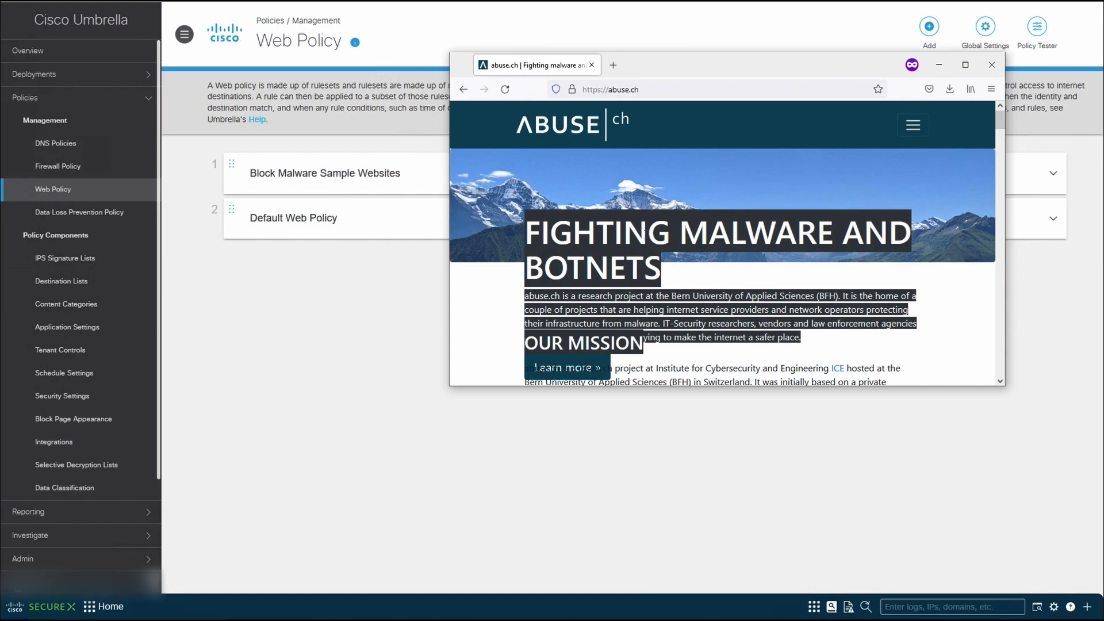
Open MalwareBazaar from abuse.ch and see the Secure Connection Failed error.
scroll(down, 3)
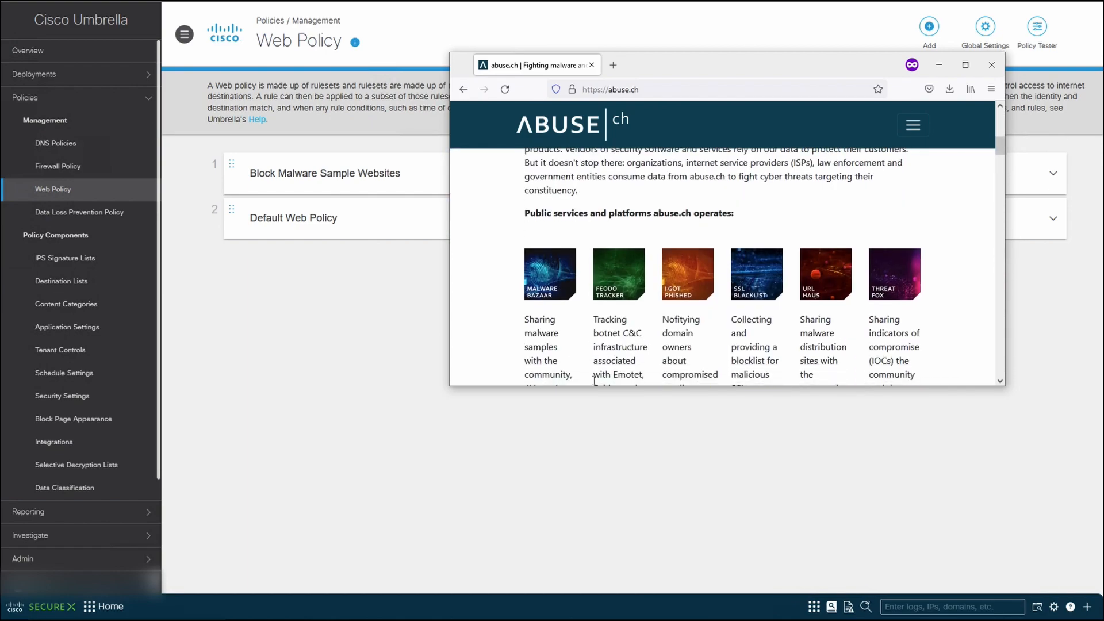
scroll(down, 3)
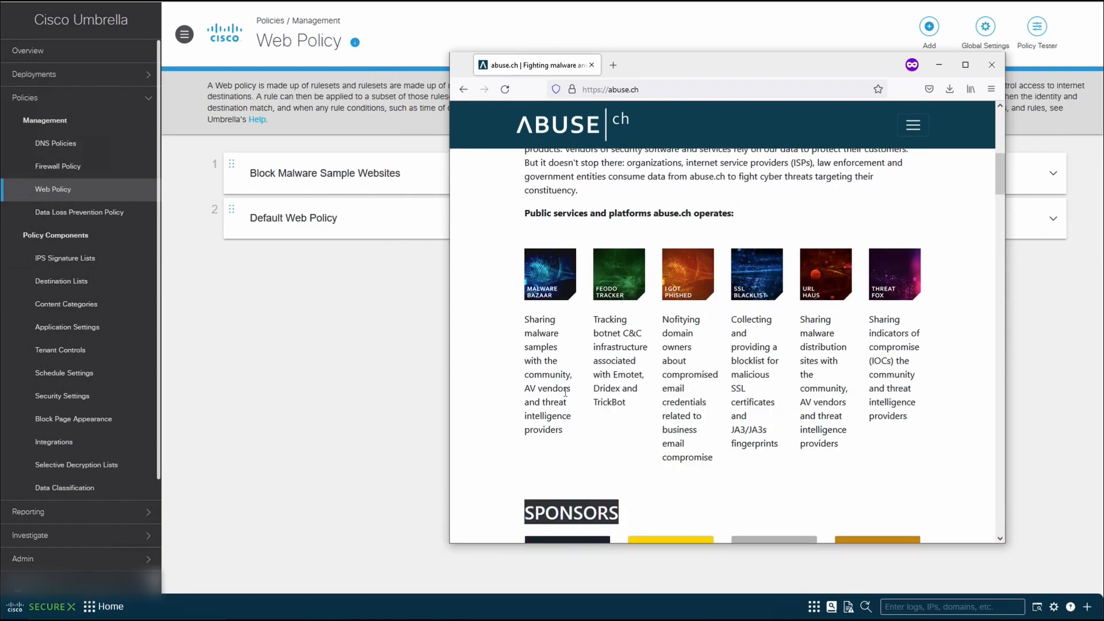
click(550, 274)
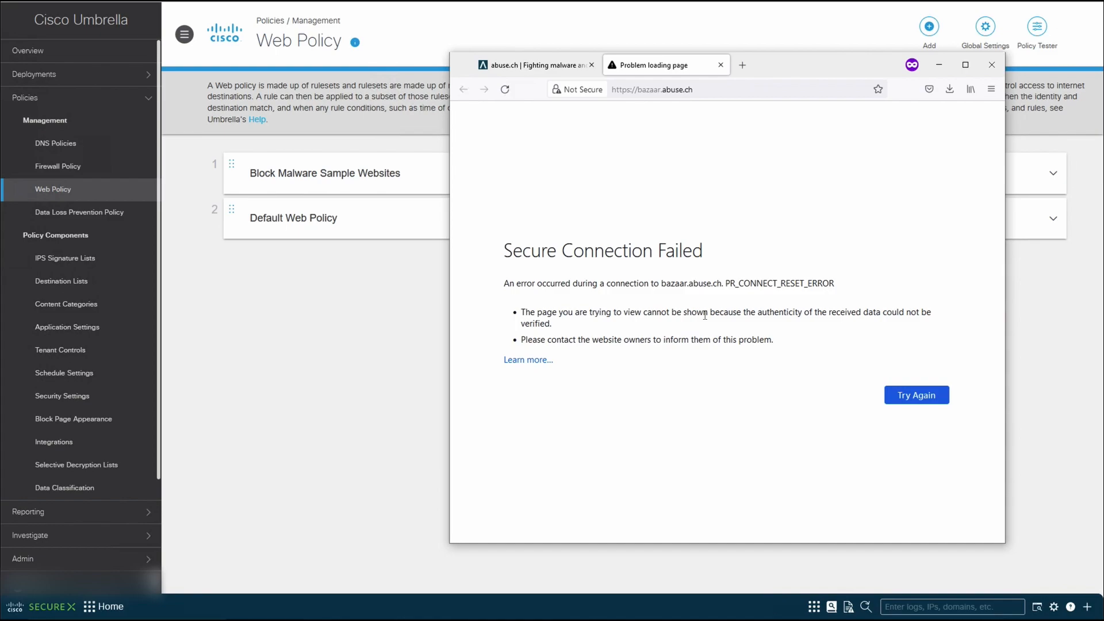
Expand the ruleset, choose Decrypt Blocked Traffic Only inspection, and view available root certificates.
click(991, 63)
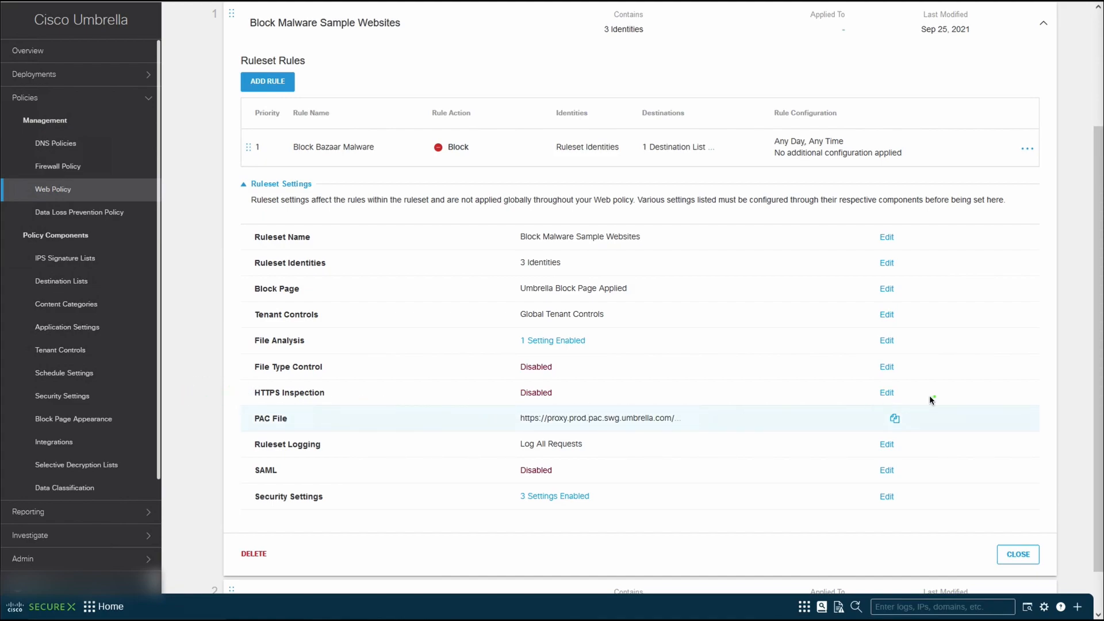
click(887, 393)
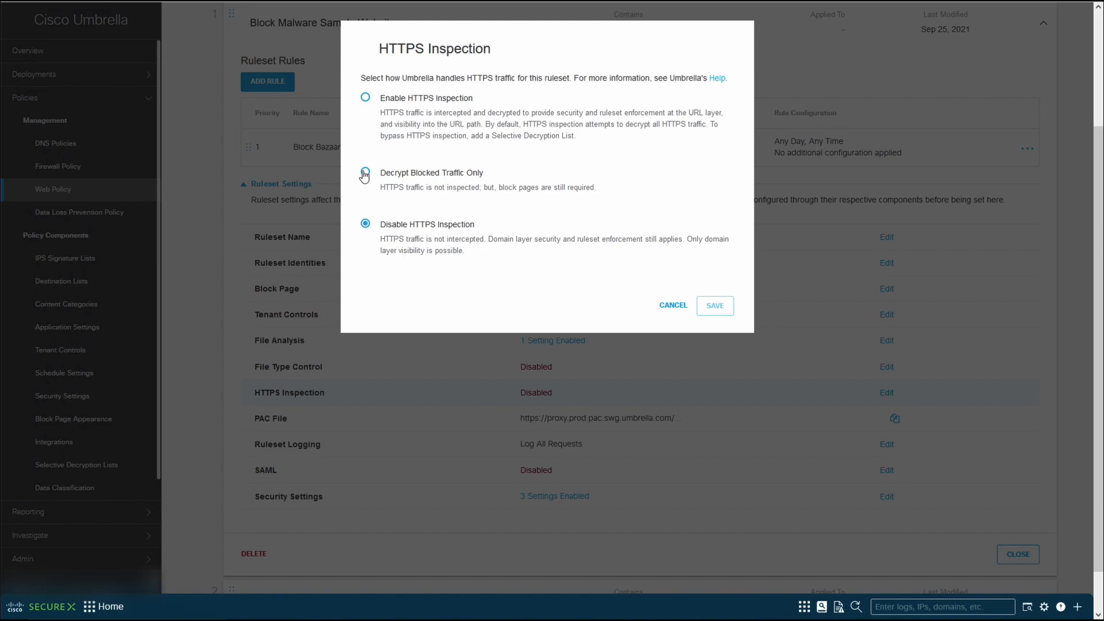
click(364, 173)
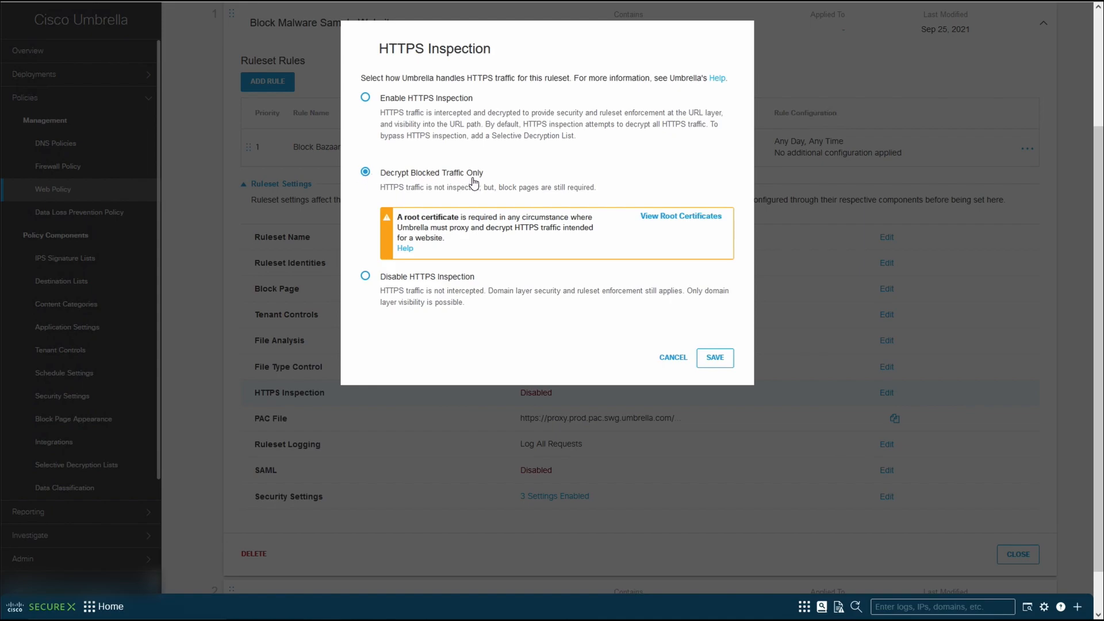
mouse_move(485, 185)
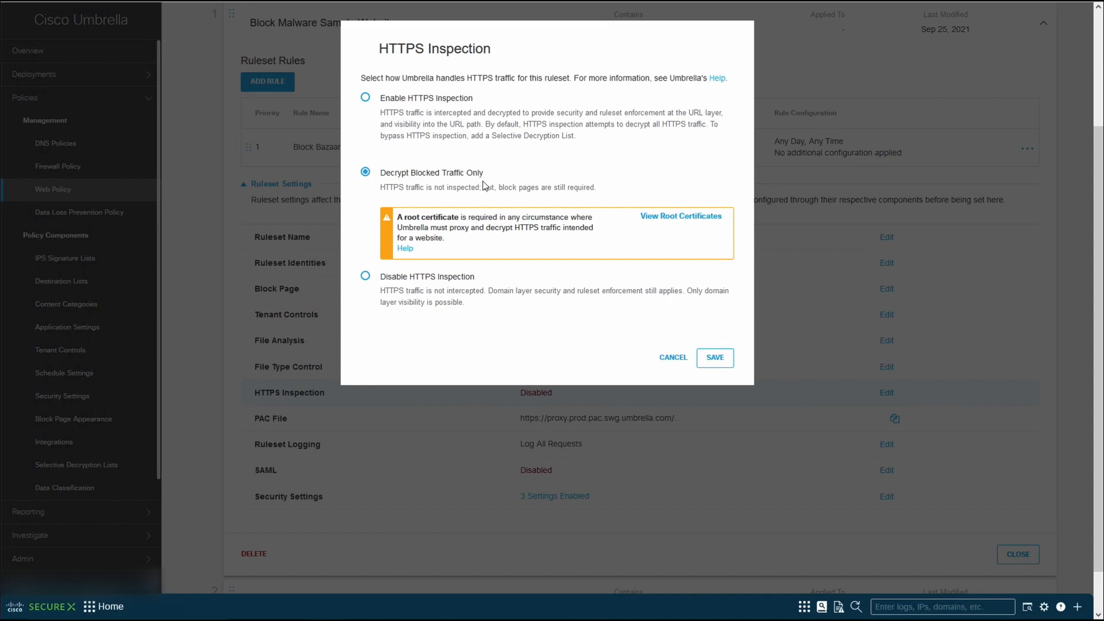
mouse_move(681, 223)
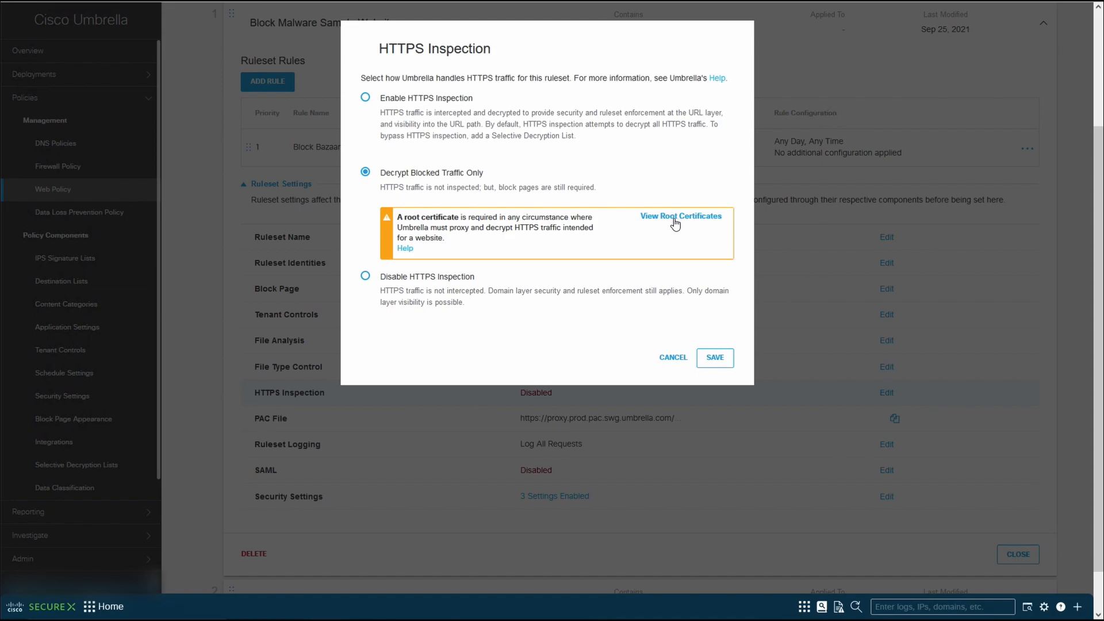
click(680, 217)
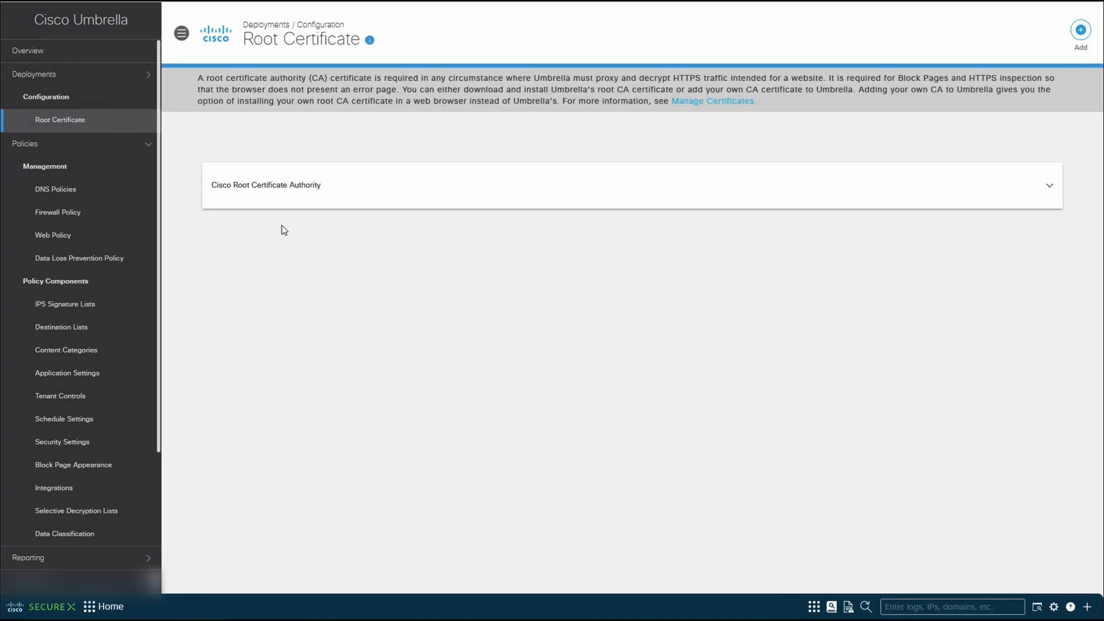
Expand Cisco Root Certificate Authority and save its root CA certificate file.
click(1048, 185)
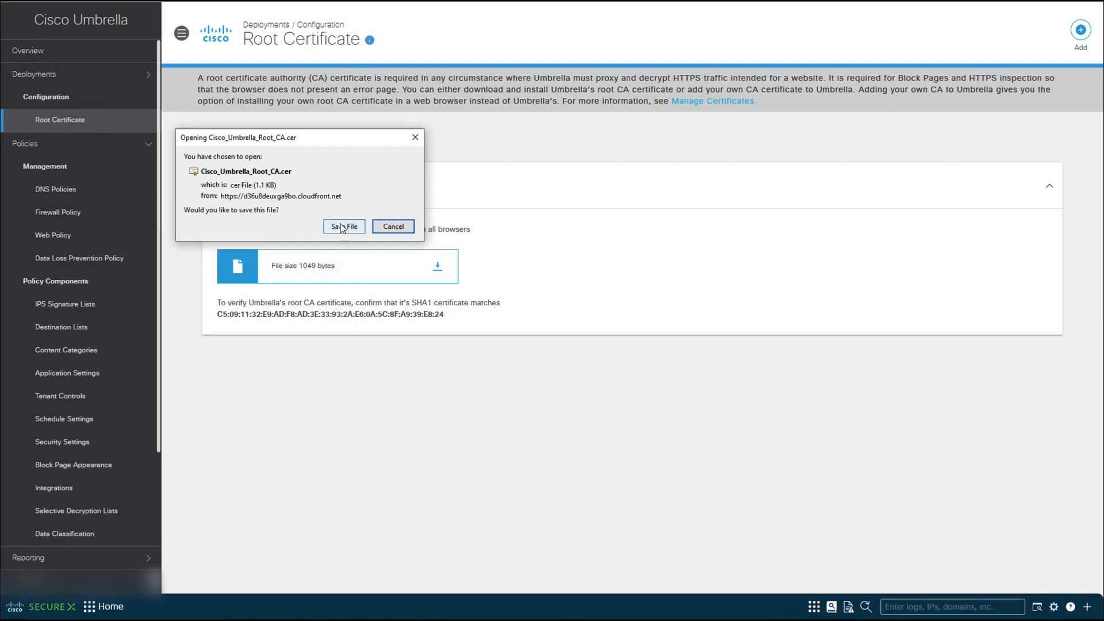
click(343, 226)
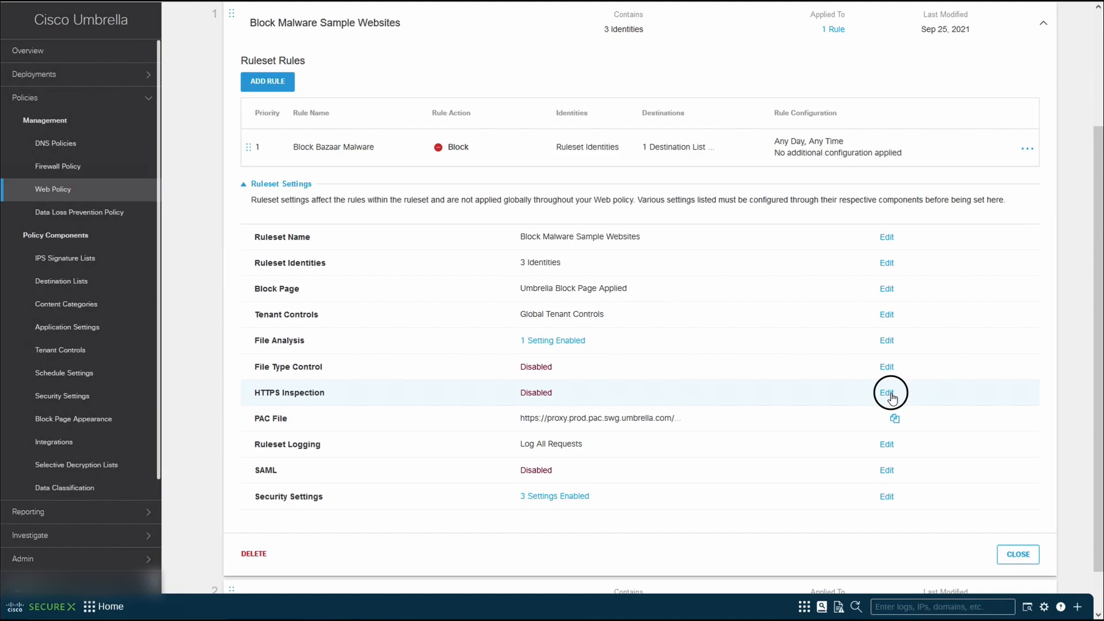
Save Decrypt Blocked Traffic Only as the ruleset's HTTPS inspection setting.
click(887, 392)
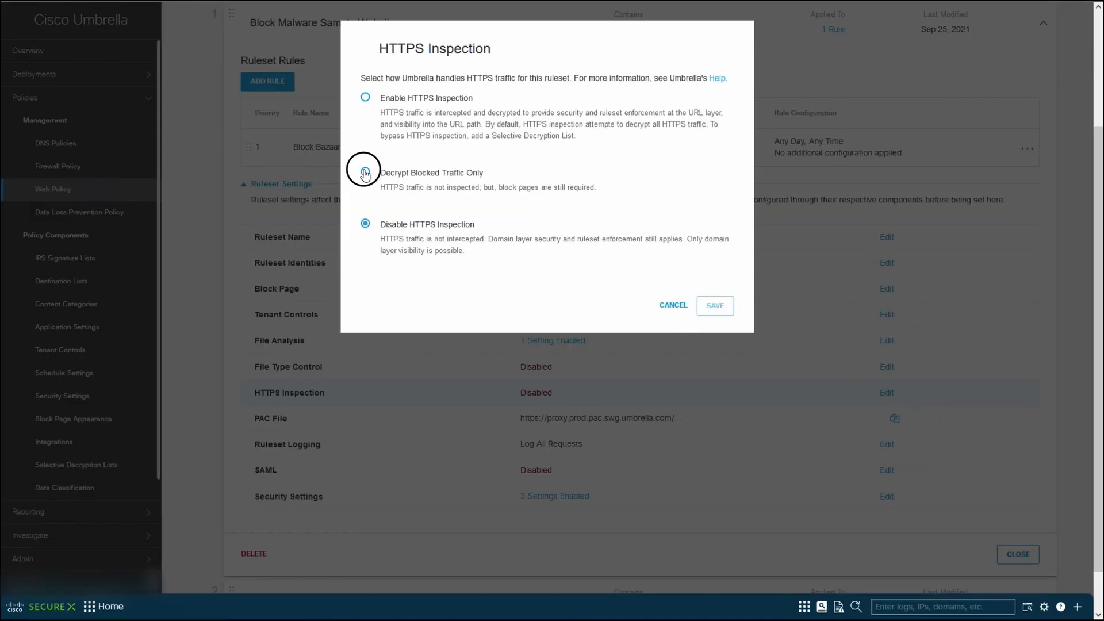
click(365, 173)
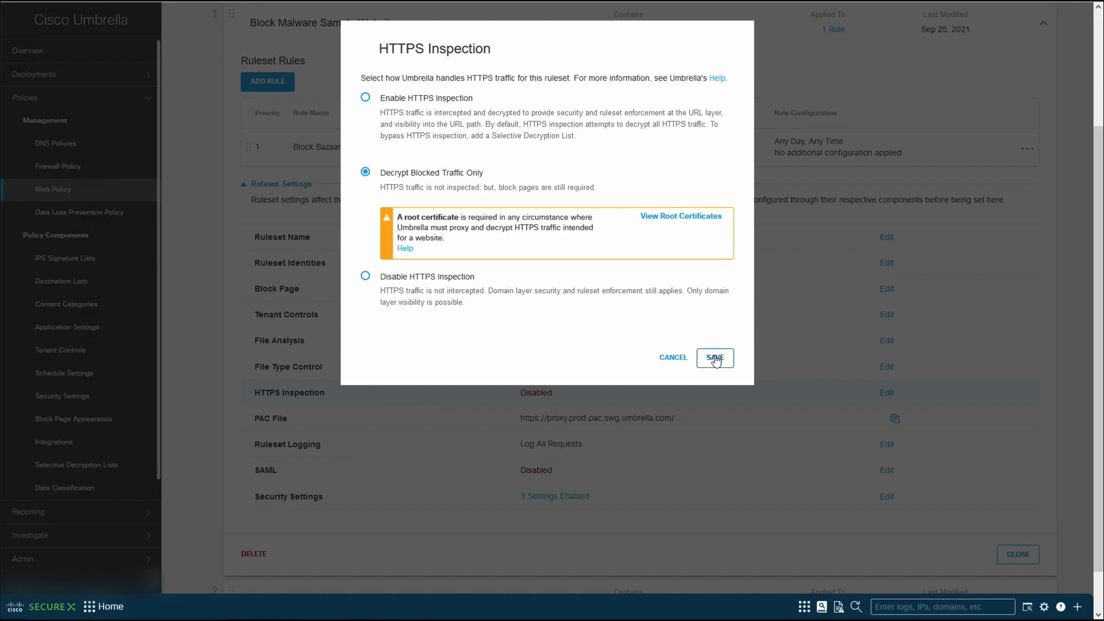
click(714, 358)
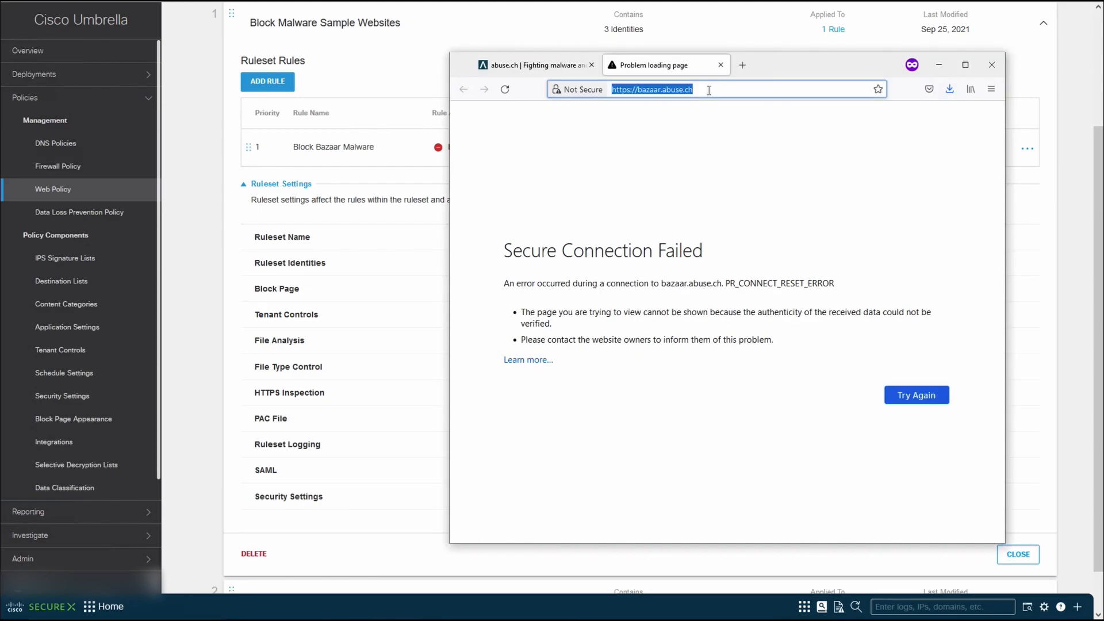
Reload bazaar.abuse.ch to confirm the failure, then reach Privacy & Security's Certificates section.
key(Return)
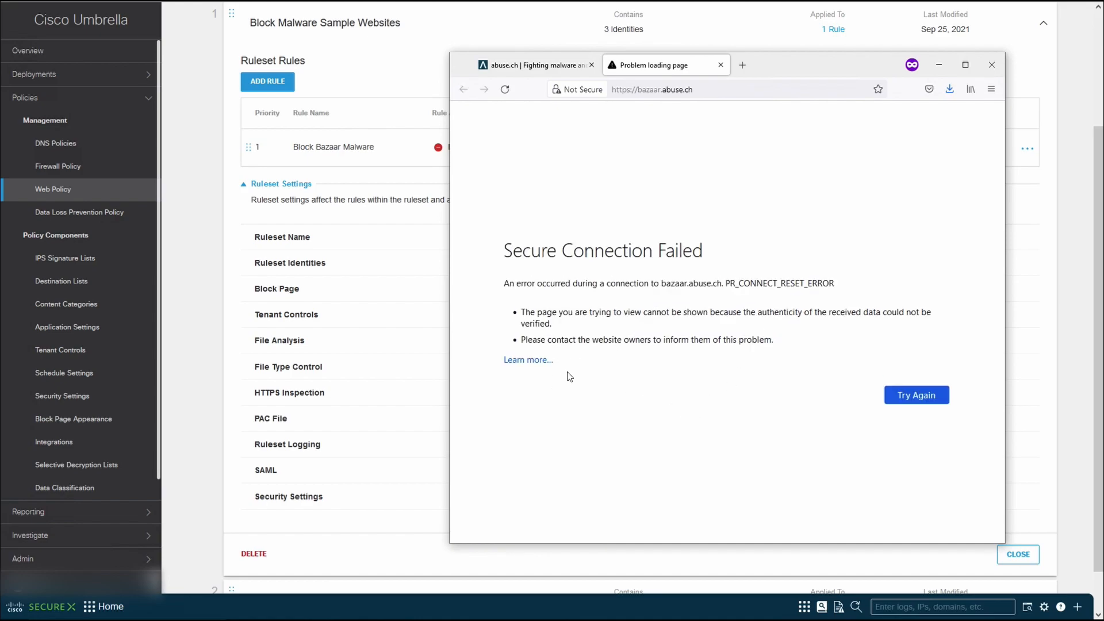
mouse_move(890, 167)
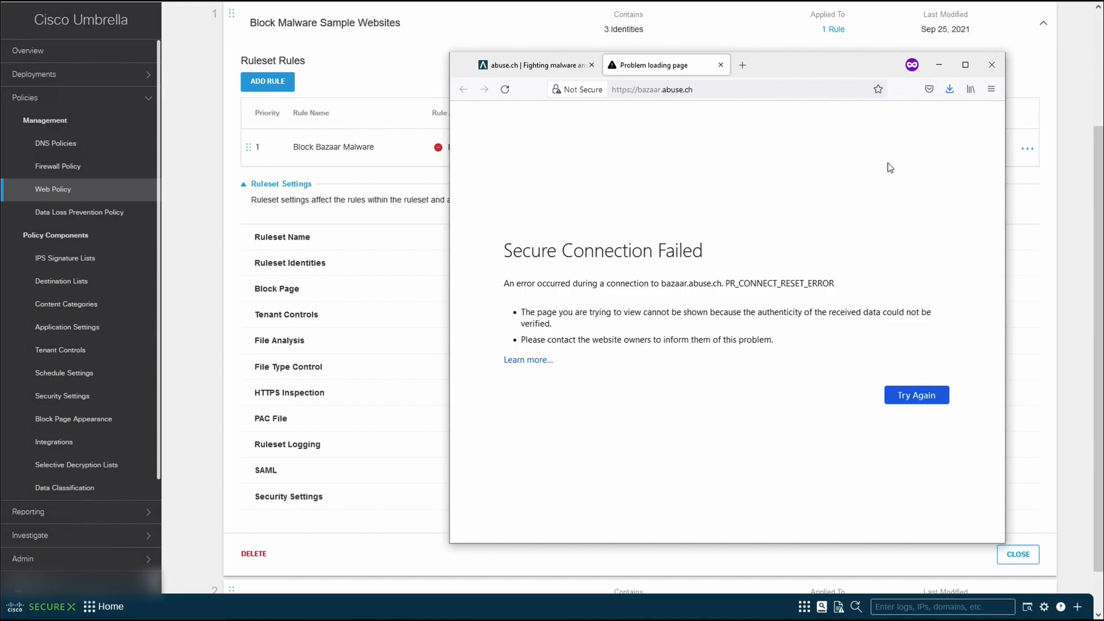
mouse_move(988, 151)
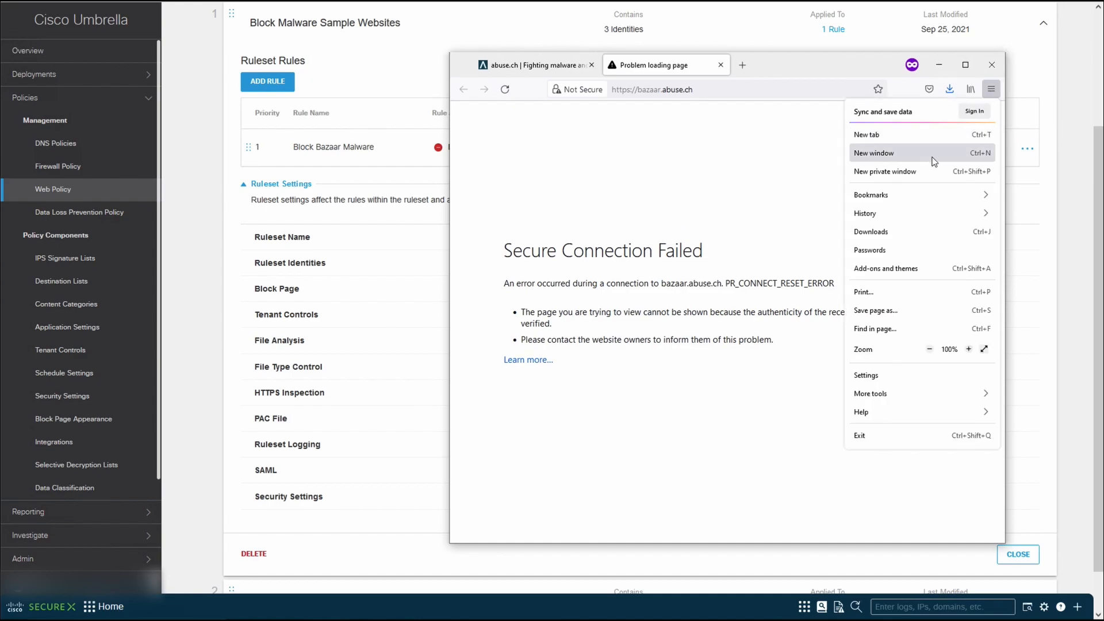
click(866, 374)
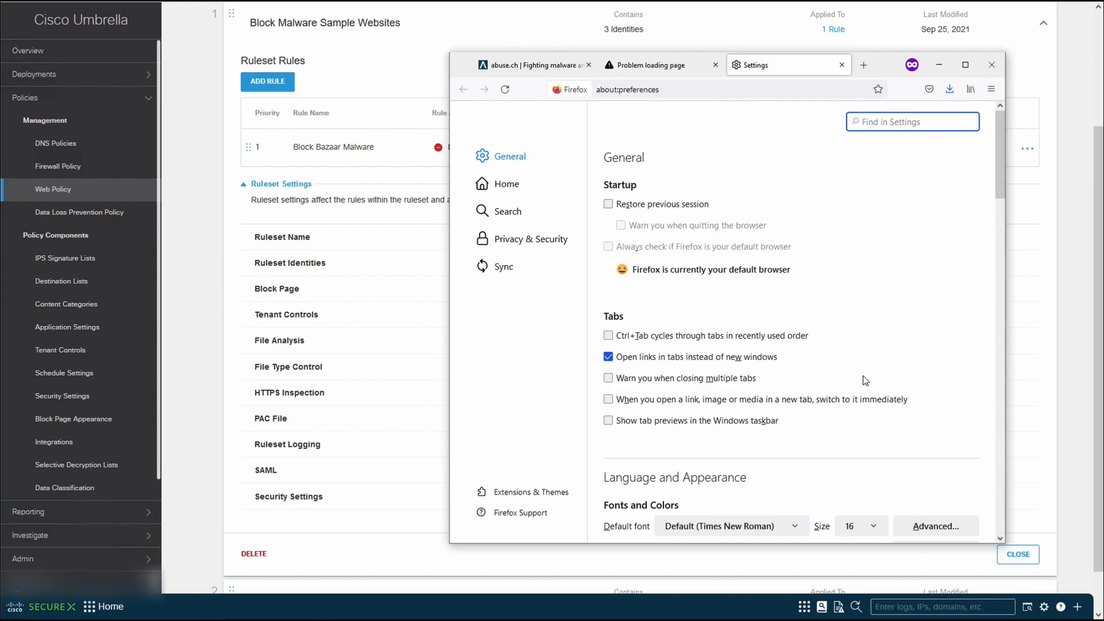
scroll(down, 3)
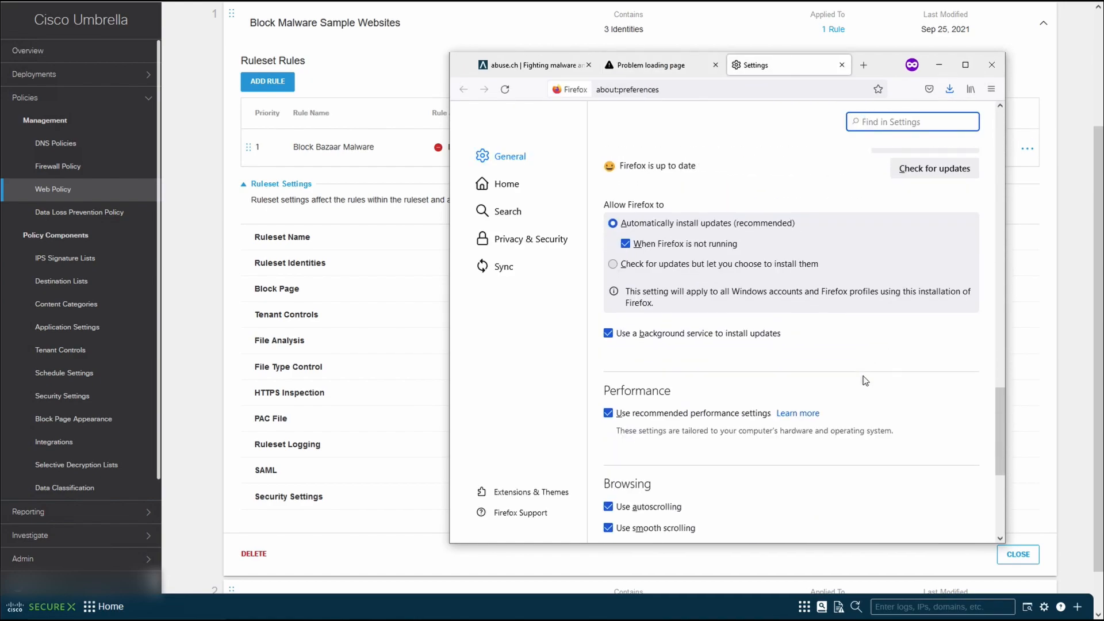
click(530, 239)
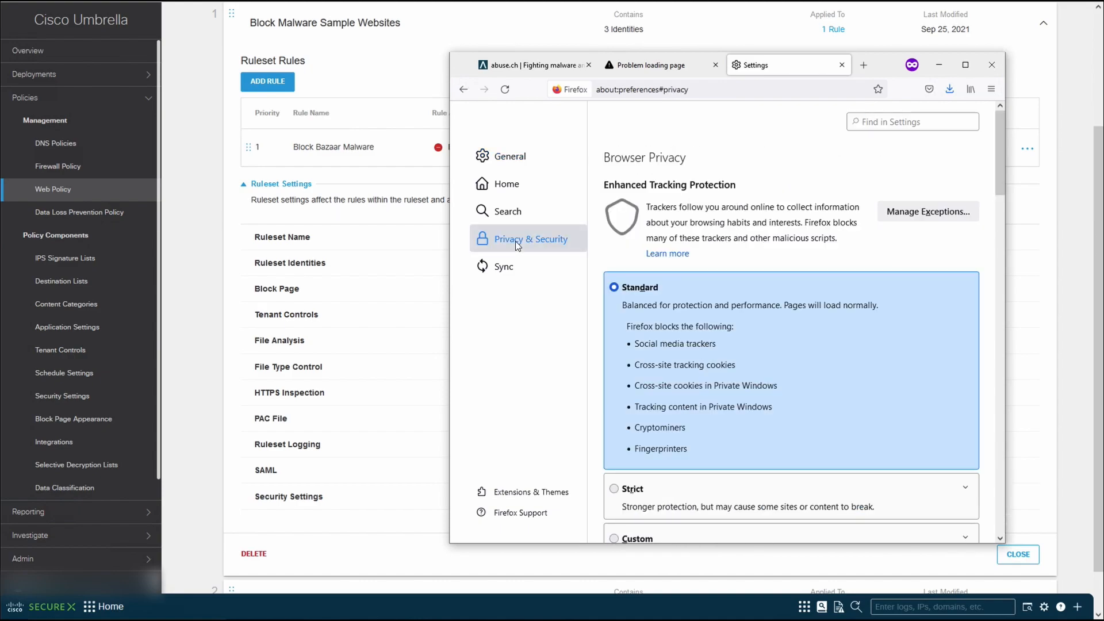
scroll(down, 3)
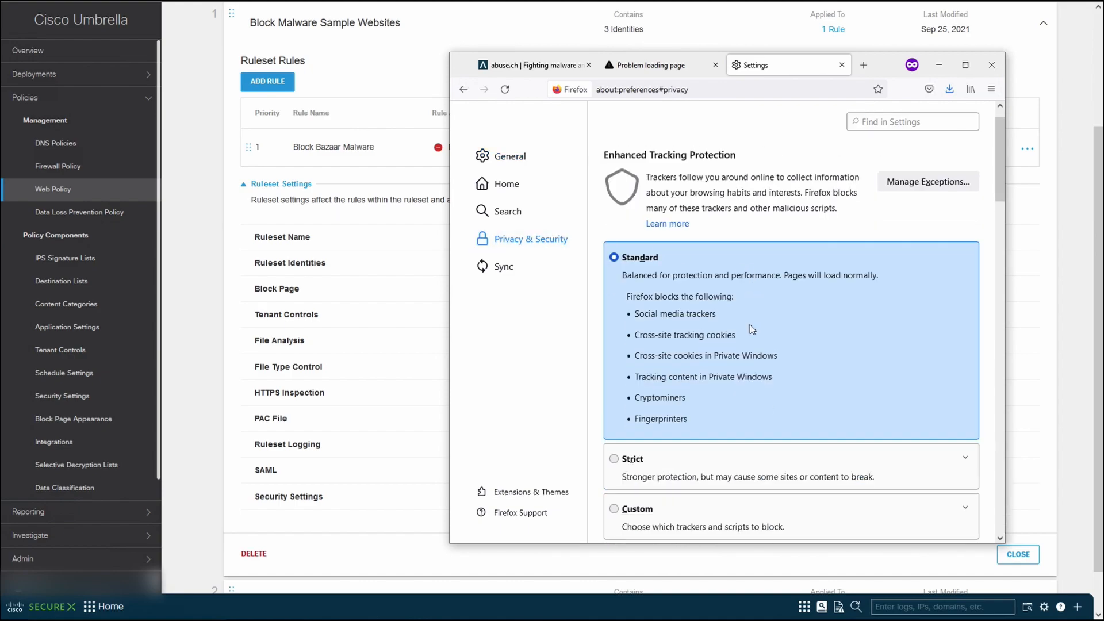
scroll(down, 3)
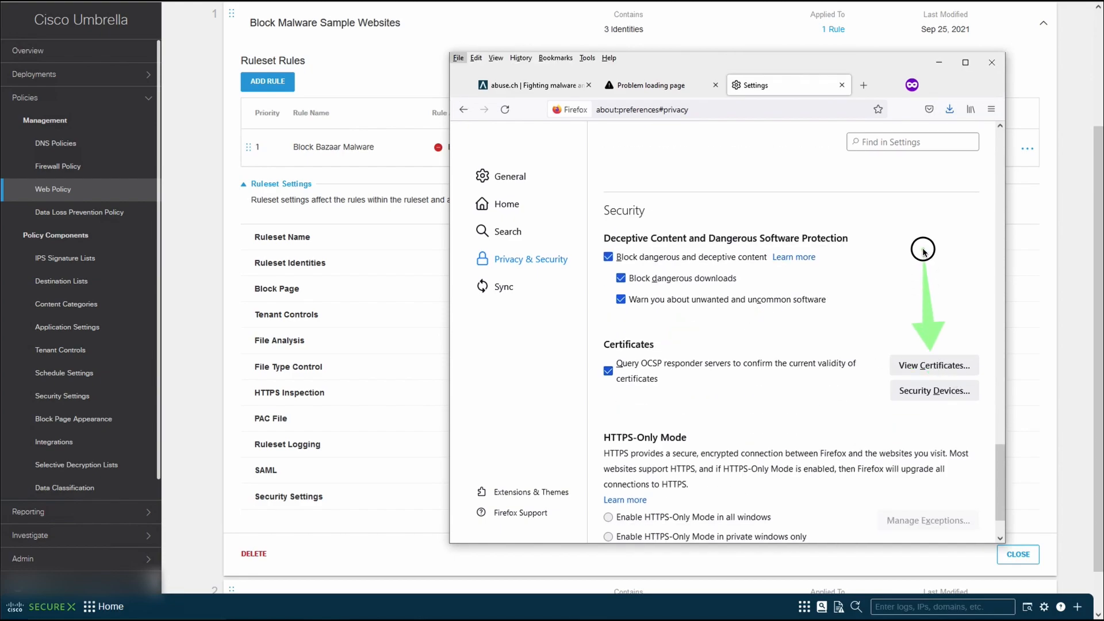
Import Cisco_Umbrella_Root_CA into Firefox, trusted to identify websites, and close the manager.
click(934, 365)
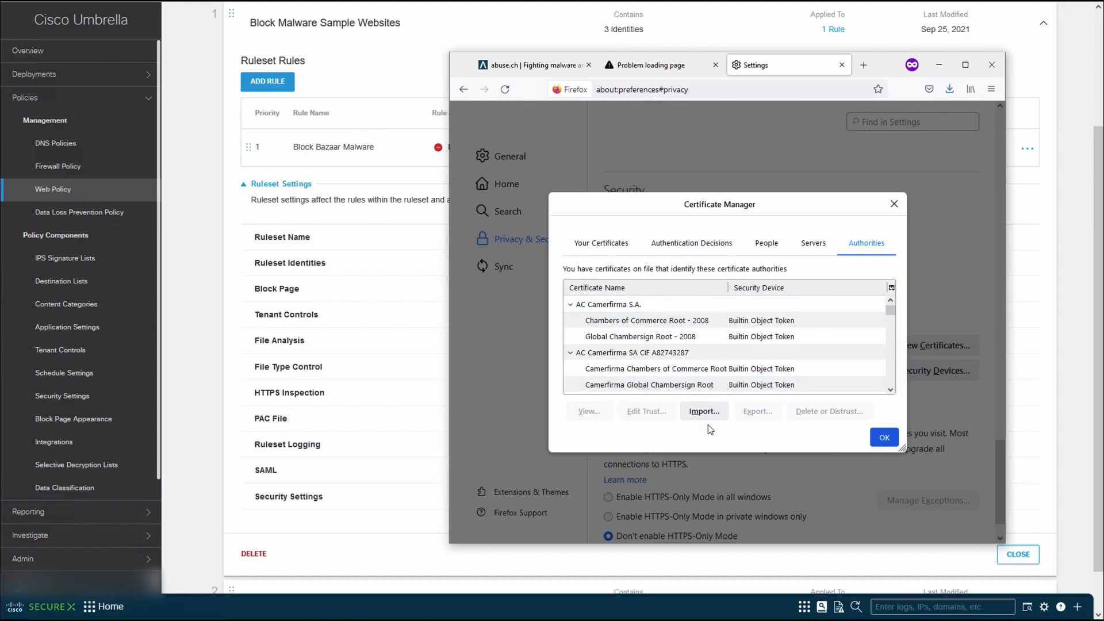
click(703, 411)
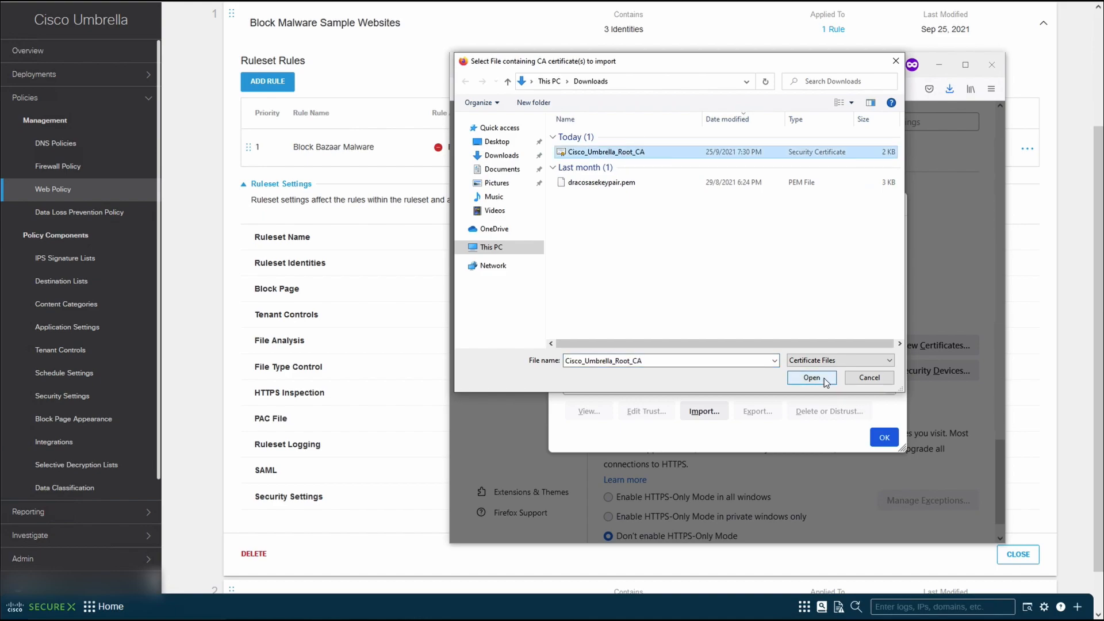
click(811, 377)
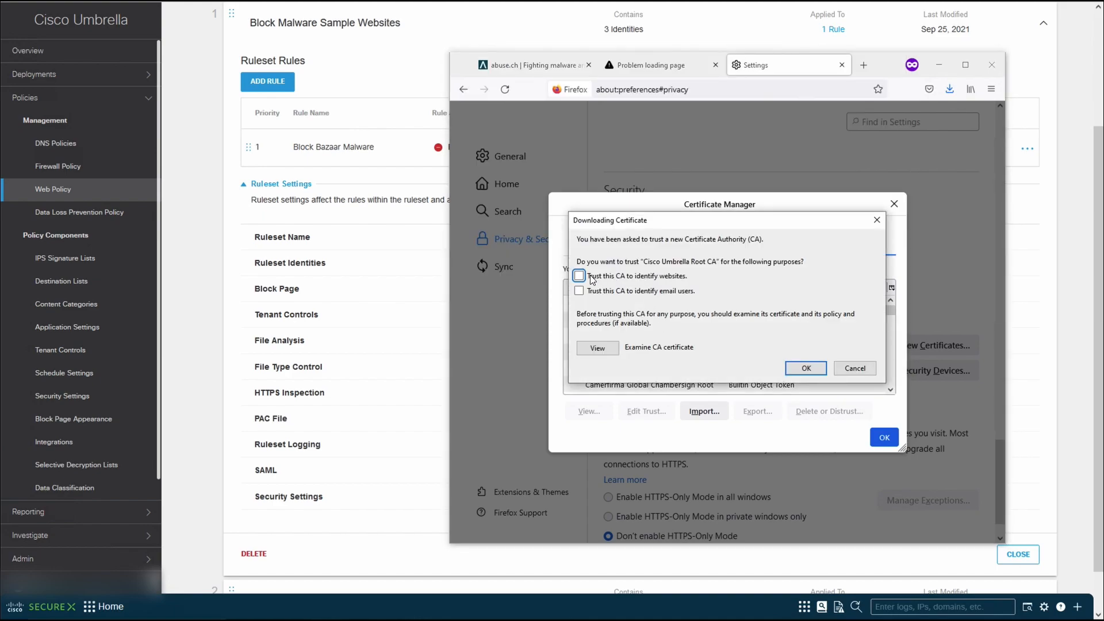
click(579, 276)
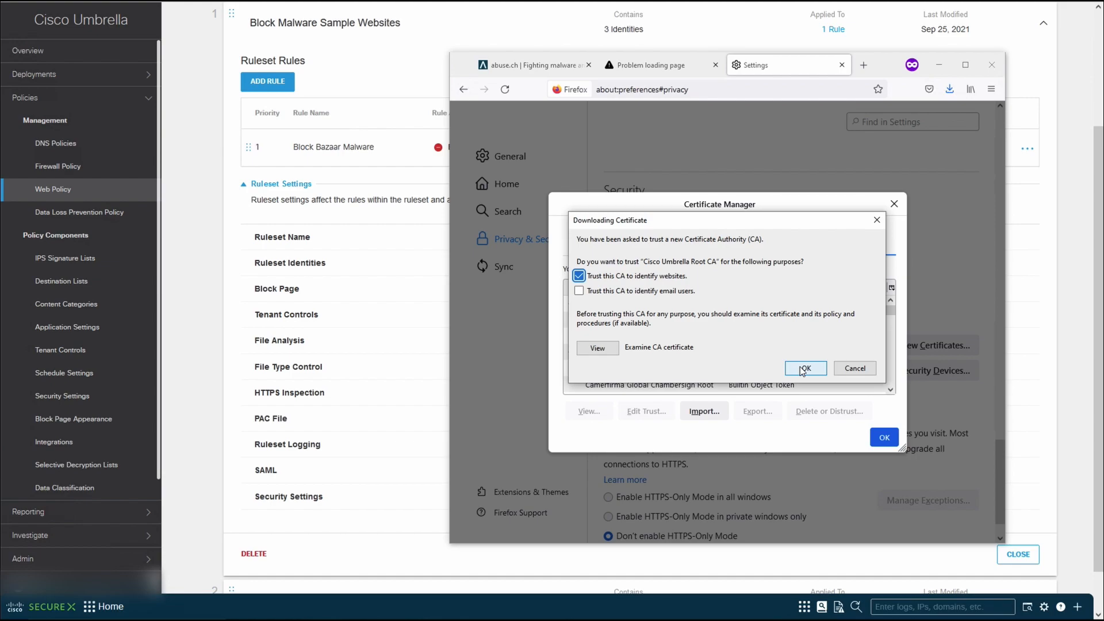
click(805, 368)
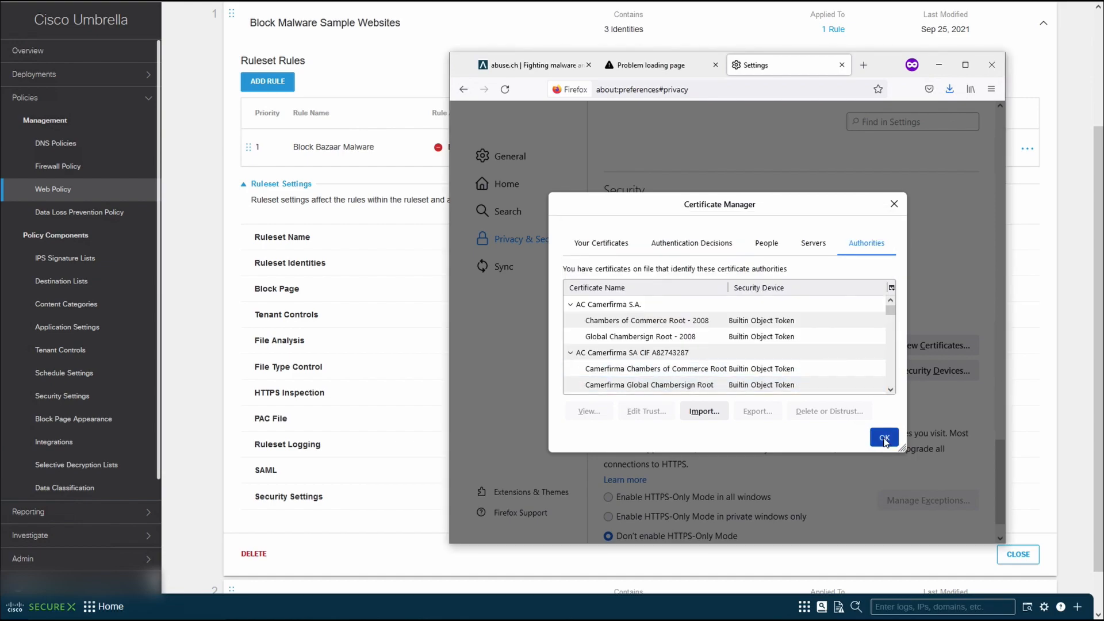
click(883, 436)
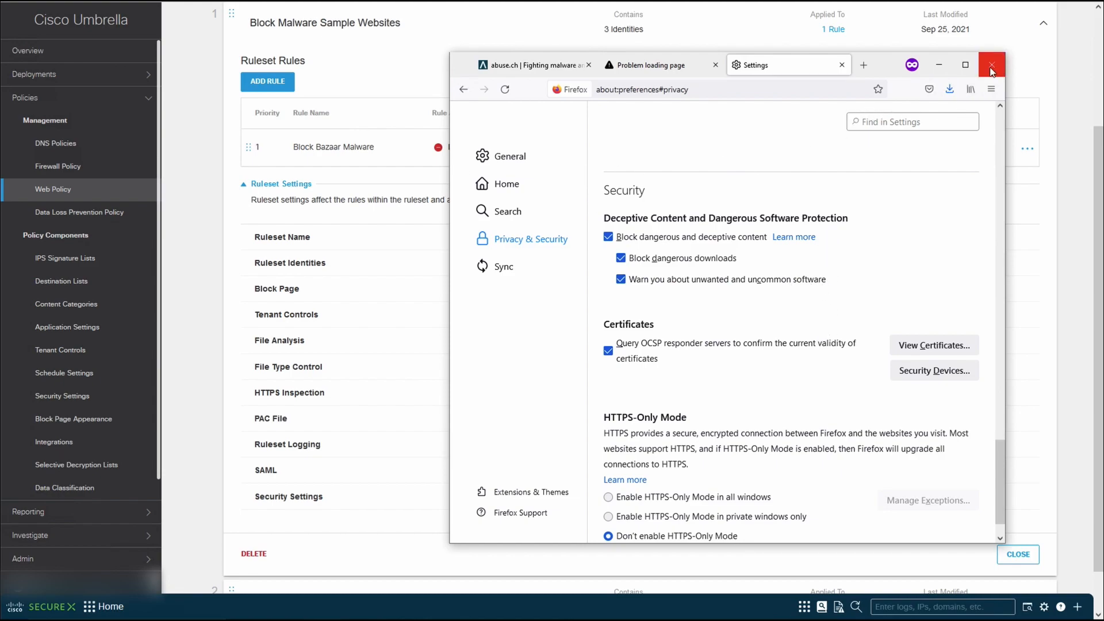
Reopen Firefox as a private window and run ipconfig /flushdns.
click(992, 65)
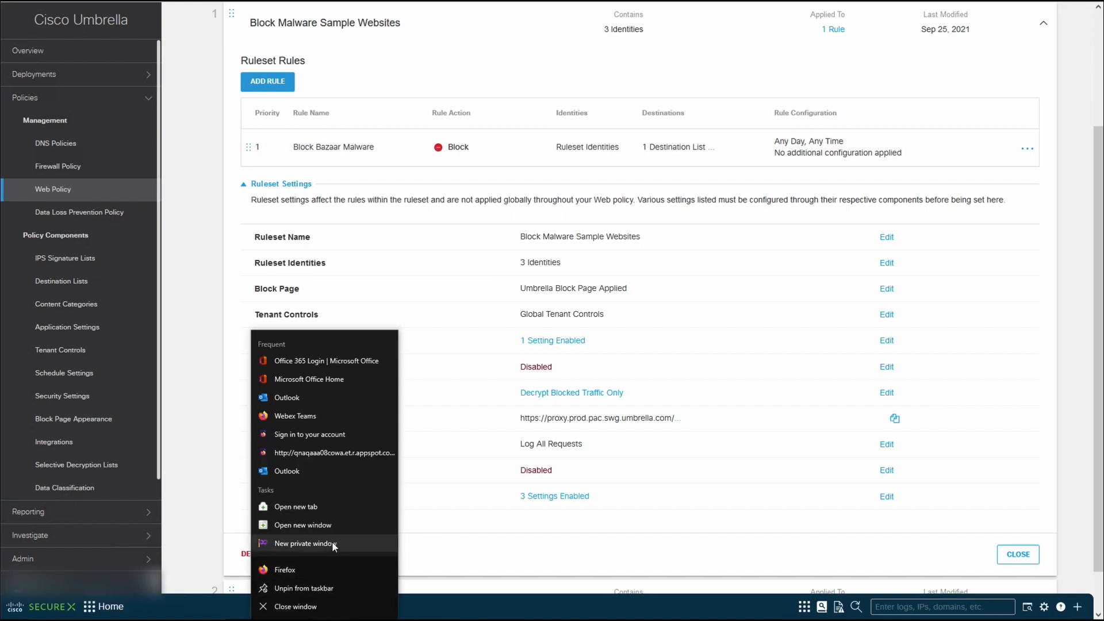
click(303, 543)
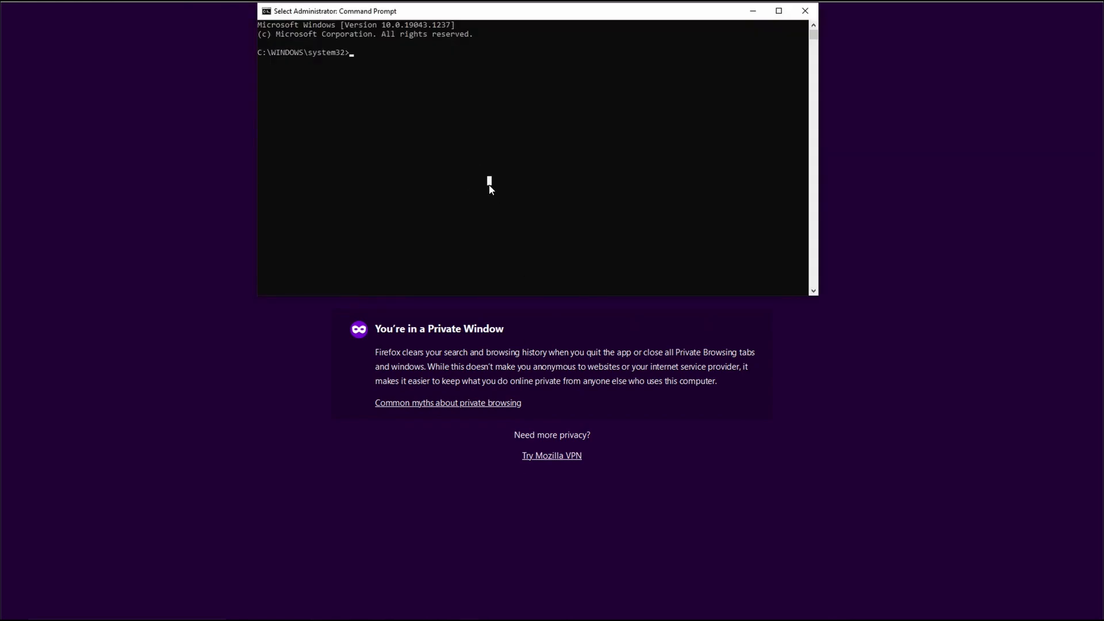
text(ip)
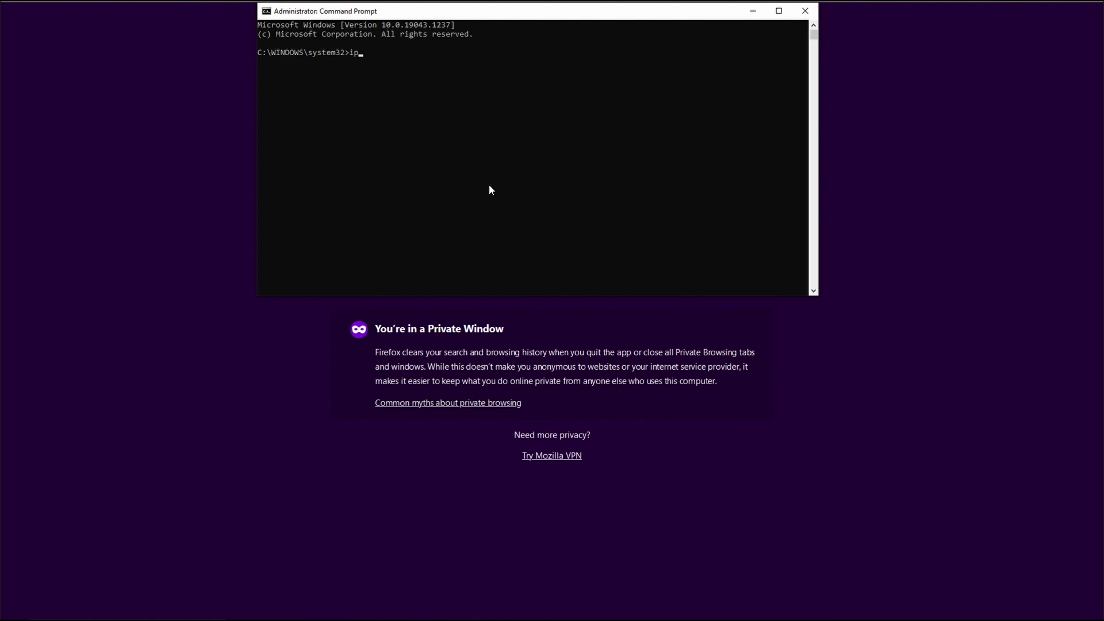
text(config)
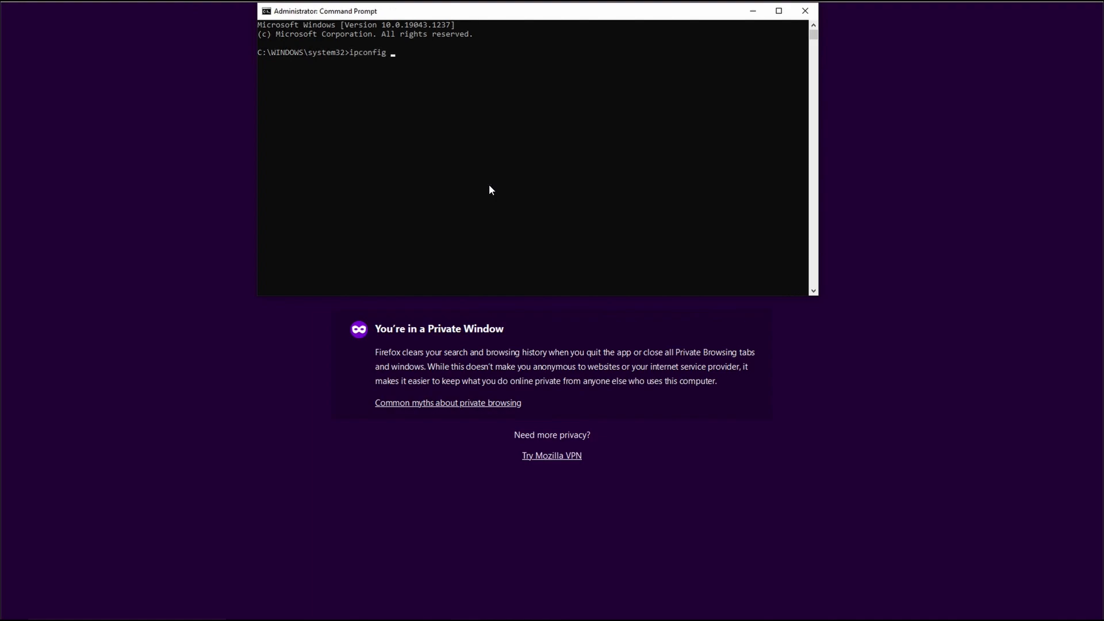
text(/)
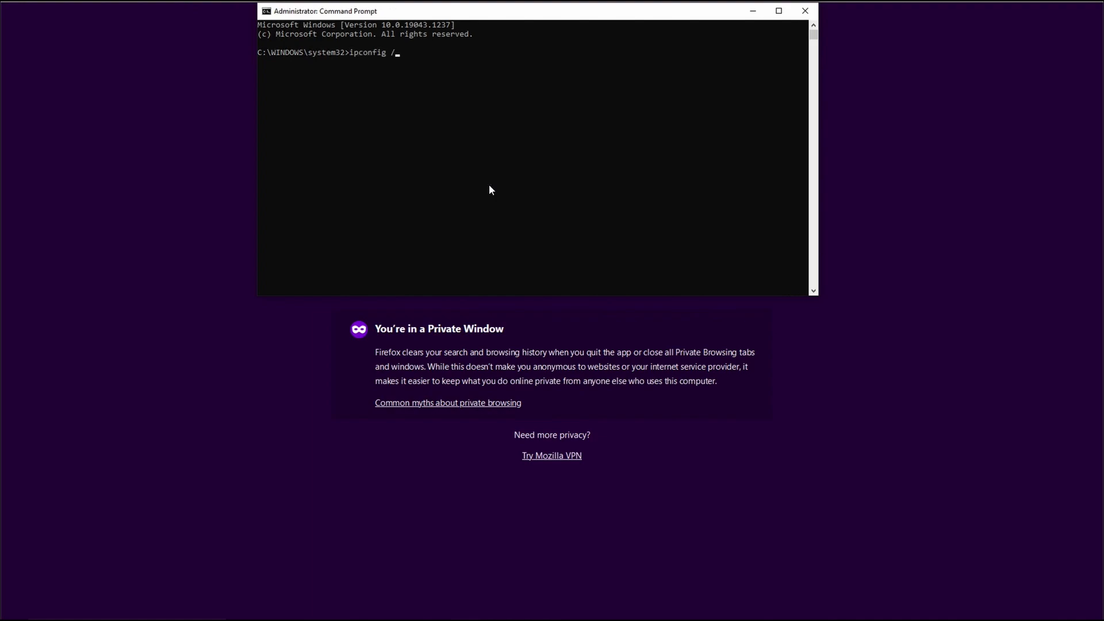
text(flushdns)
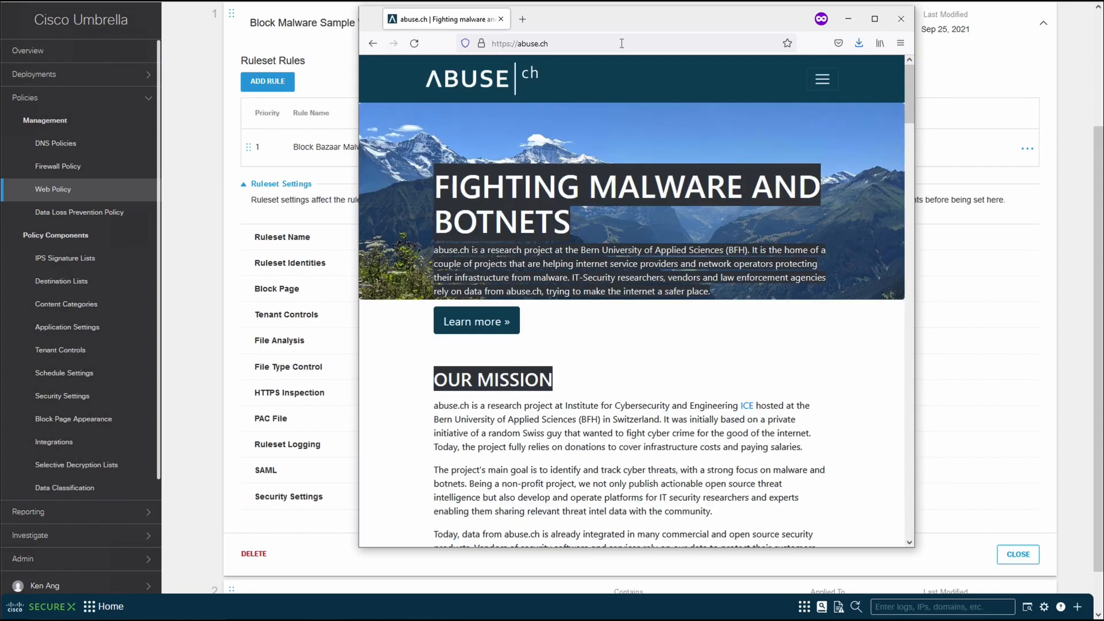
mouse_move(586, 325)
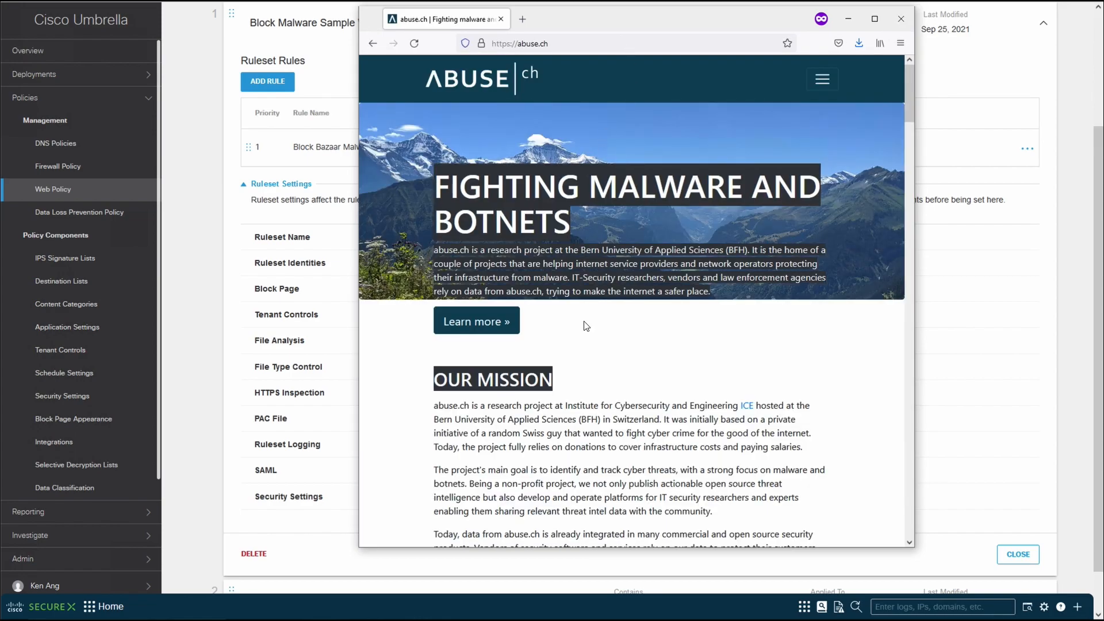
Scroll abuse.ch down to the public services list showing MalwareBazaar.
scroll(down, 3)
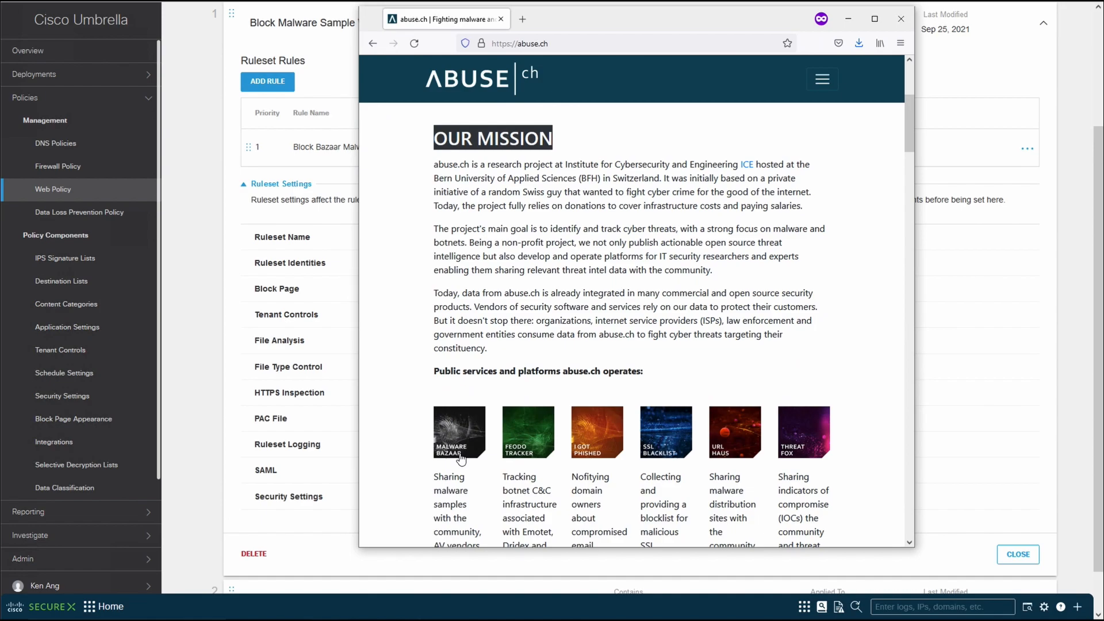